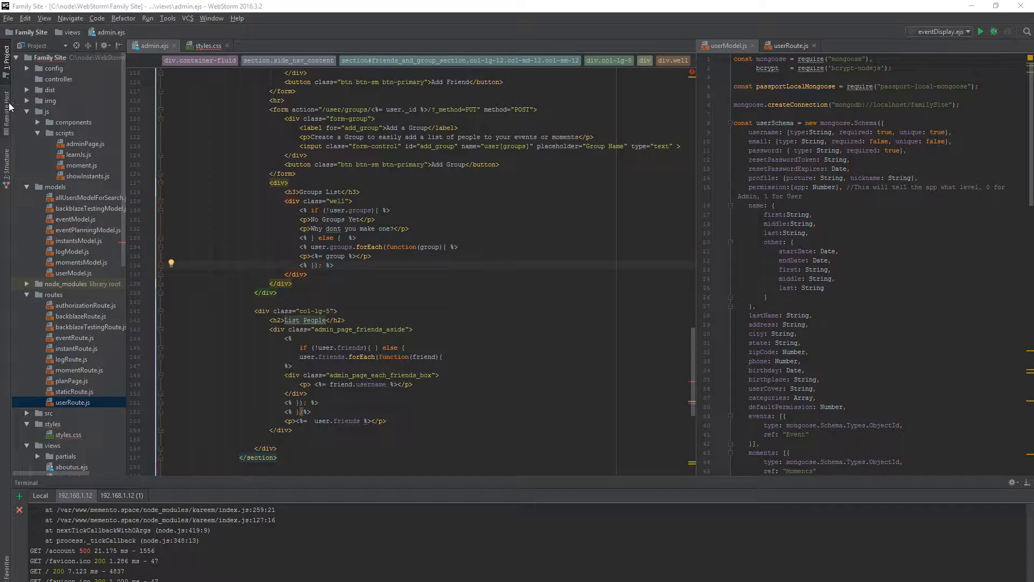
mouse_move(95, 97)
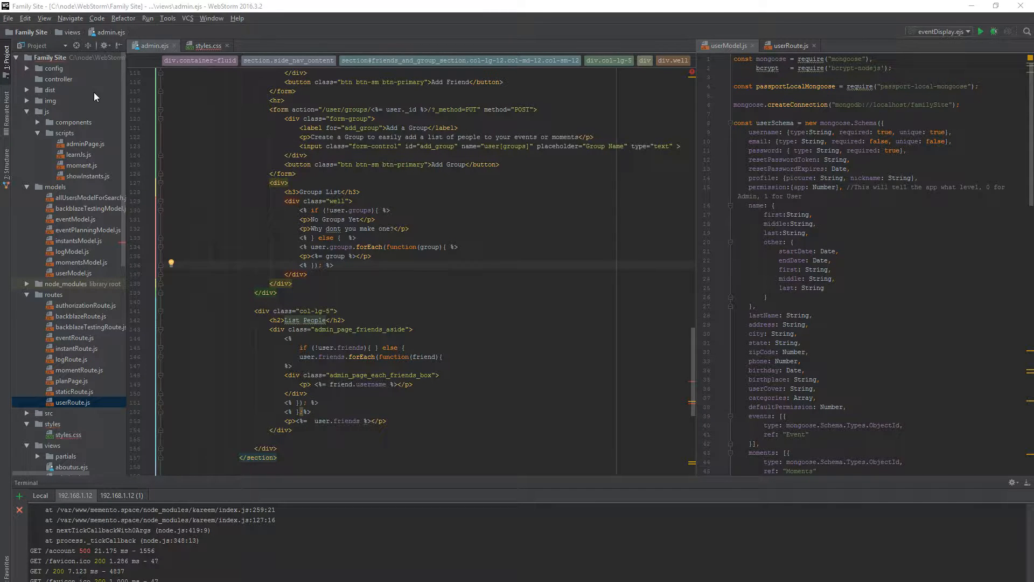
mouse_move(6, 62)
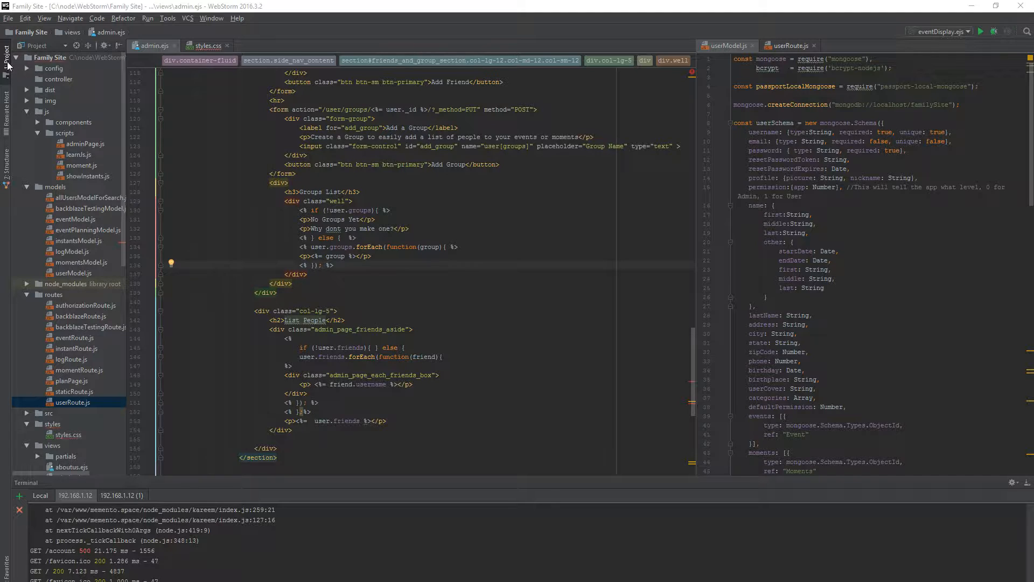
mouse_move(329, 556)
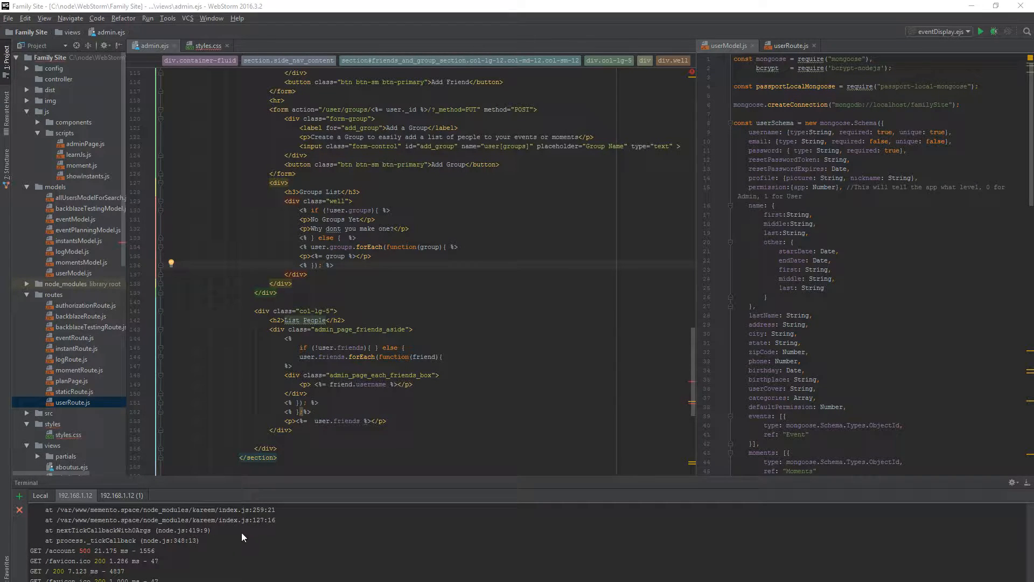
mouse_move(117, 34)
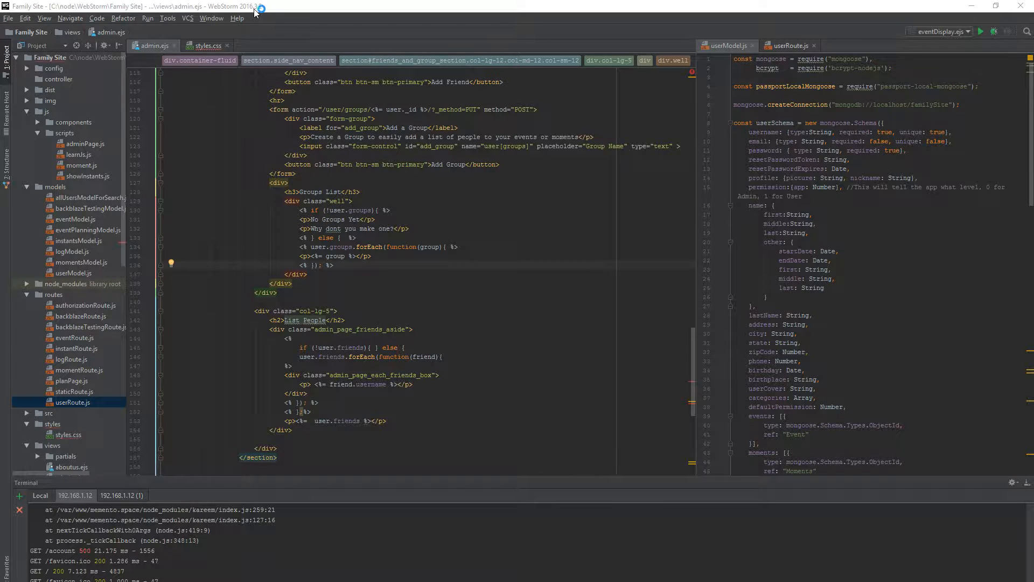
mouse_move(167, 18)
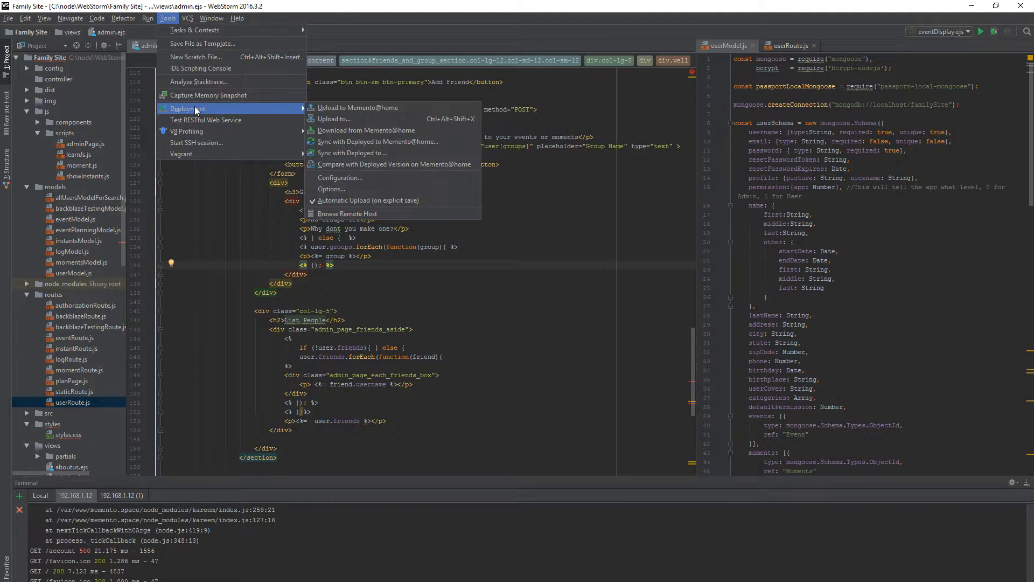
mouse_move(208, 95)
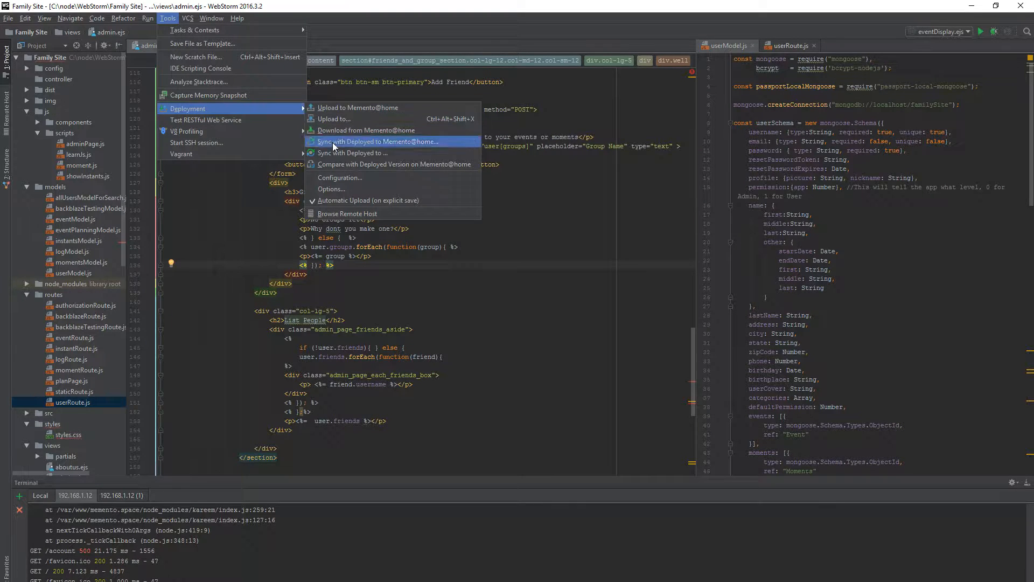
mouse_move(348, 181)
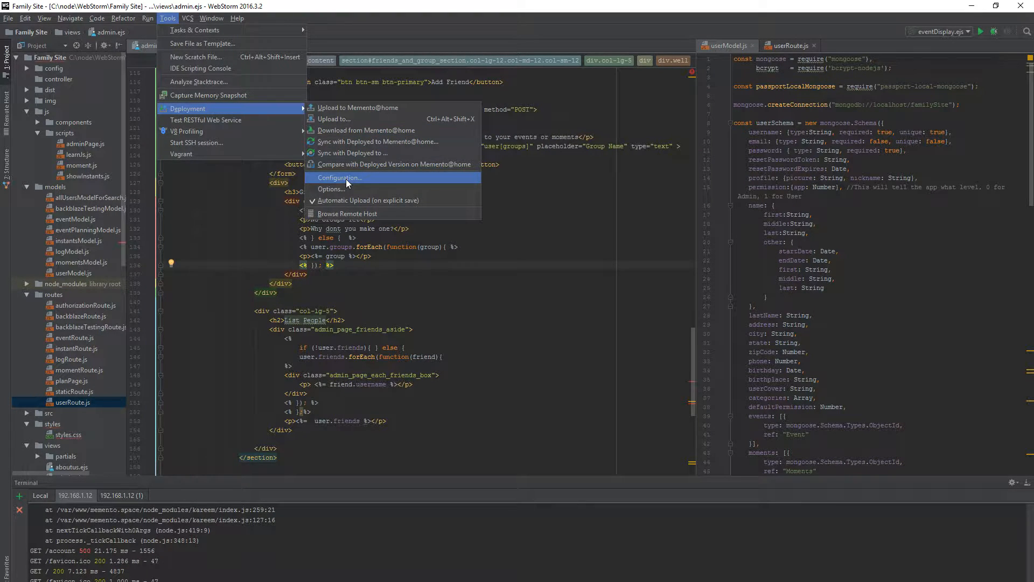
mouse_move(343, 189)
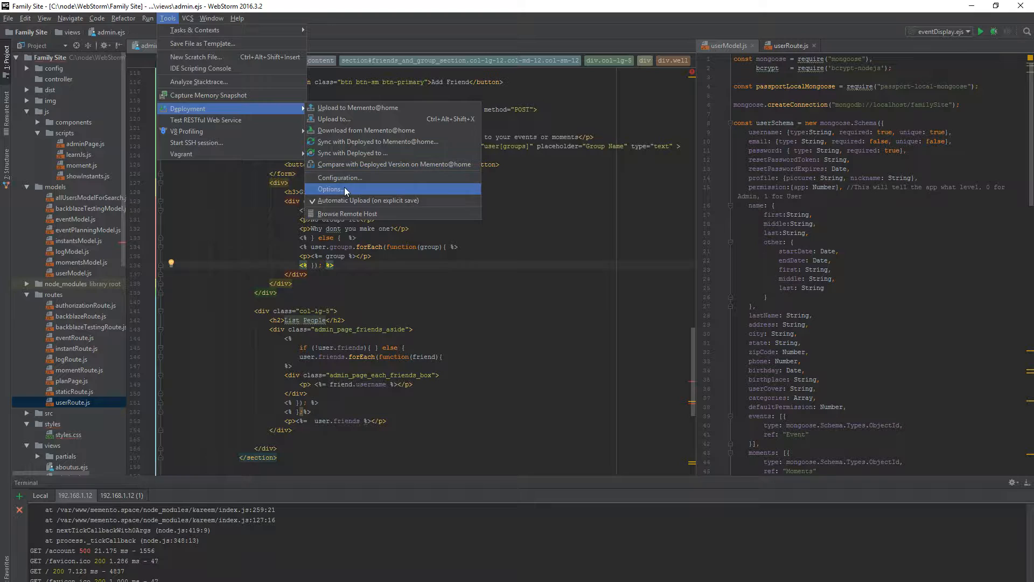
mouse_move(368, 200)
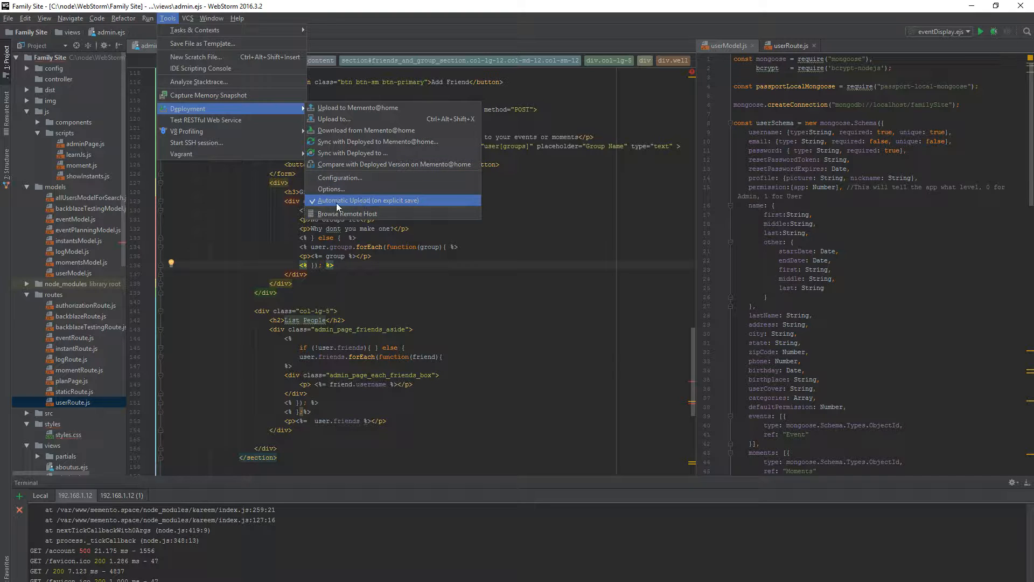
mouse_move(346, 191)
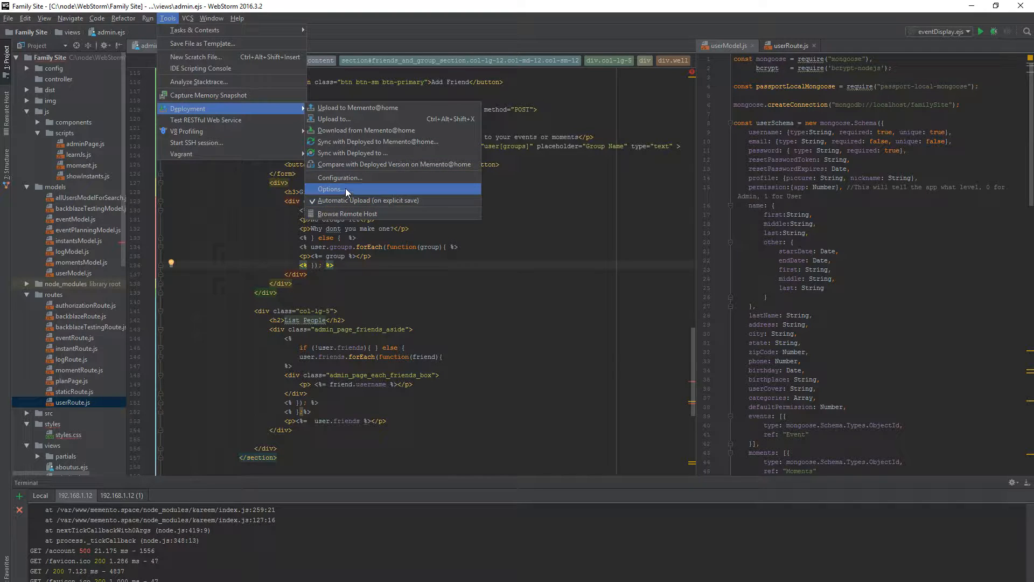
mouse_move(361, 177)
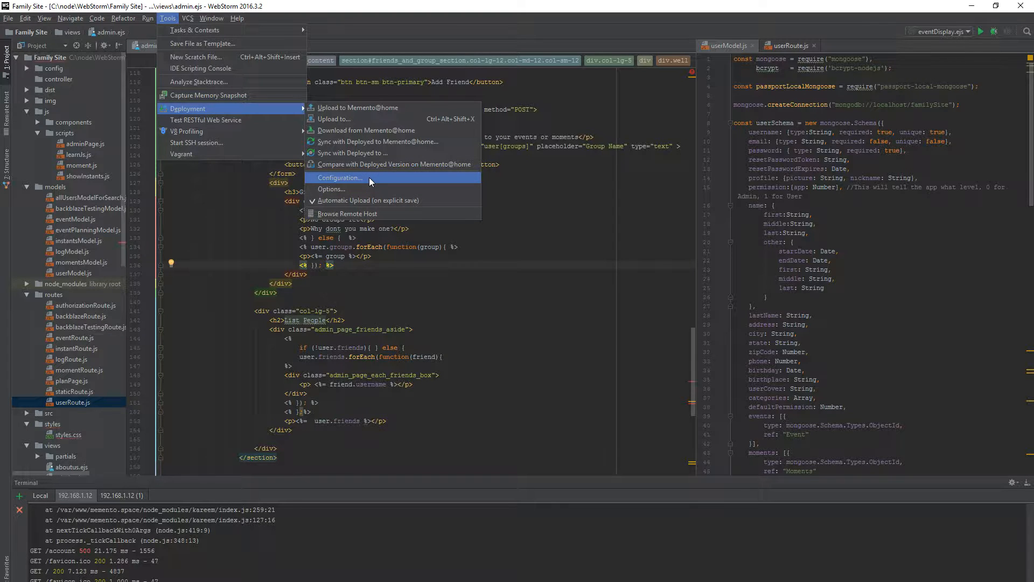
Review the existing Memento.space and Memento@home deployment servers in the configuration
left_click(338, 178)
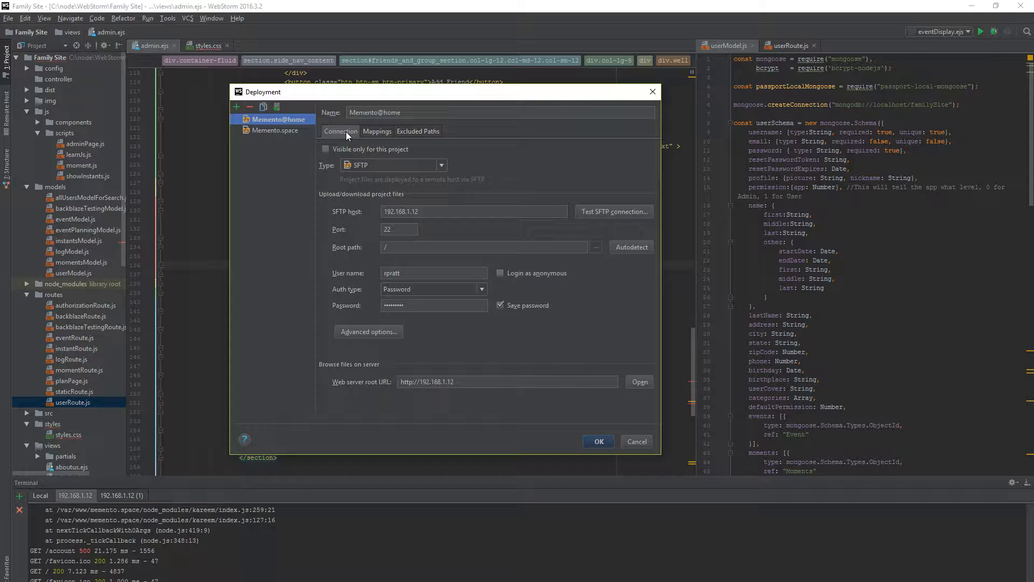
left_click(277, 130)
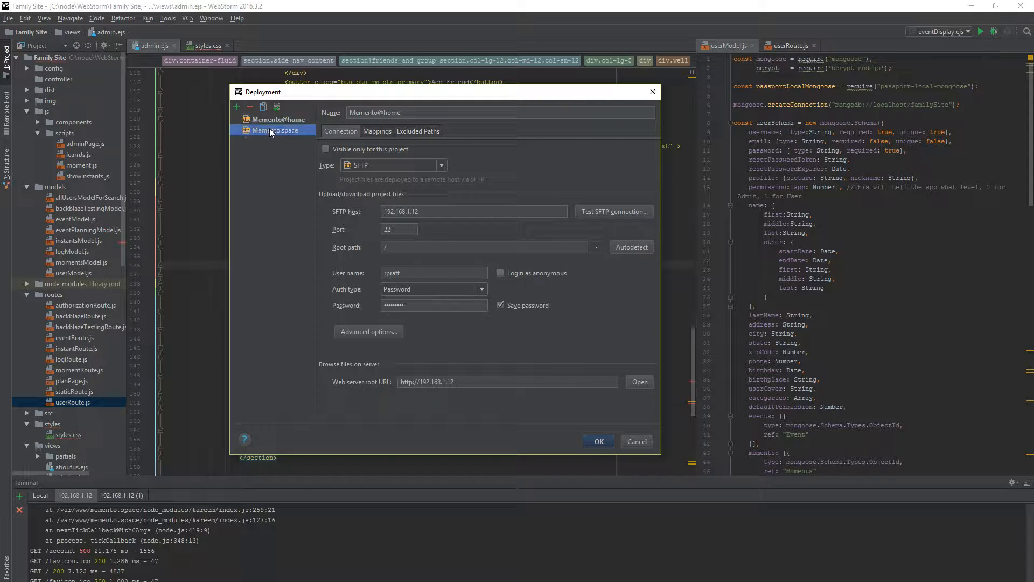
left_click(281, 118)
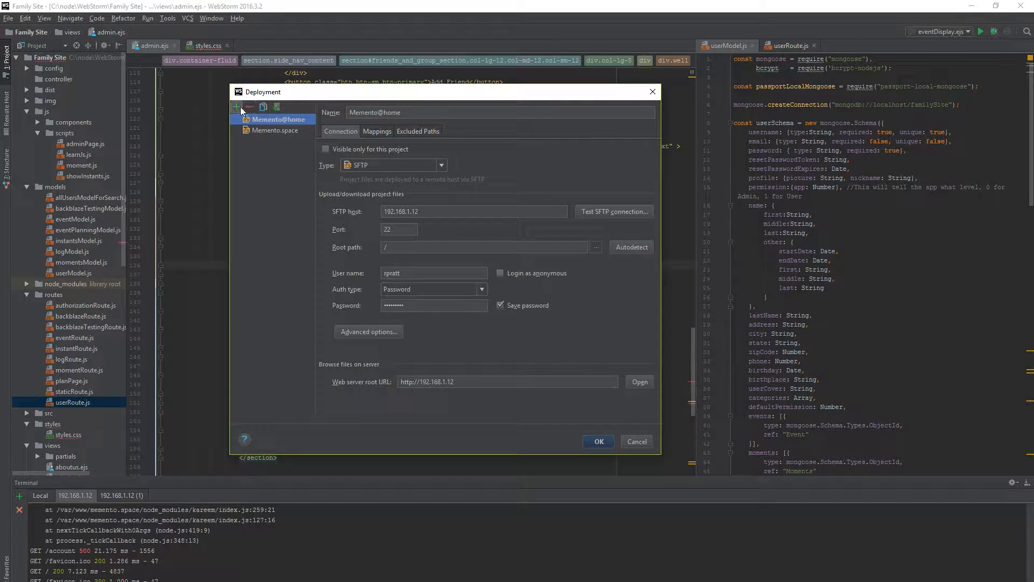
Add a new deployment server named Test of type SFTP, then return to Memento@home
left_click(236, 107)
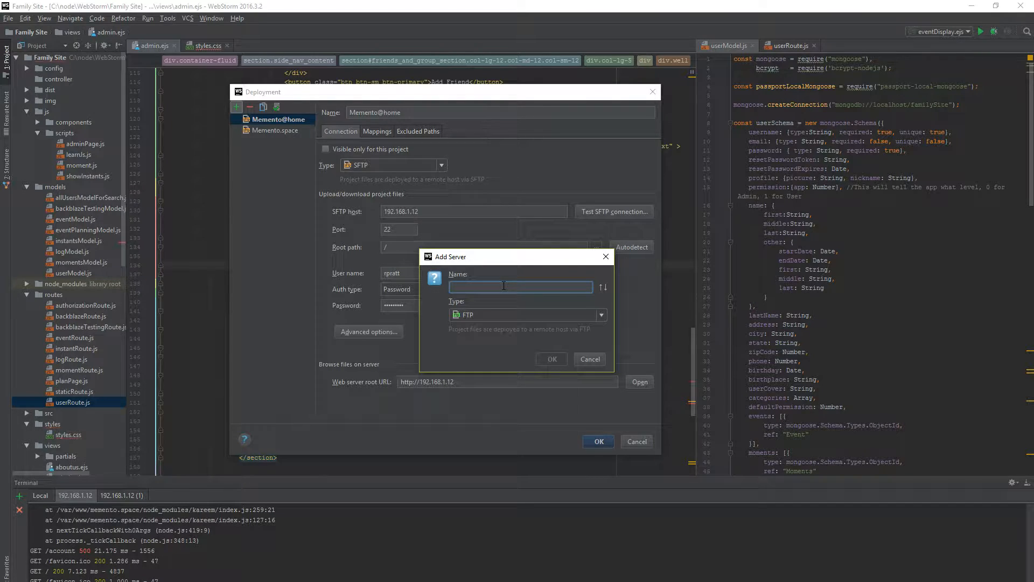
type("Test")
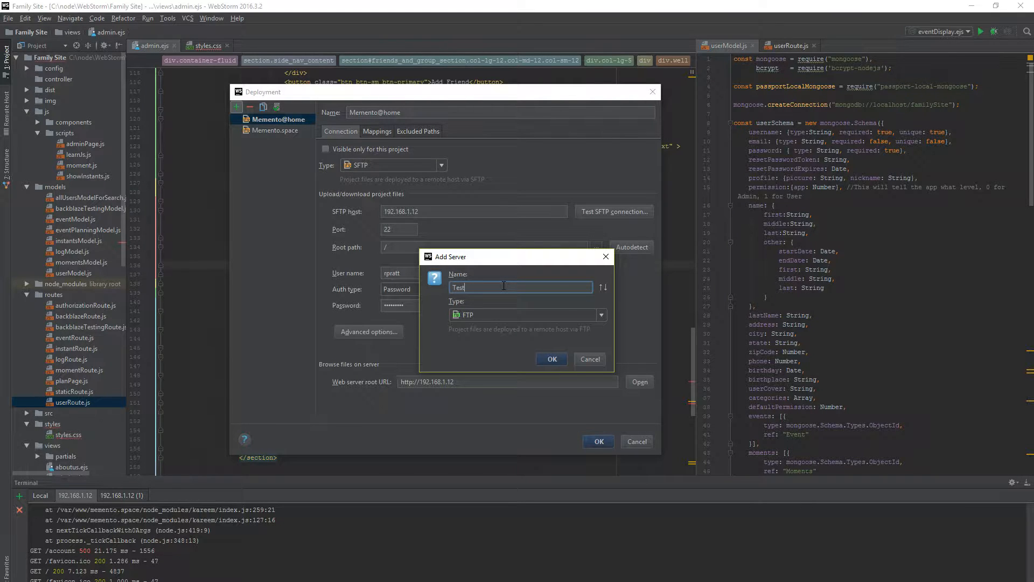
left_click(599, 314)
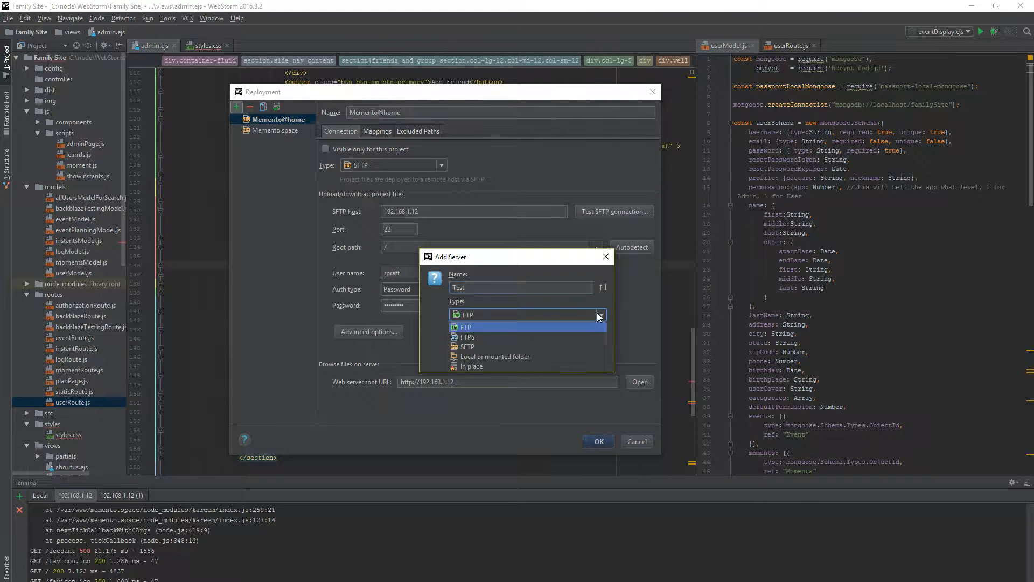
left_click(466, 346)
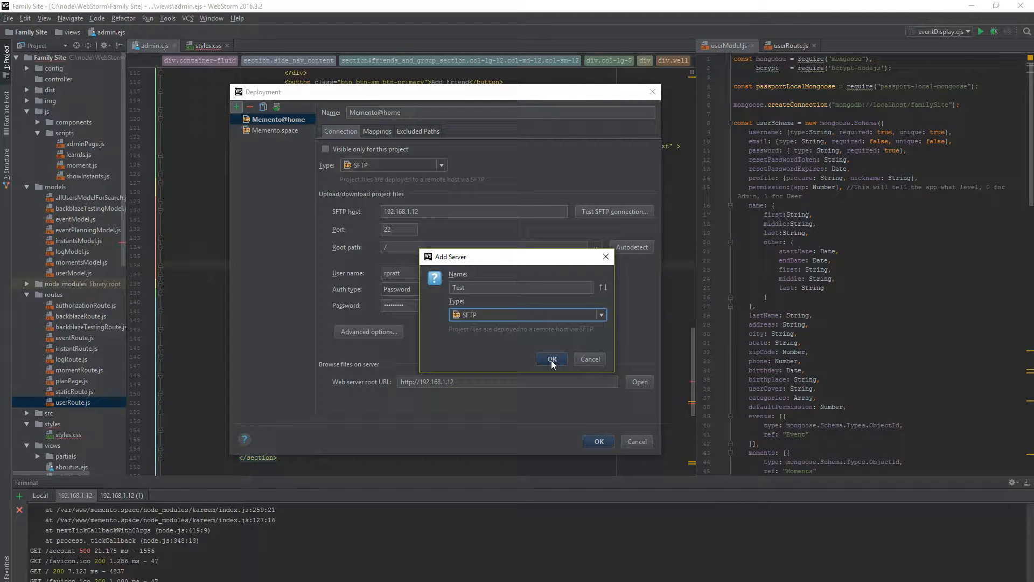
left_click(551, 359)
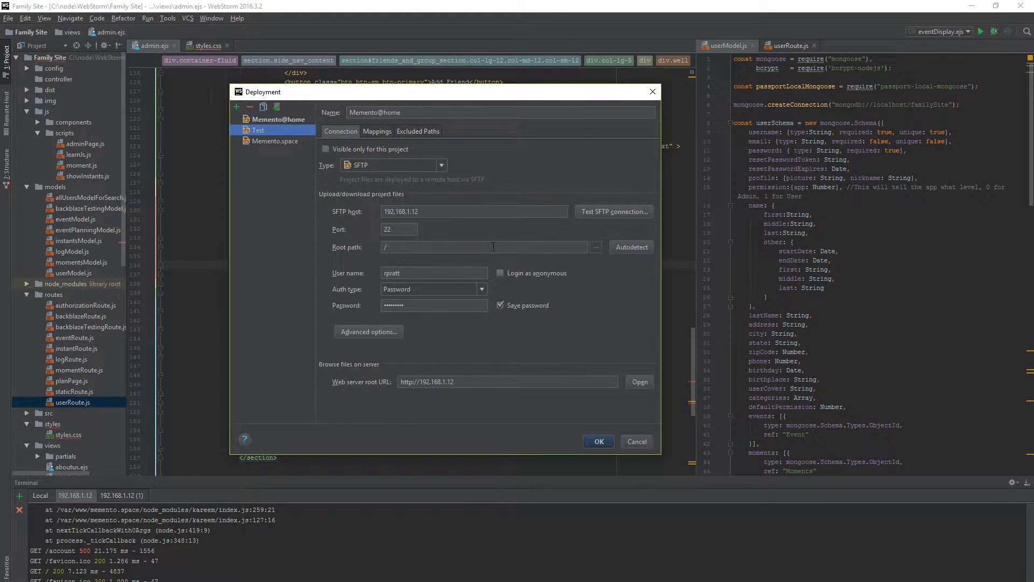
left_click(256, 131)
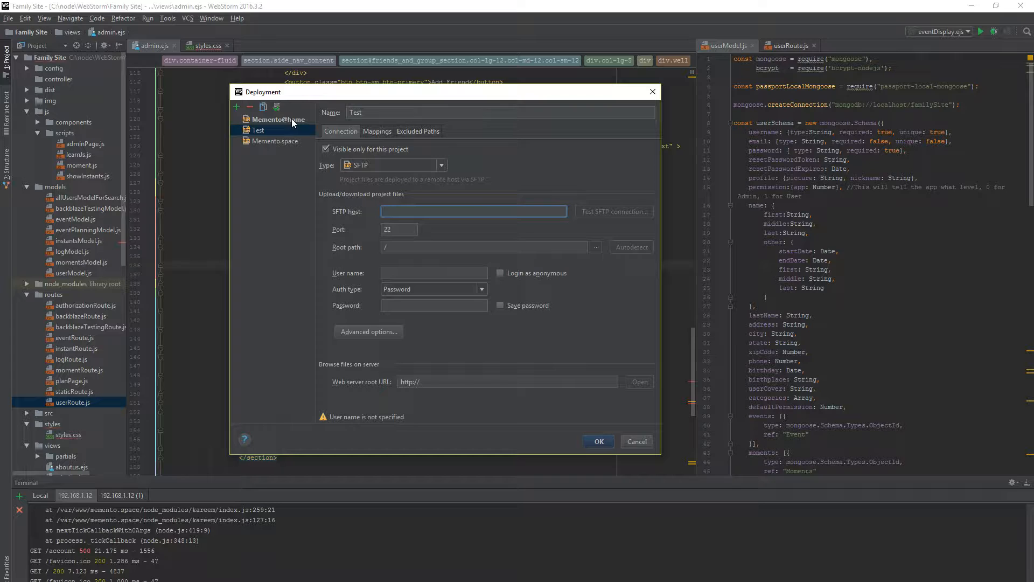
mouse_move(287, 127)
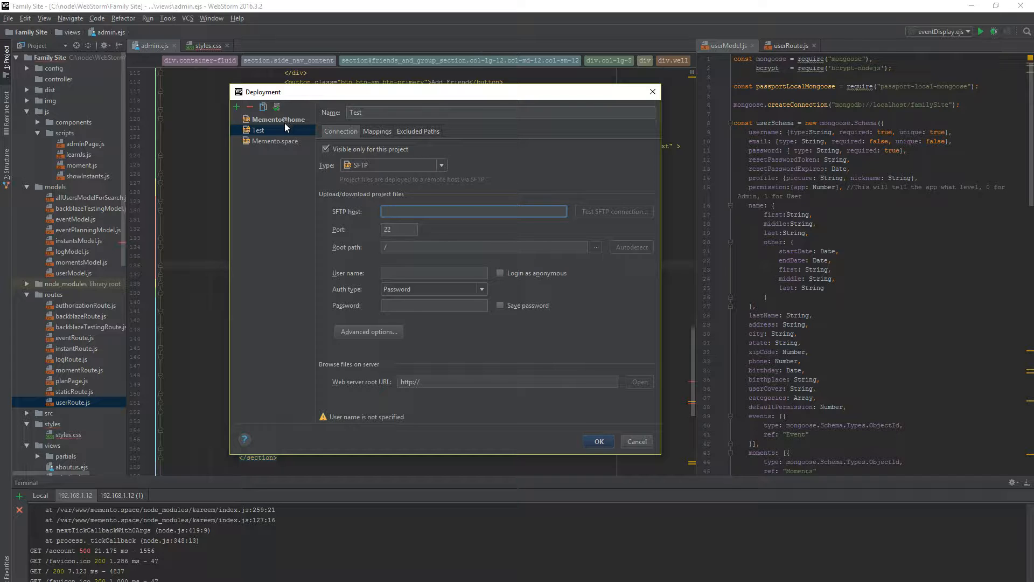
left_click(279, 119)
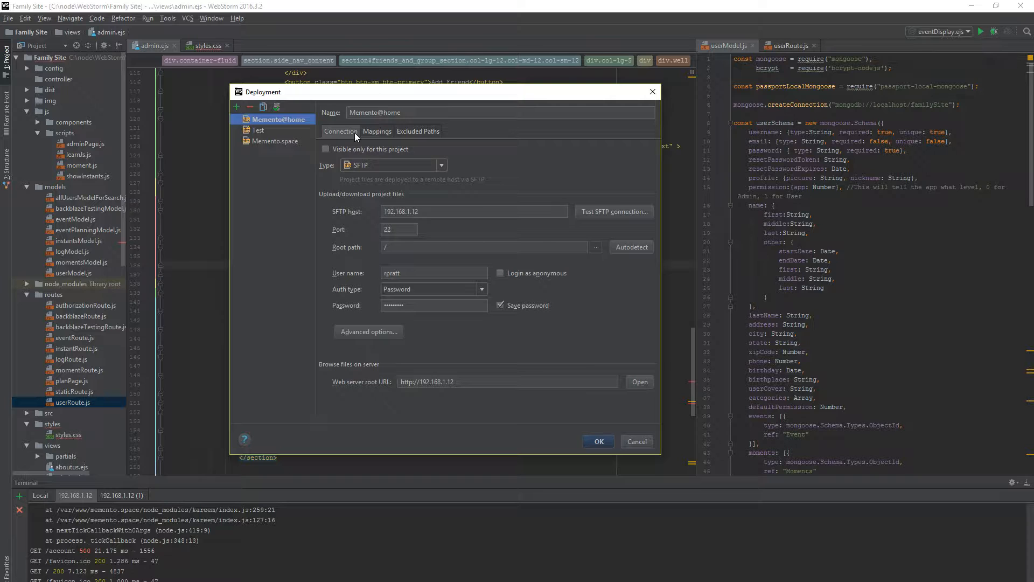
left_click(377, 130)
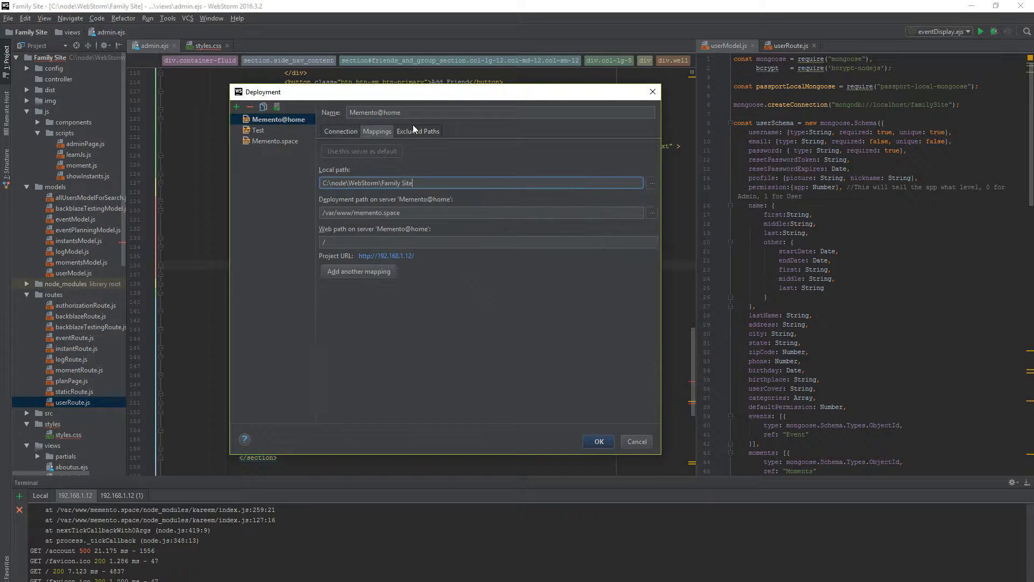
left_click(418, 130)
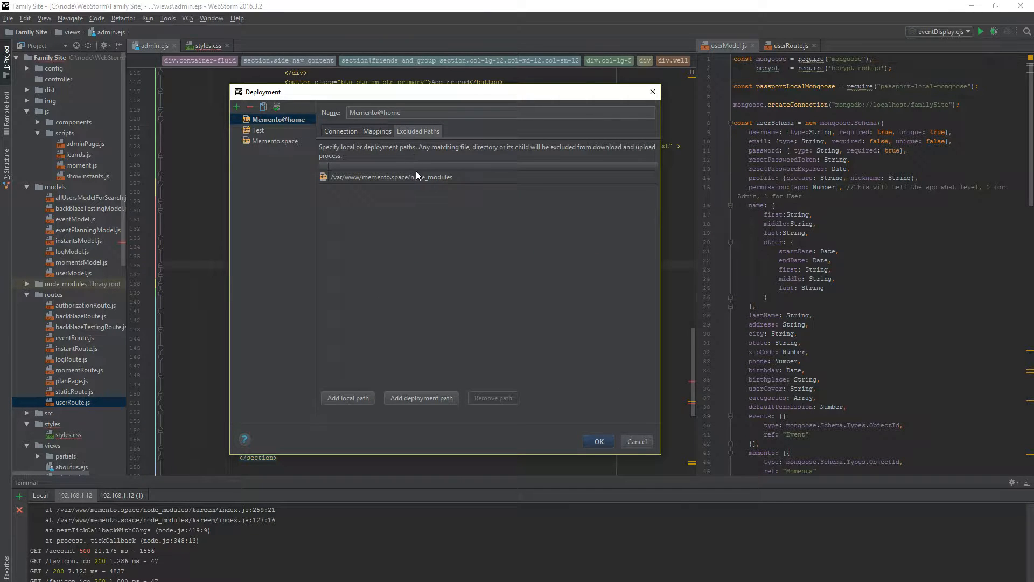
left_click(342, 130)
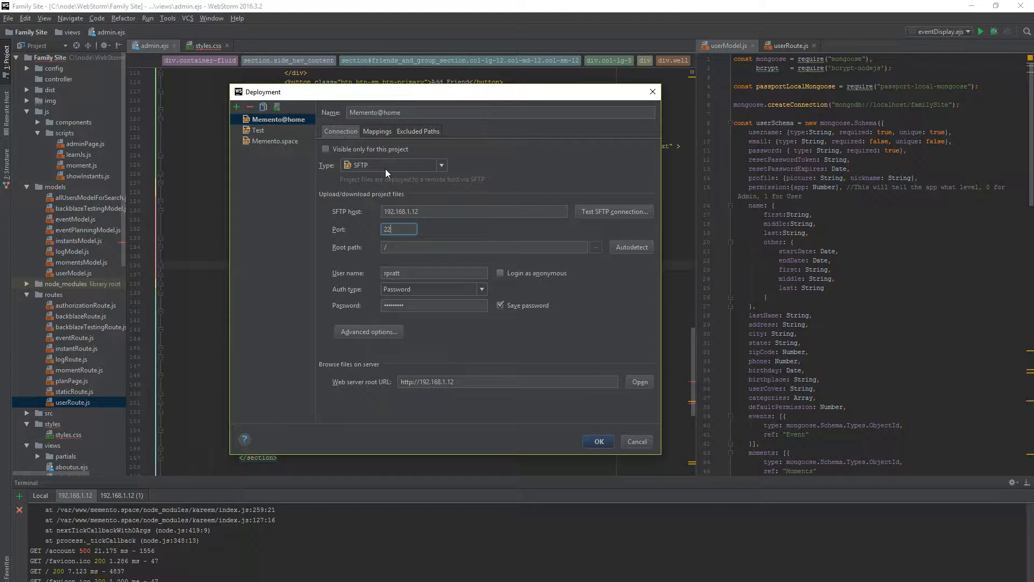
mouse_move(434, 213)
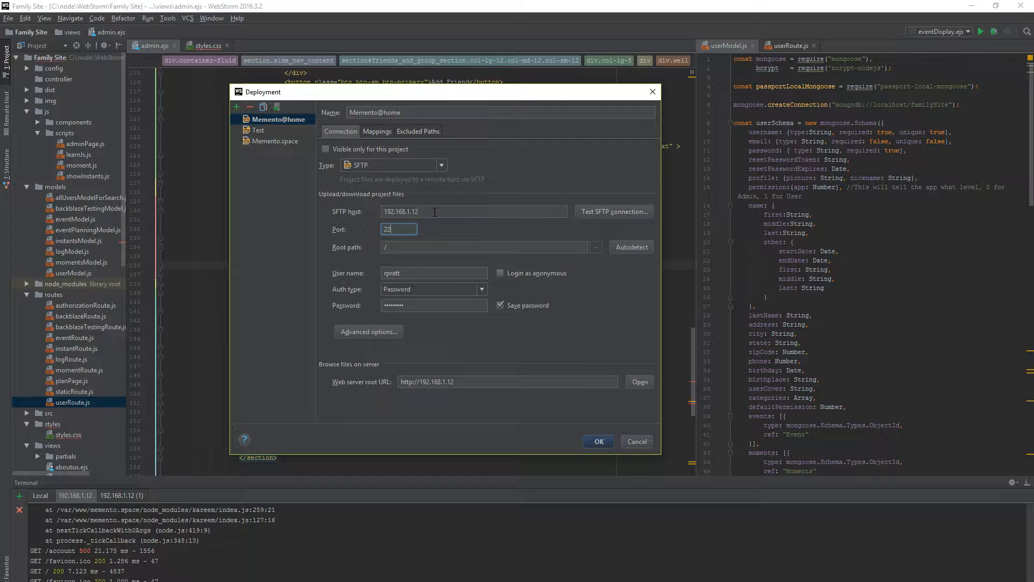
left_click(472, 212)
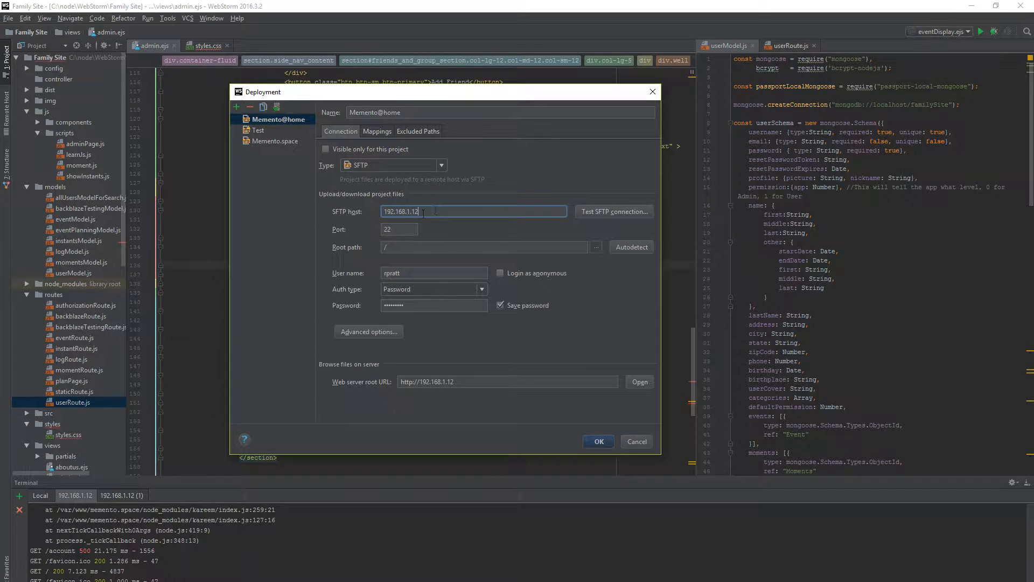
left_click(399, 228)
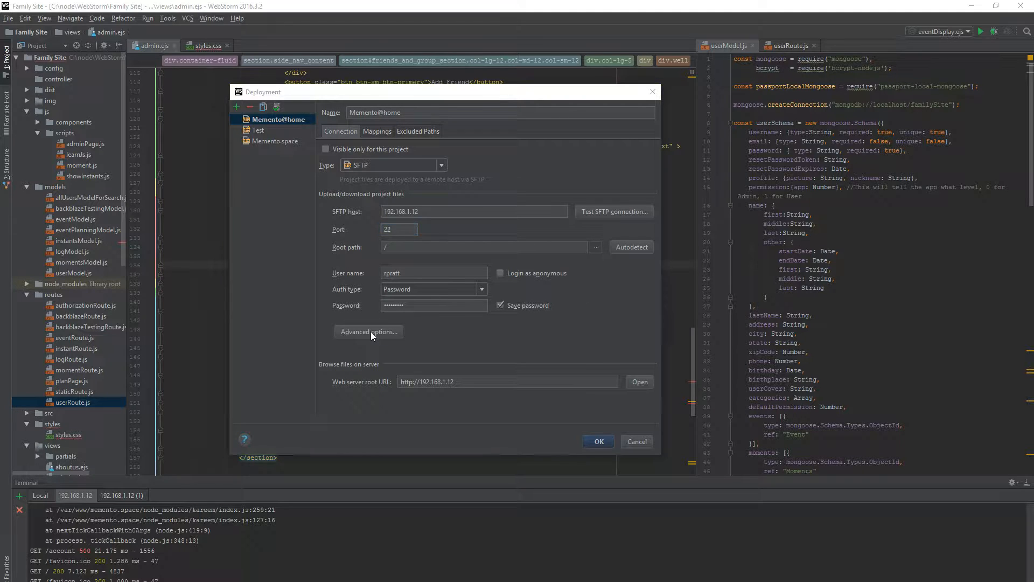
left_click(368, 331)
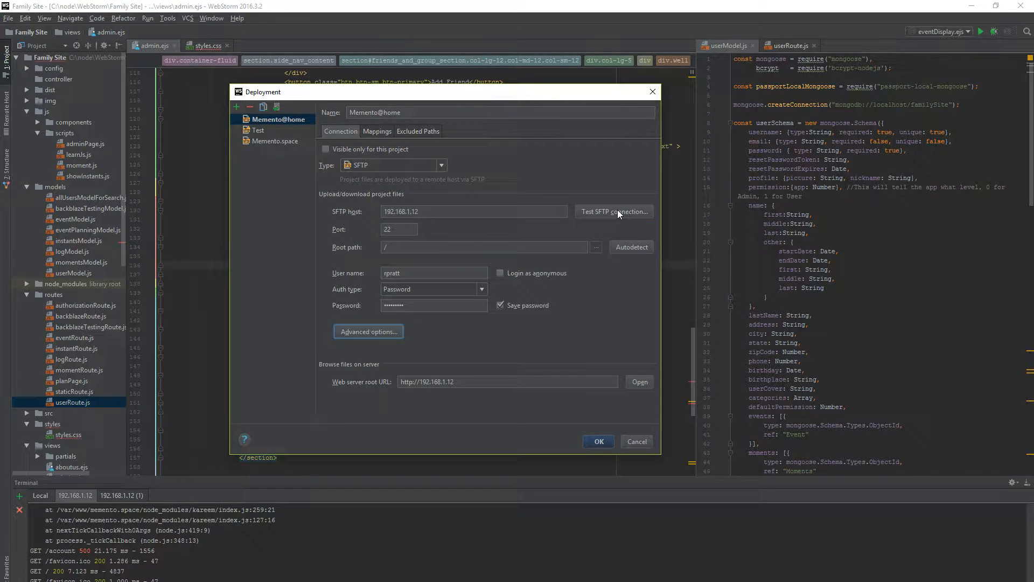
left_click(614, 211)
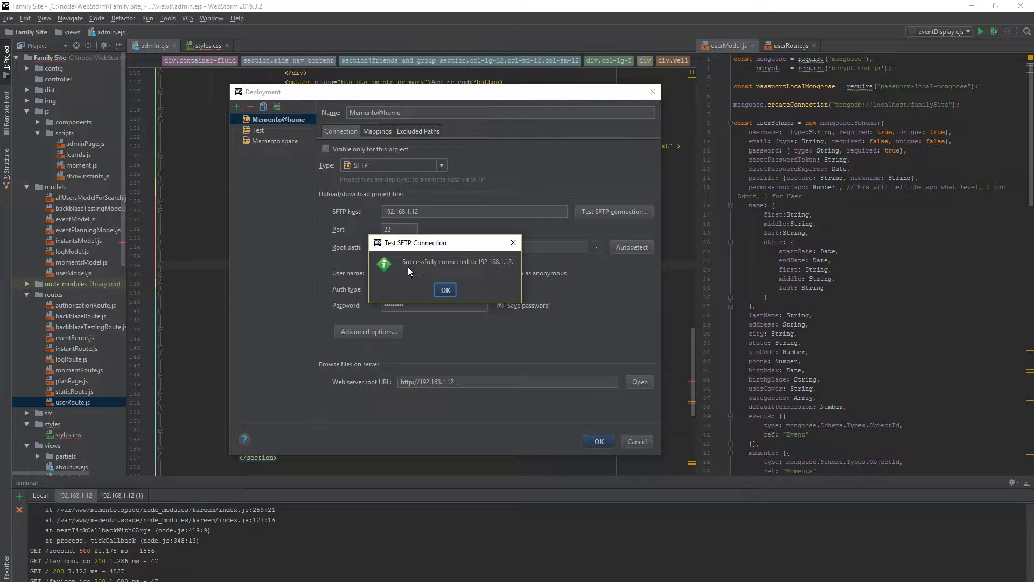
left_click(445, 290)
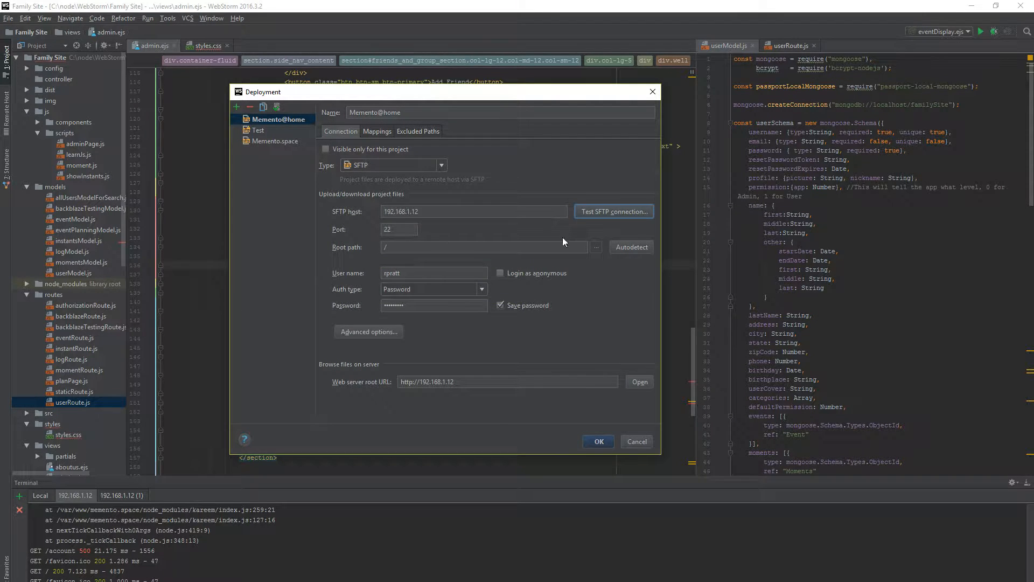
mouse_move(600, 247)
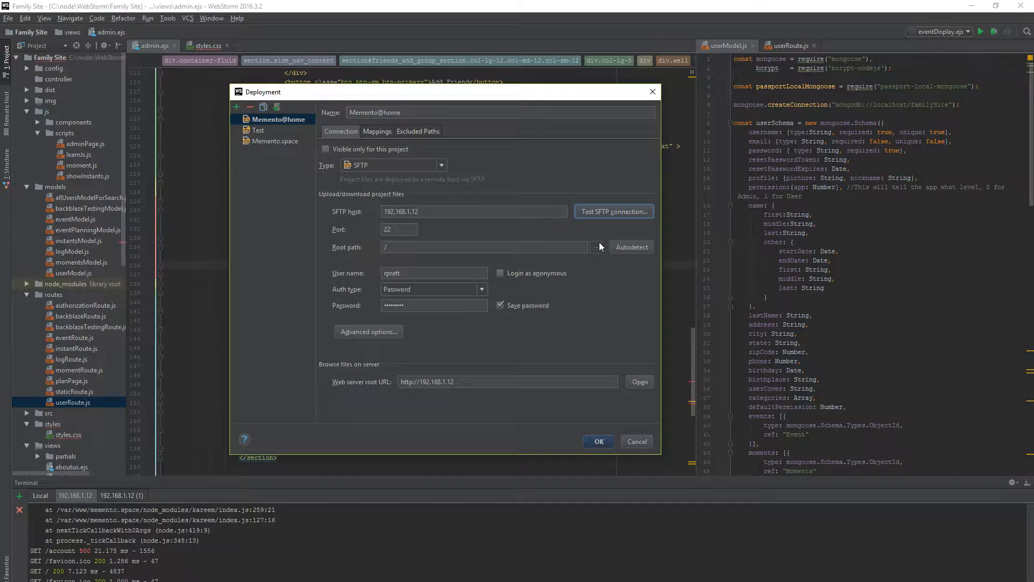
left_click(631, 247)
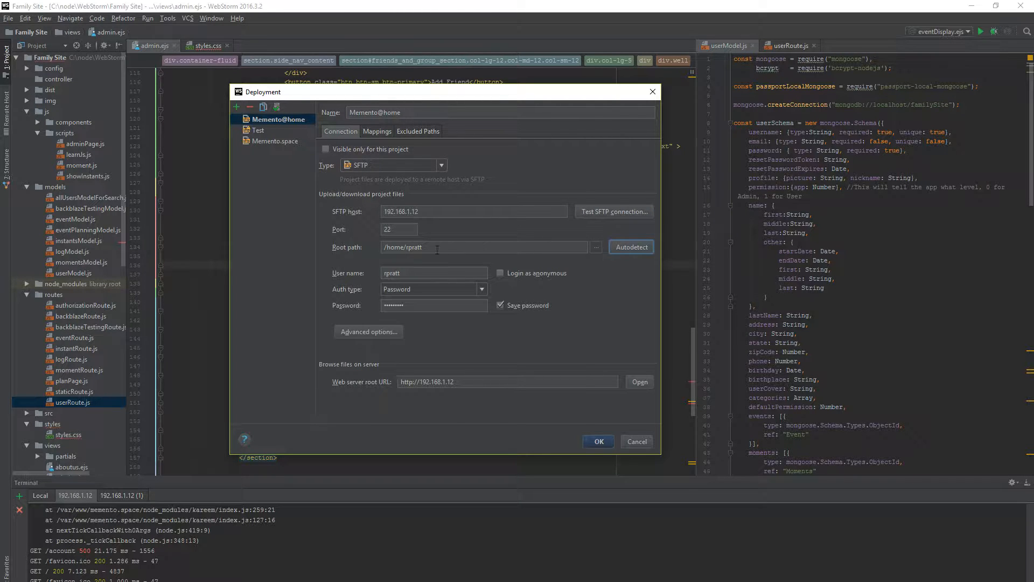
double_click(413, 247)
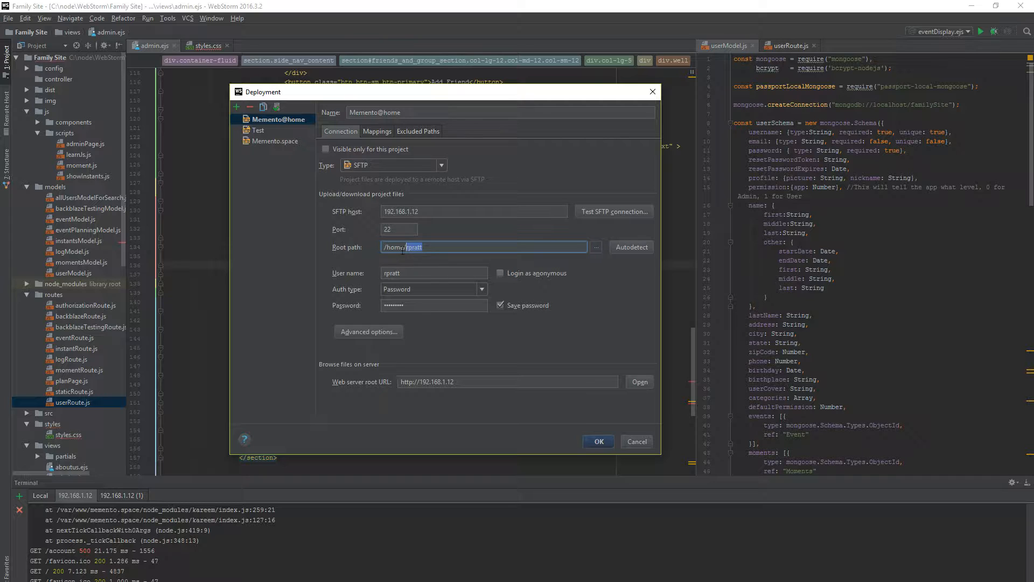
mouse_move(445, 258)
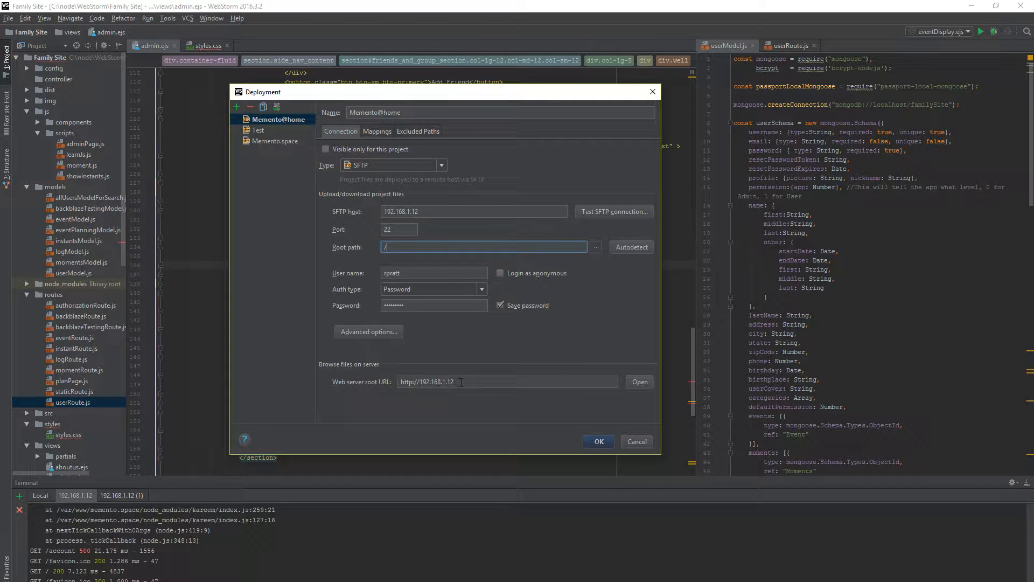
left_click(507, 382)
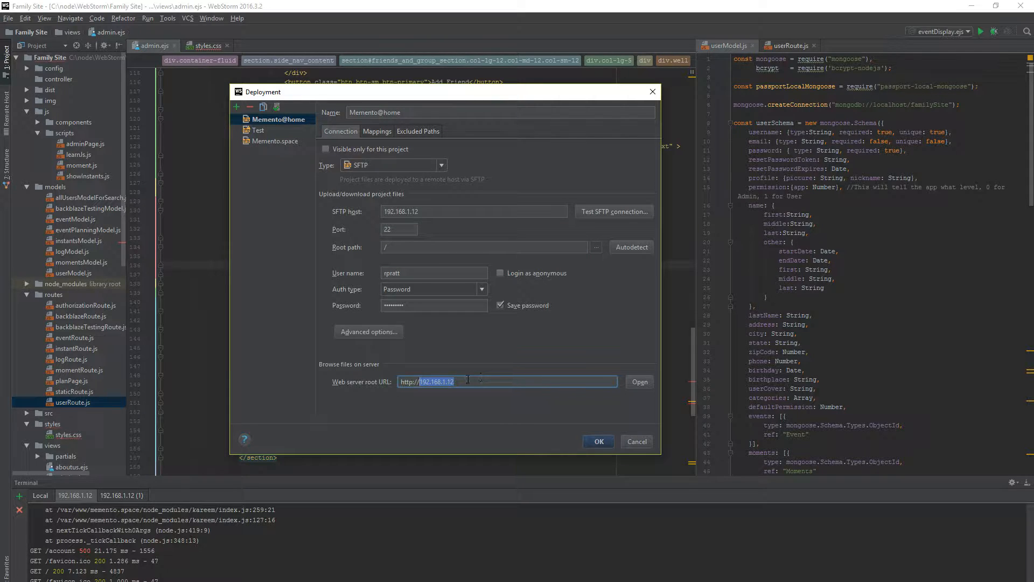
left_click(273, 141)
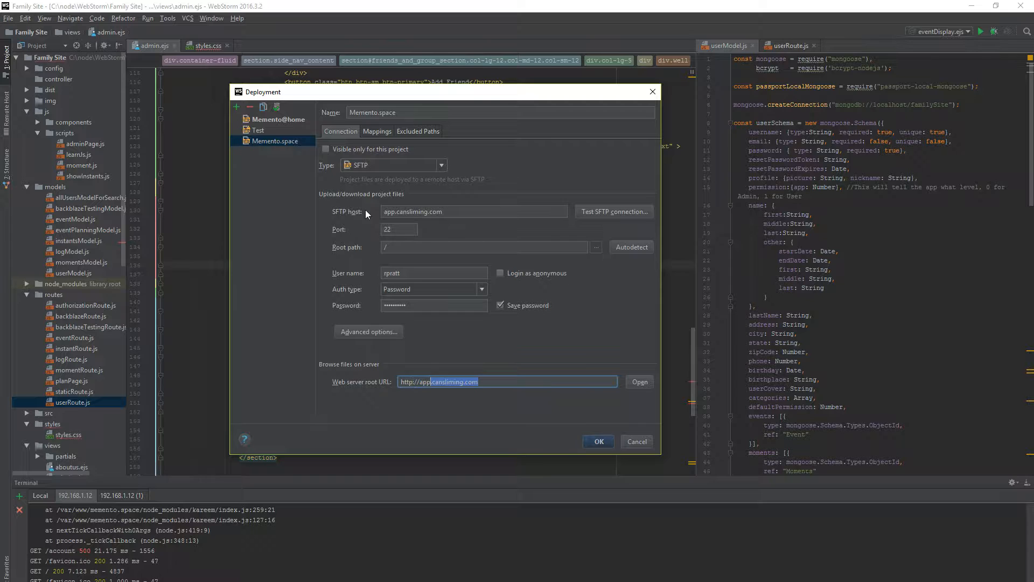
mouse_move(349, 219)
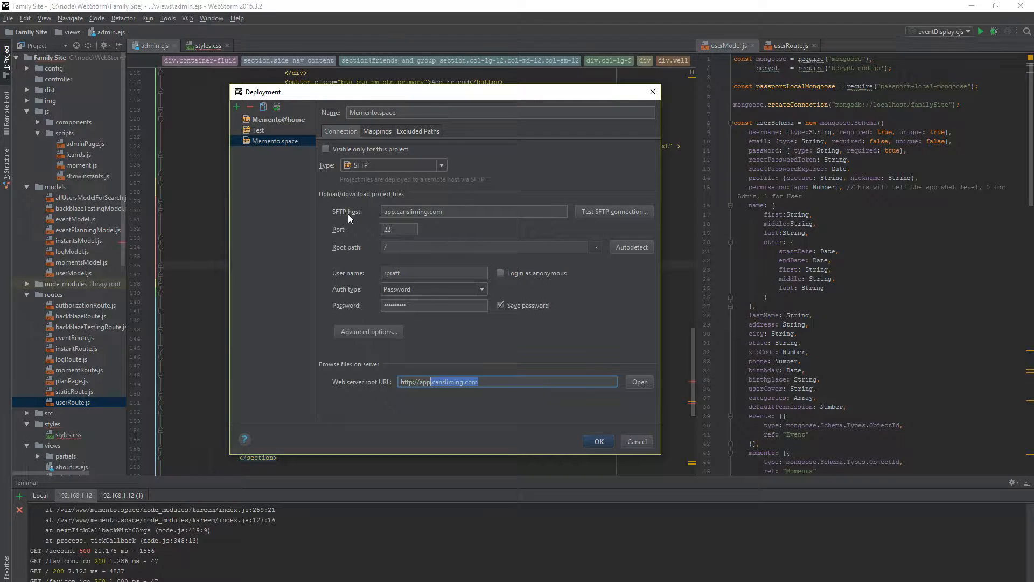
left_click(448, 212)
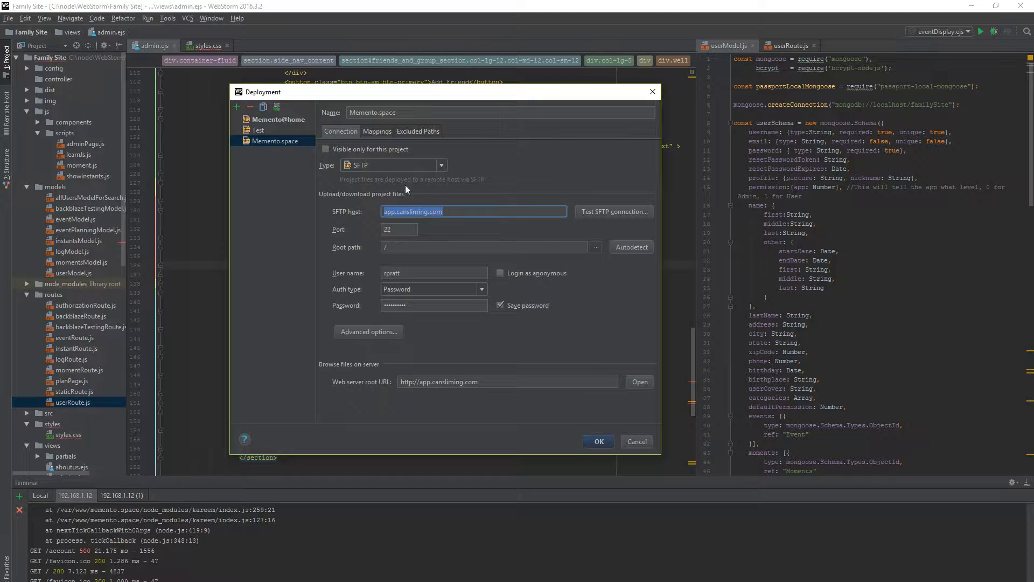
left_click(277, 119)
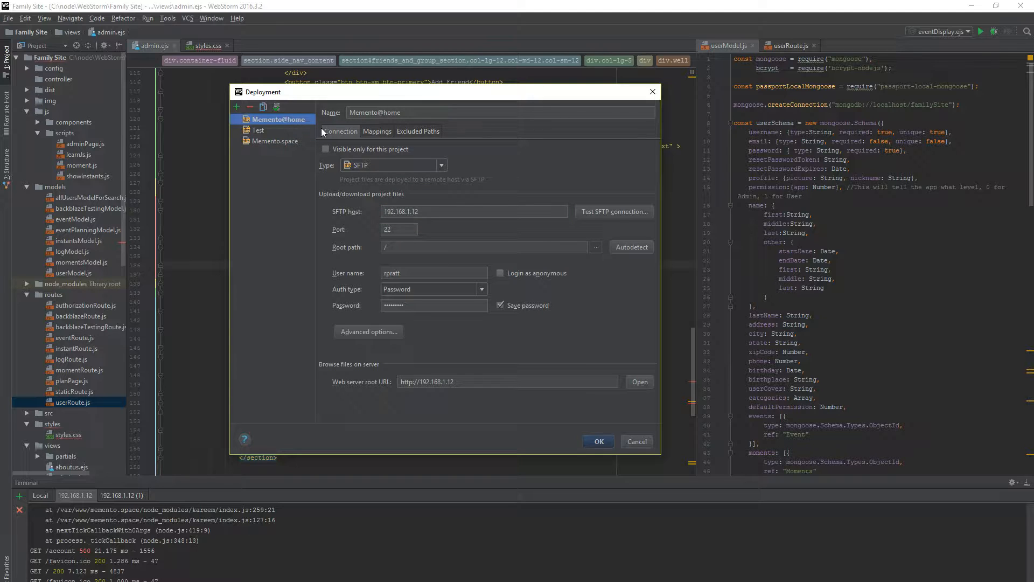
Review the Family Site local path, /var/www/memento.space deployment path and web path mappings
left_click(377, 131)
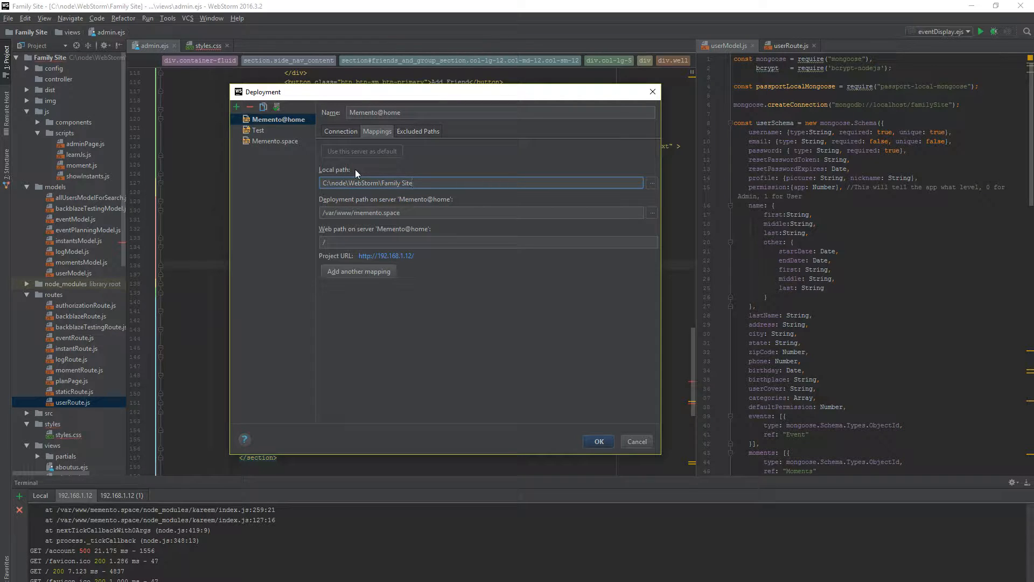
mouse_move(330, 207)
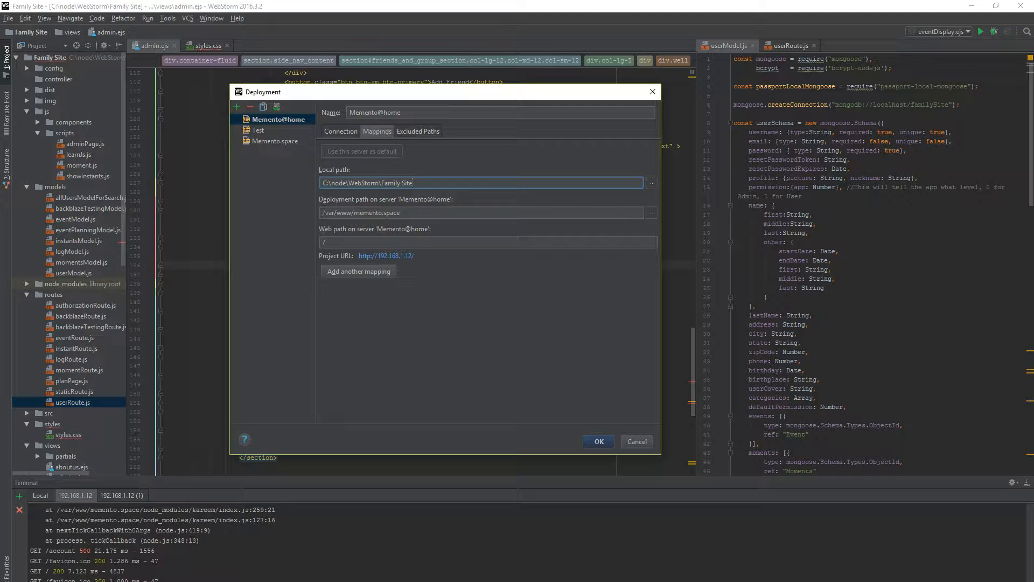
triple_click(482, 183)
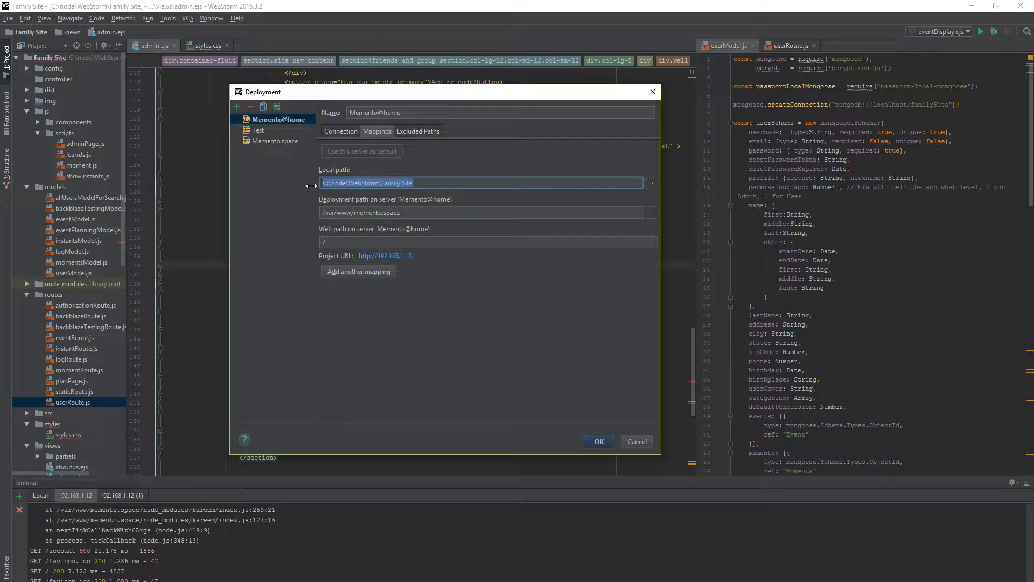
left_click(416, 183)
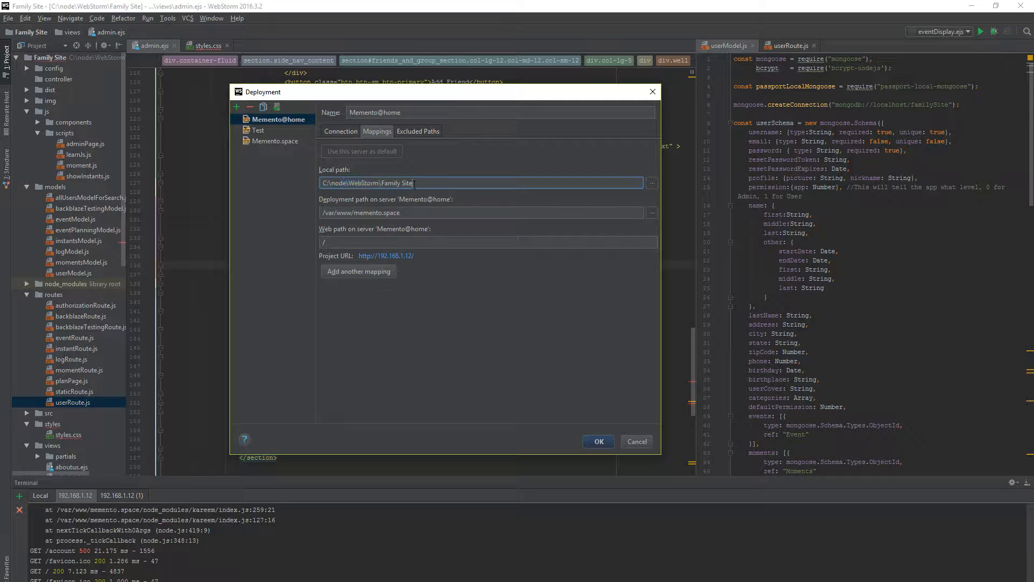
double_click(395, 183)
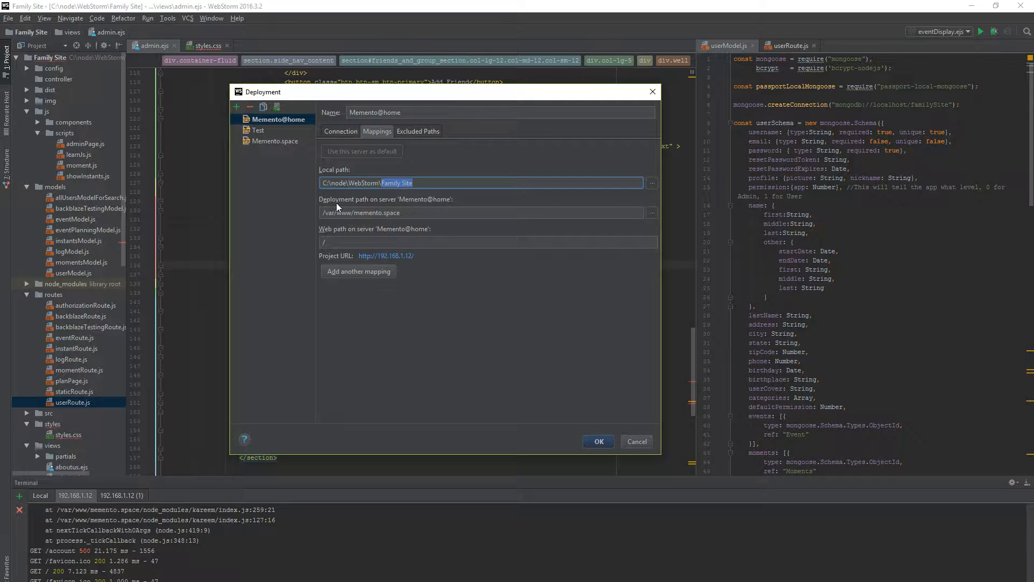
mouse_move(440, 204)
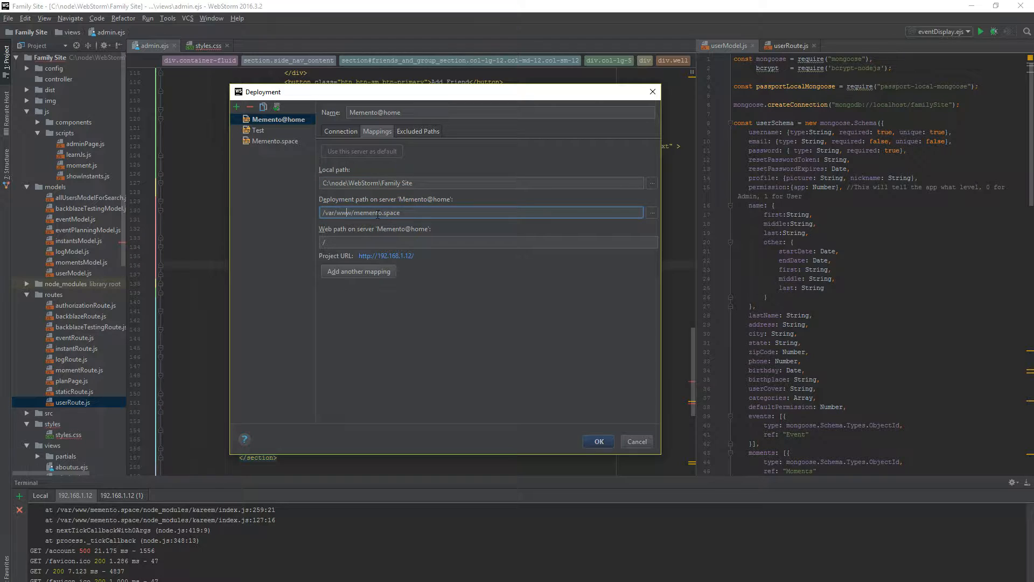
double_click(376, 212)
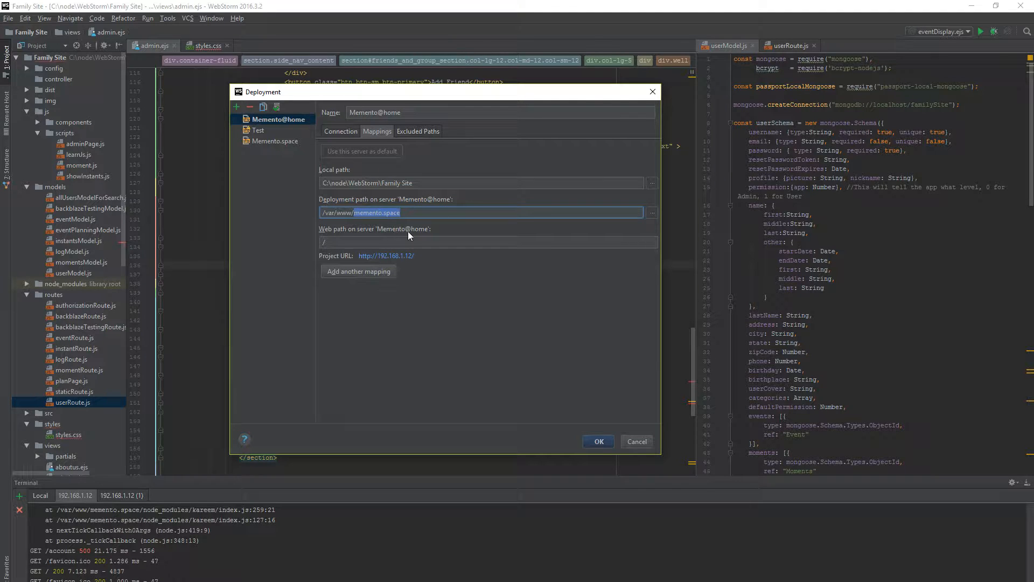
left_click(488, 241)
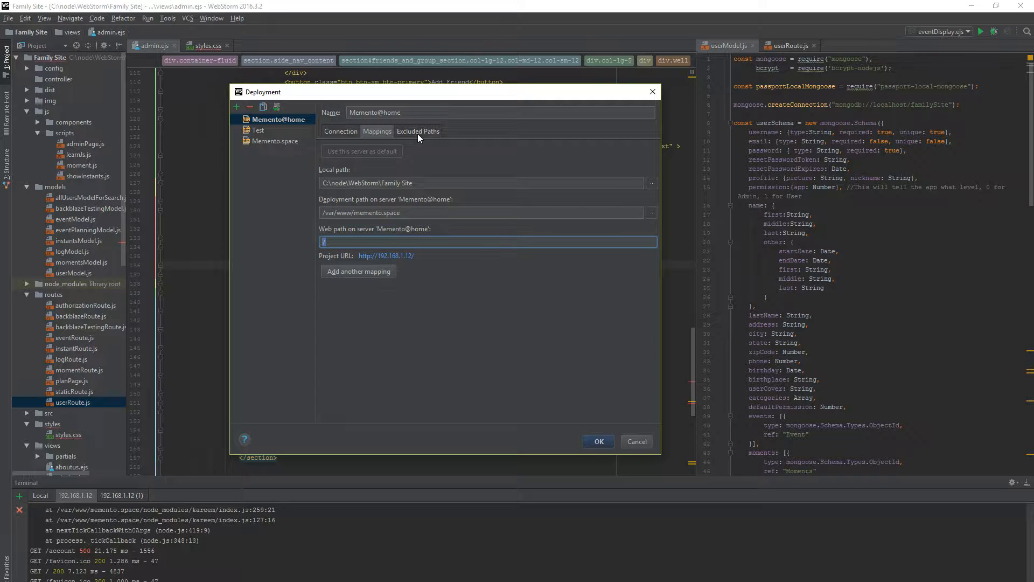
left_click(418, 132)
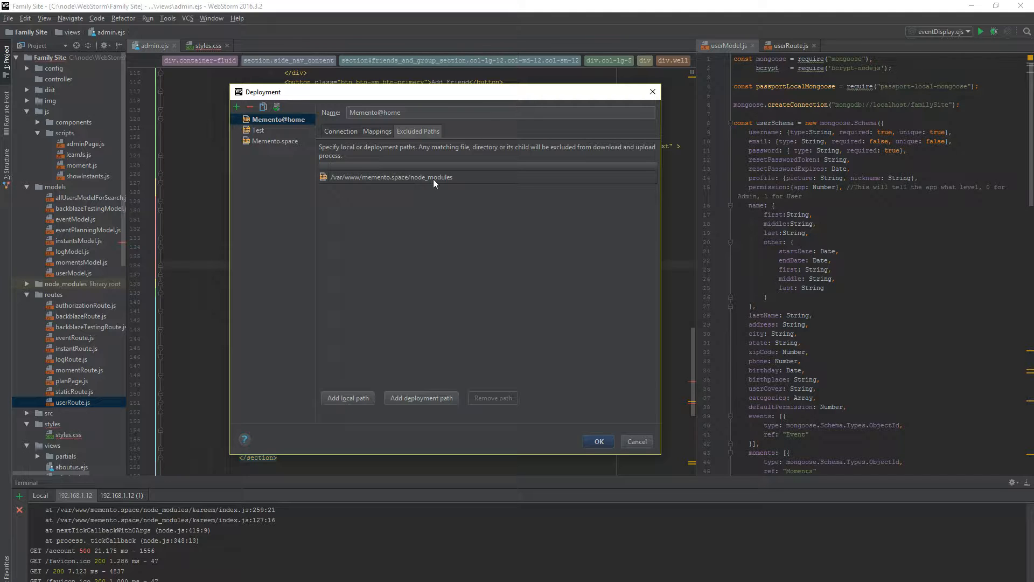
mouse_move(420, 183)
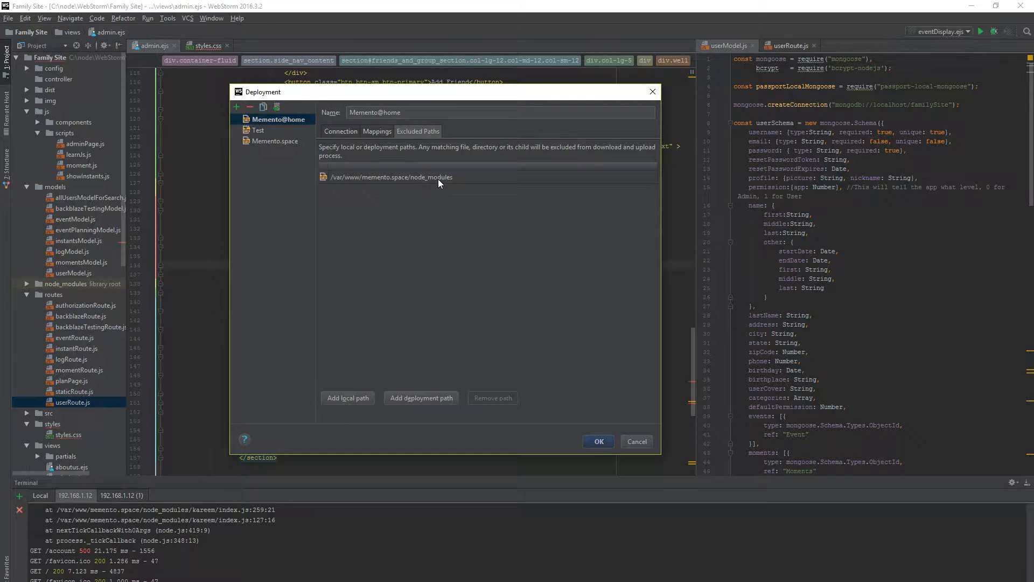
mouse_move(468, 176)
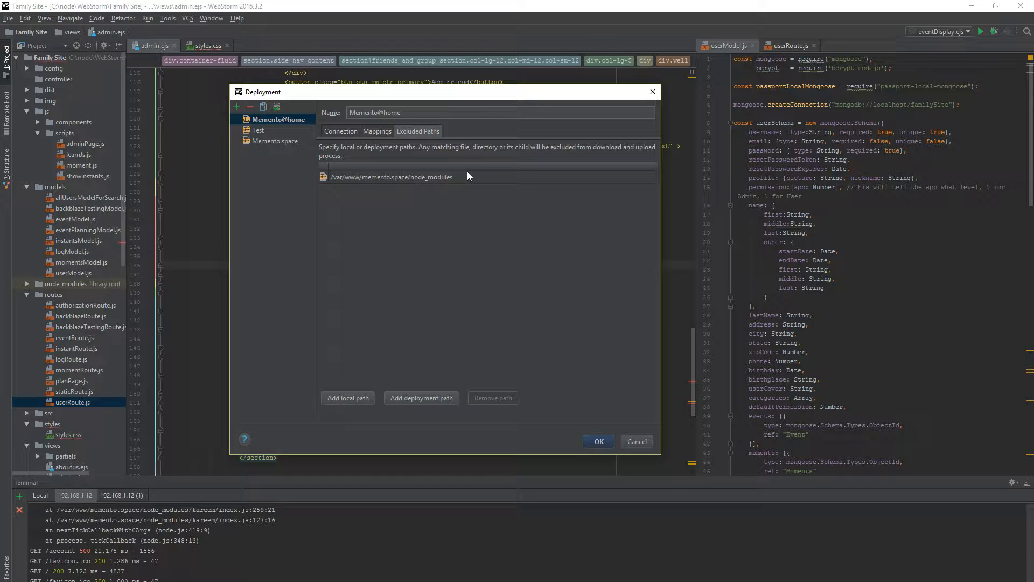
mouse_move(374, 345)
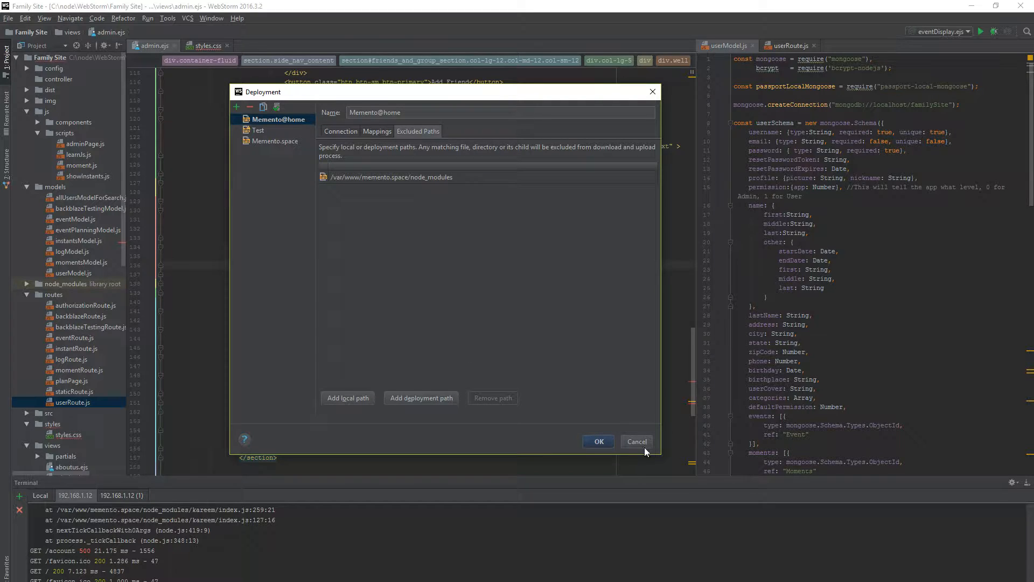
Show the Memento@home SFTP connection settings with host 192.168.1.12 again
left_click(341, 130)
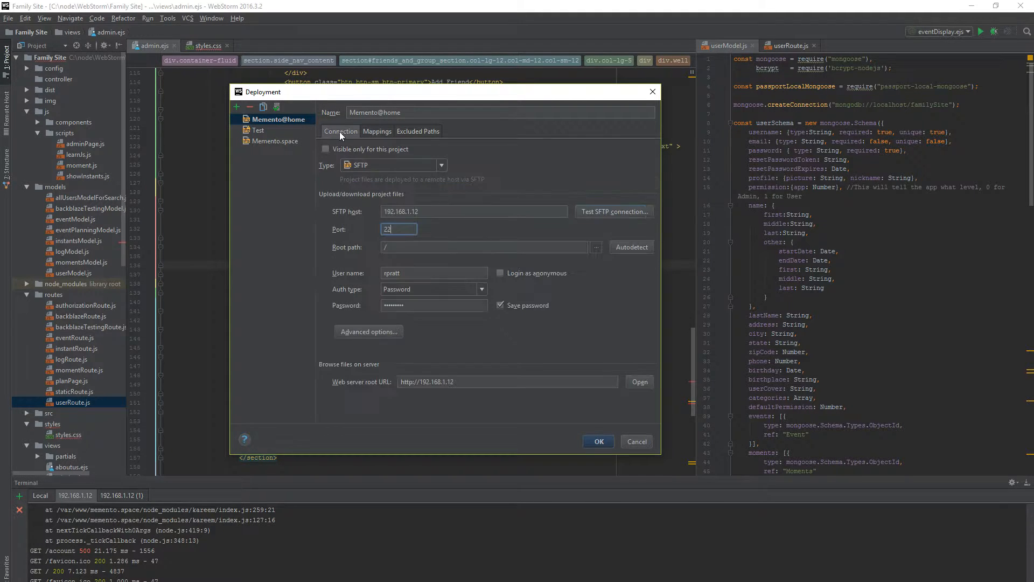
mouse_move(600, 301)
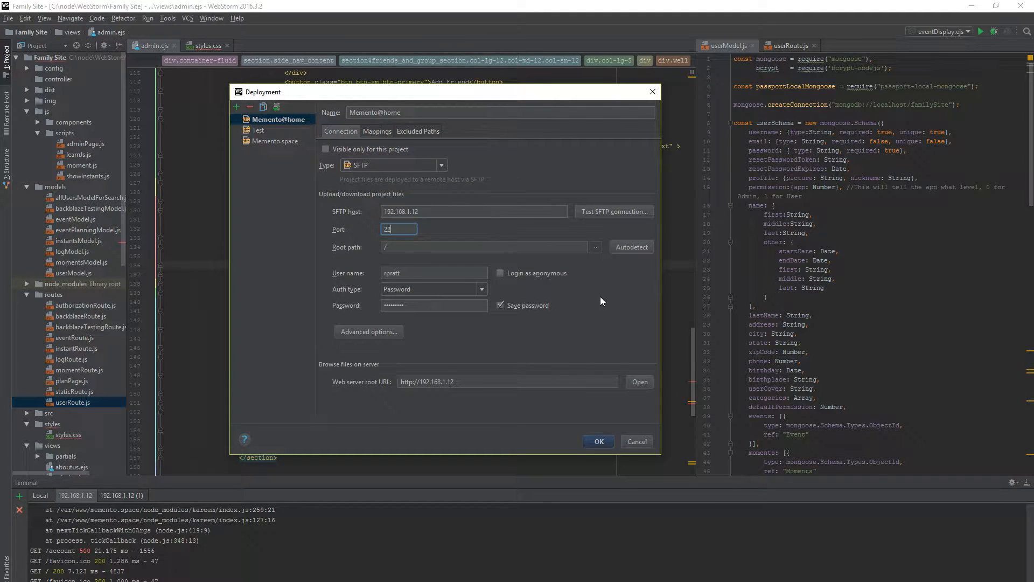
Check the connection and path mappings once more and accept the deployment settings
left_click(377, 131)
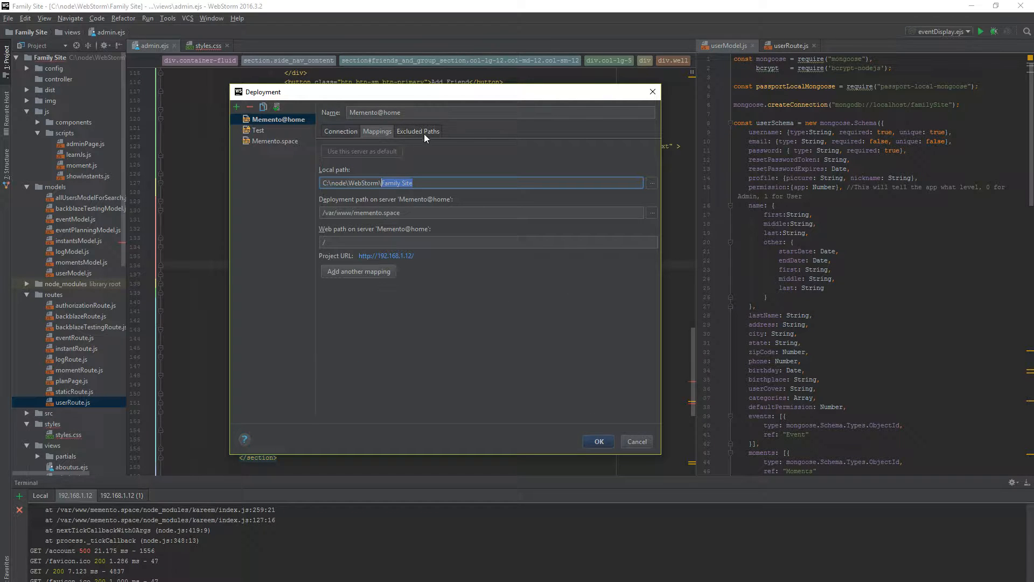
mouse_move(354, 195)
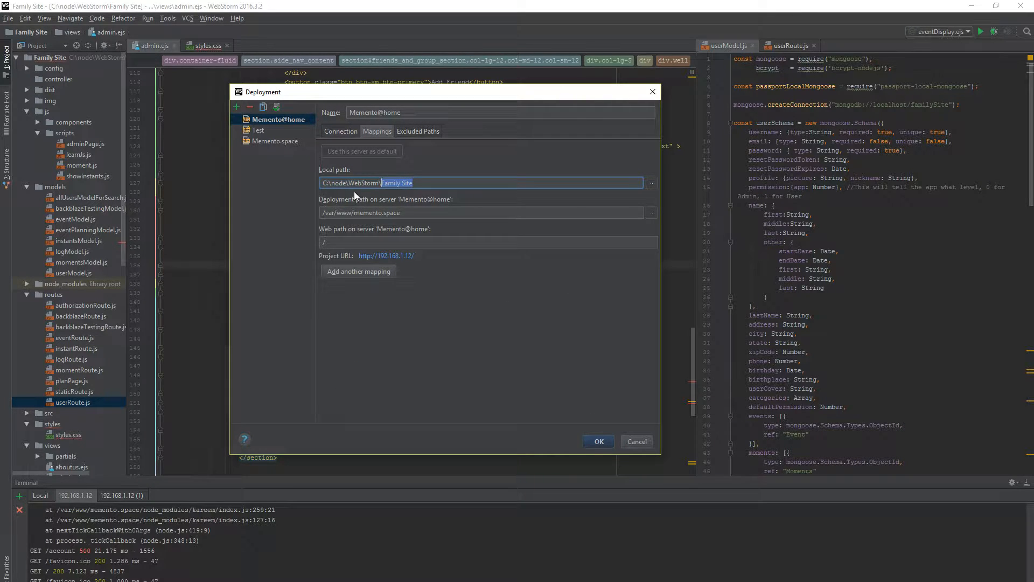
mouse_move(397, 125)
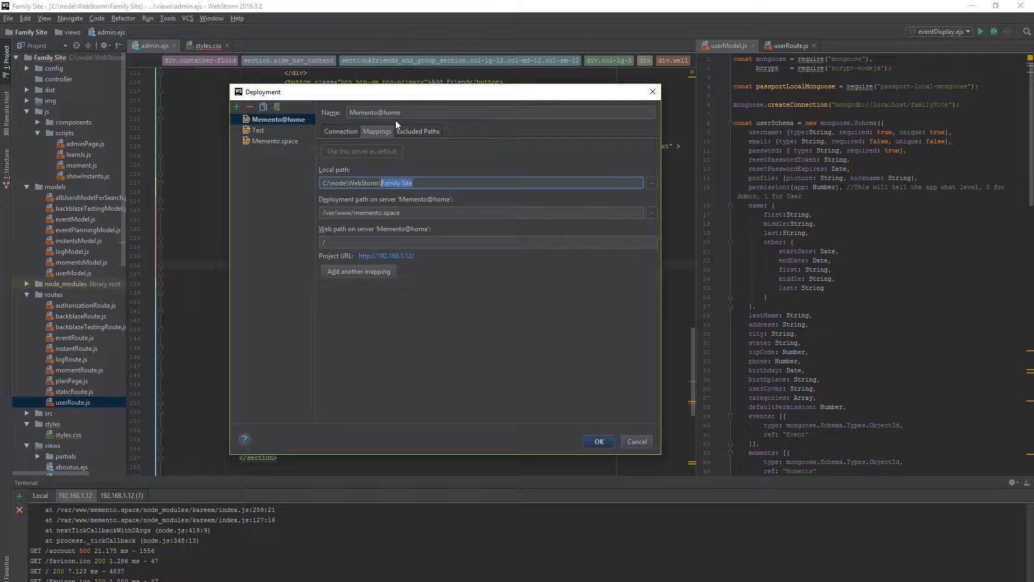
mouse_move(411, 238)
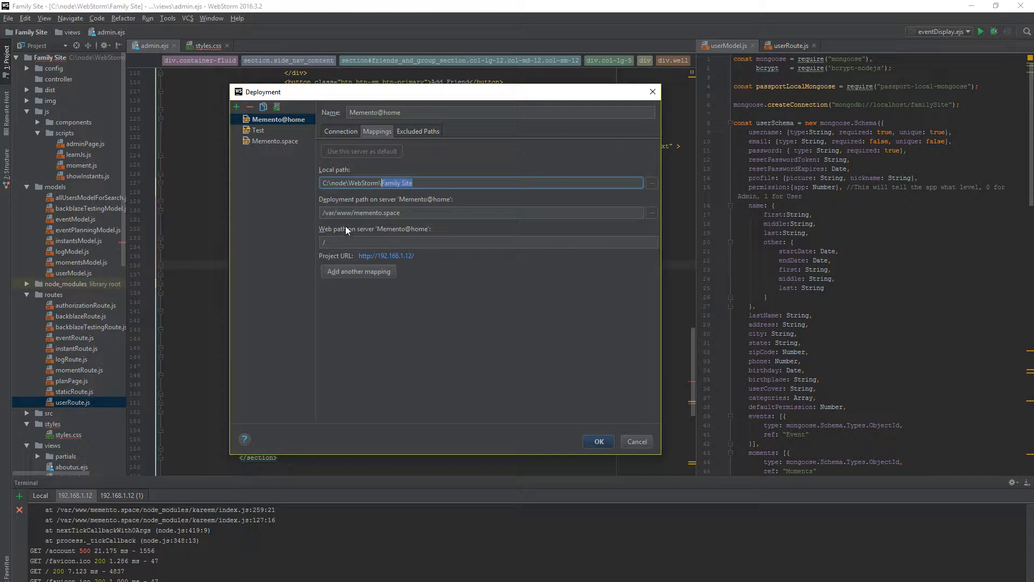
left_click(341, 132)
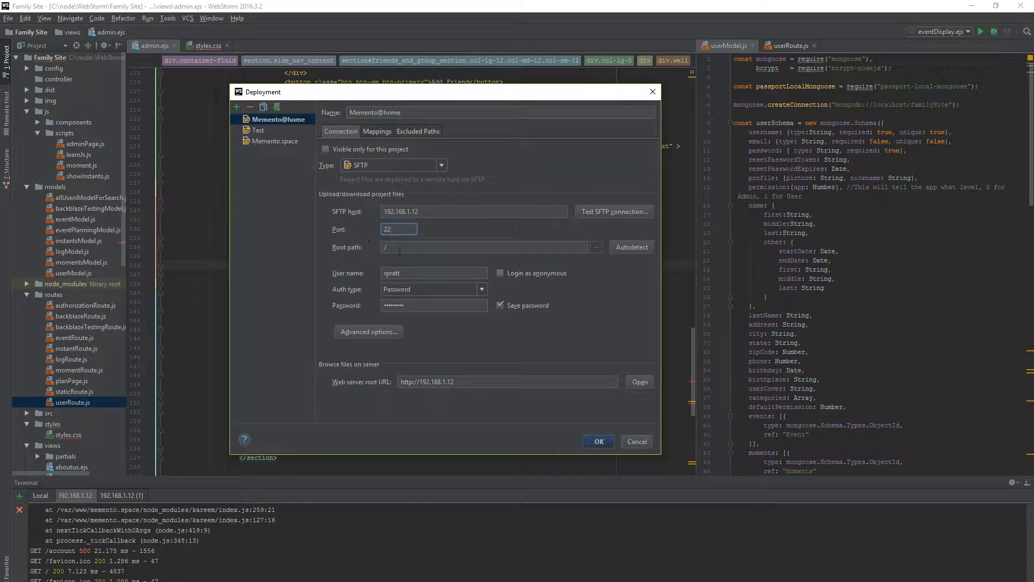
left_click(377, 130)
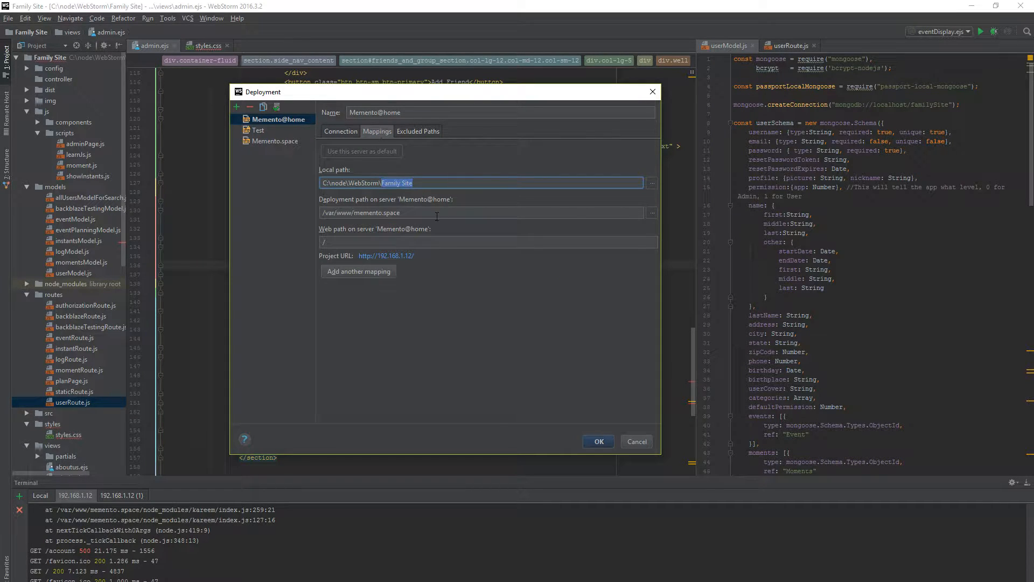
left_click(636, 442)
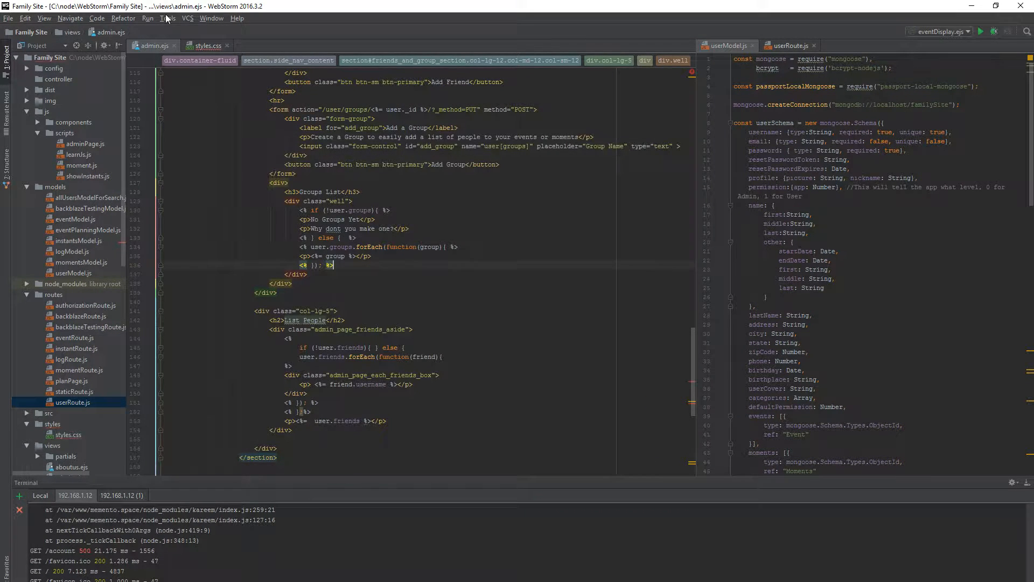
Bring up the general deployment Options dialog from the Tools deployment actions
left_click(168, 19)
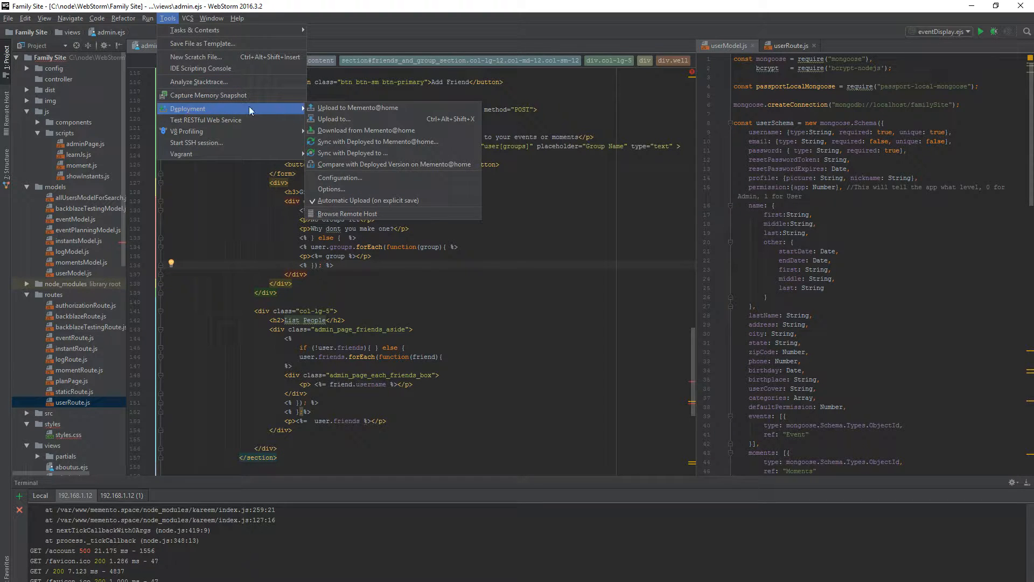
mouse_move(358, 107)
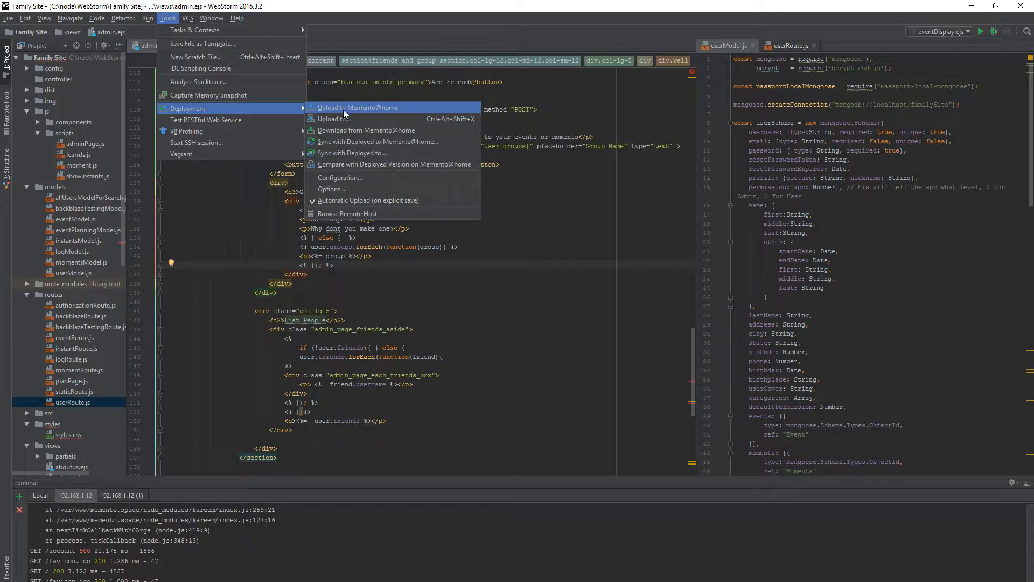
mouse_move(337, 164)
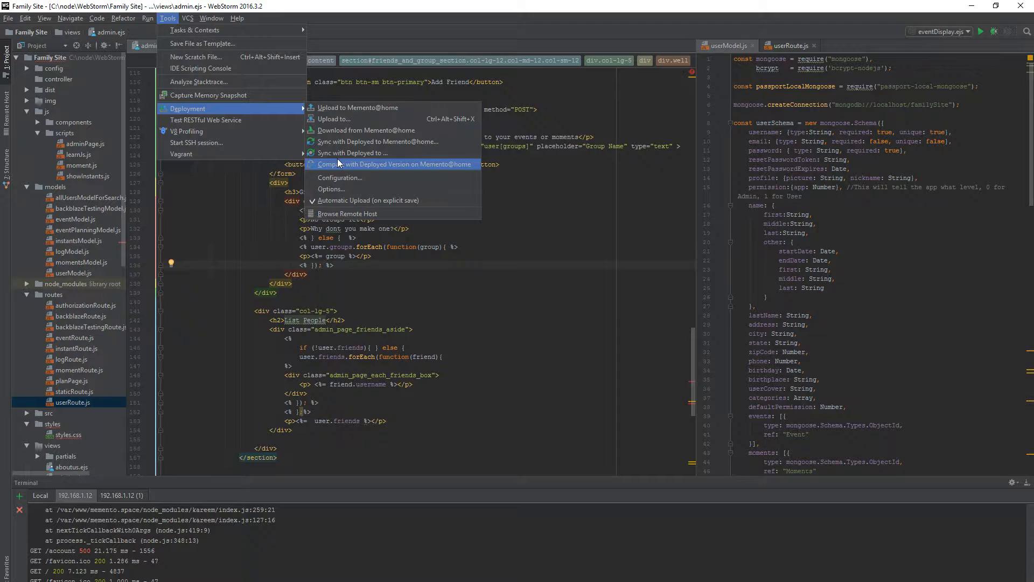
mouse_move(351, 164)
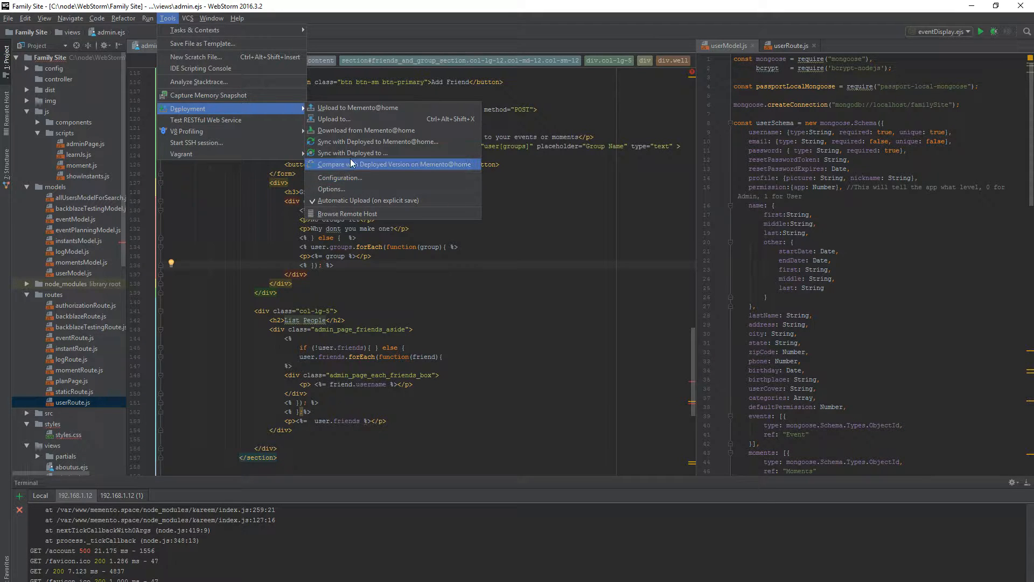
mouse_move(330, 190)
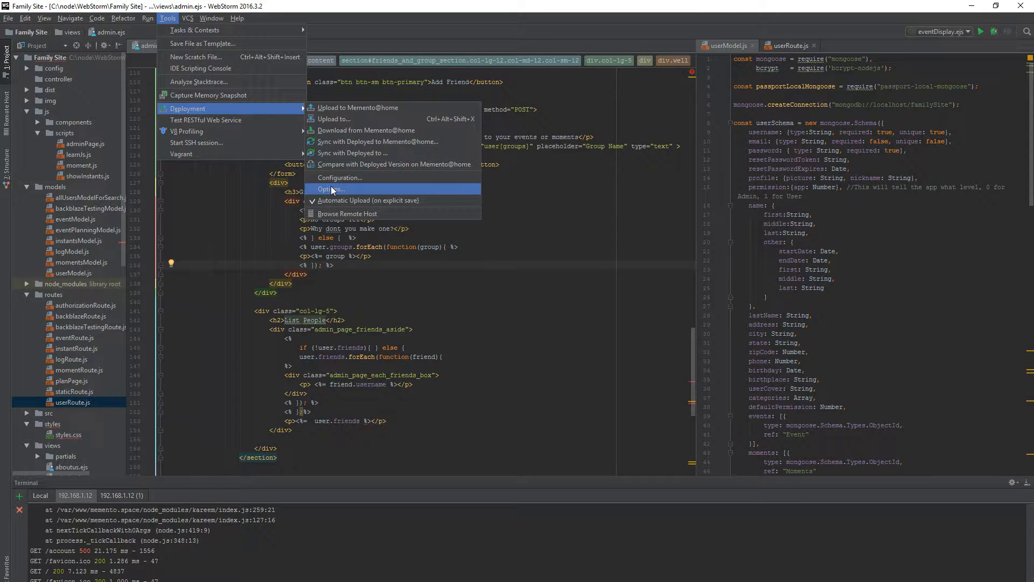
left_click(330, 190)
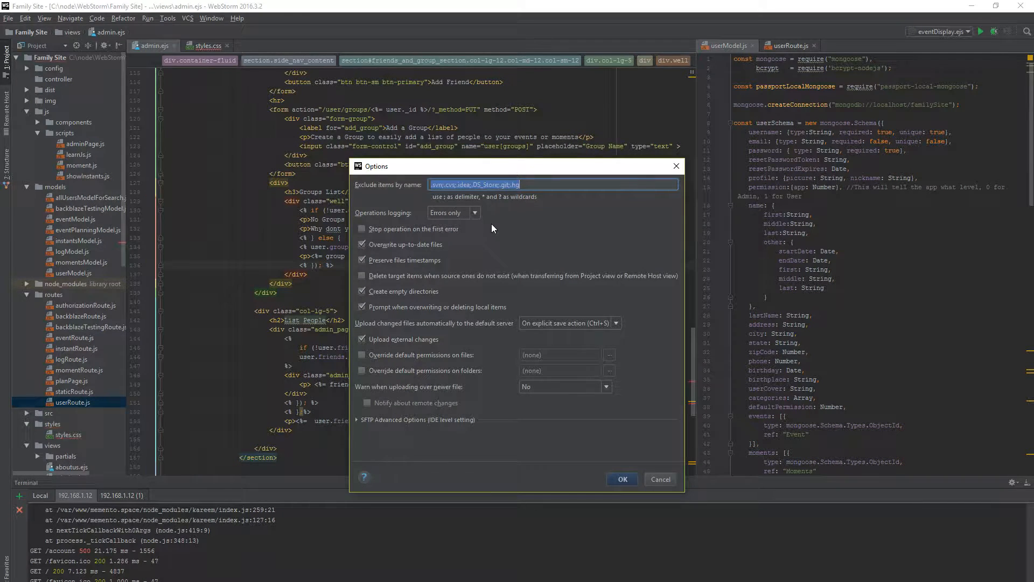
mouse_move(419, 335)
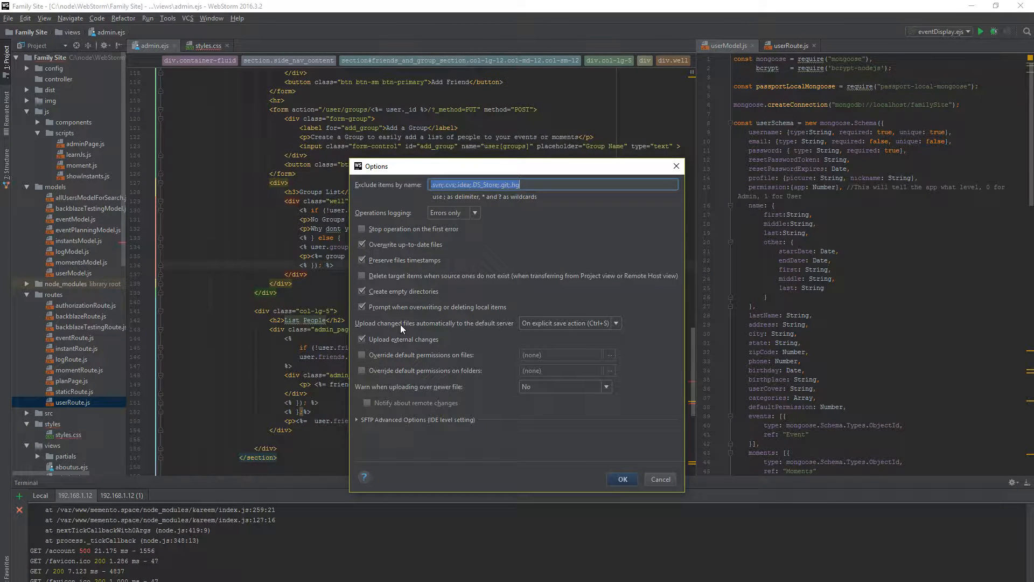
mouse_move(491, 329)
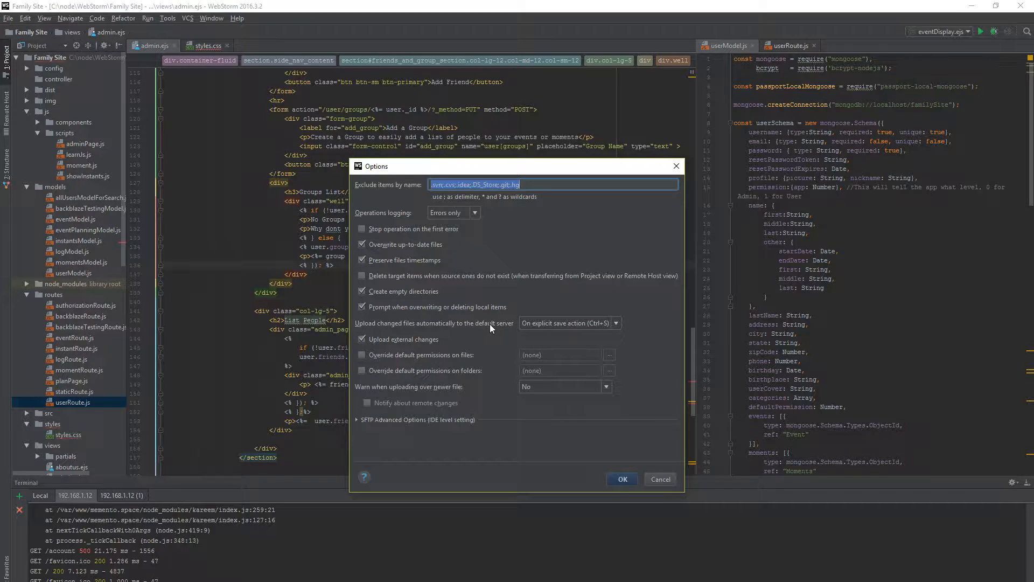
mouse_move(576, 328)
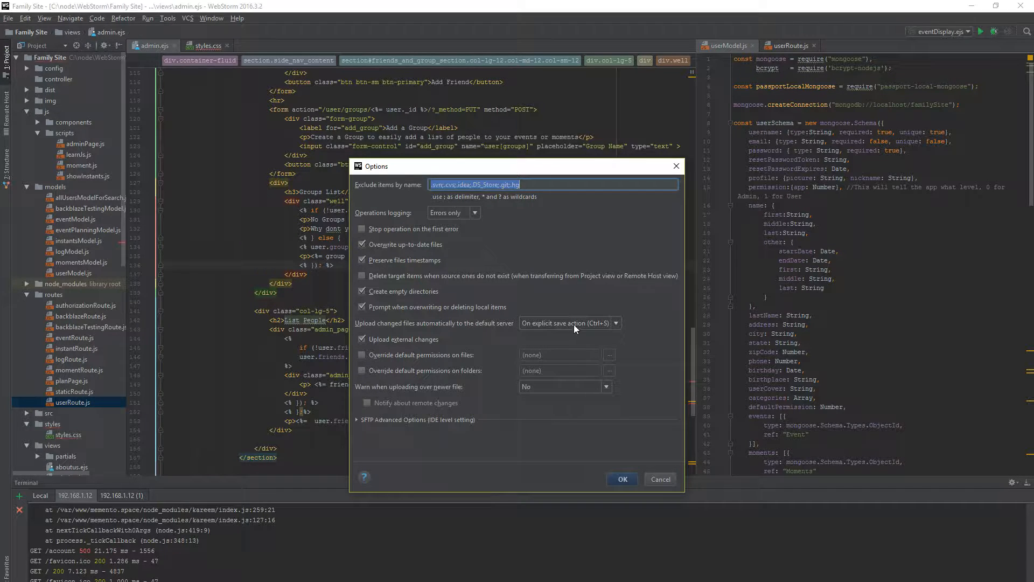
Keep automatic upload to the default server on explicit save and confirm the options
left_click(615, 323)
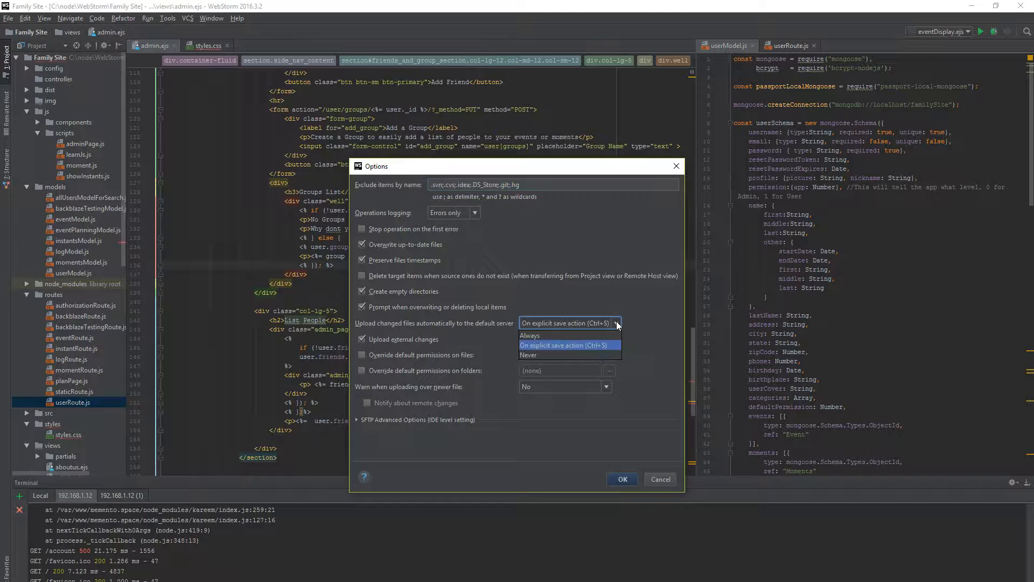
mouse_move(531, 335)
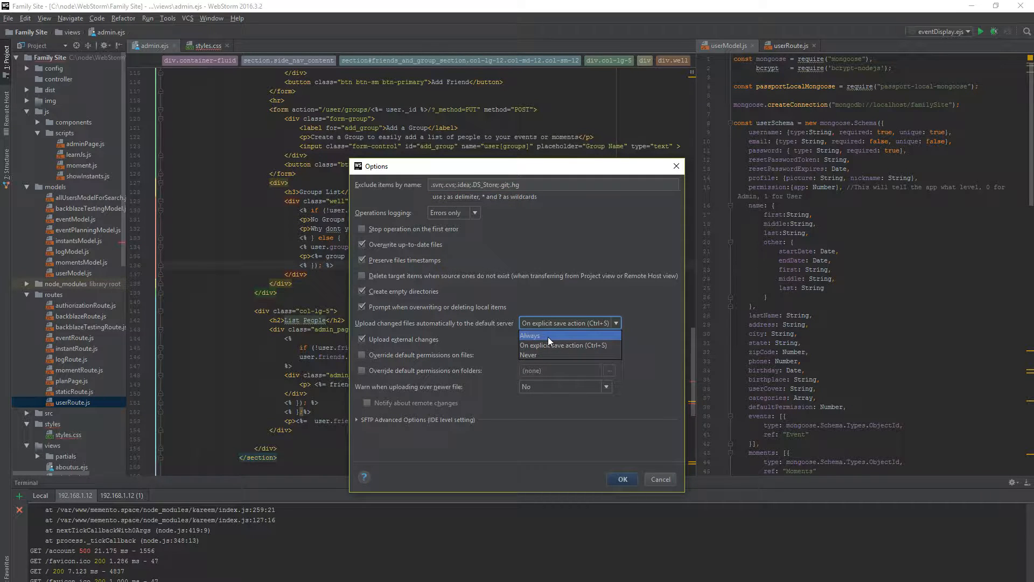
mouse_move(569, 344)
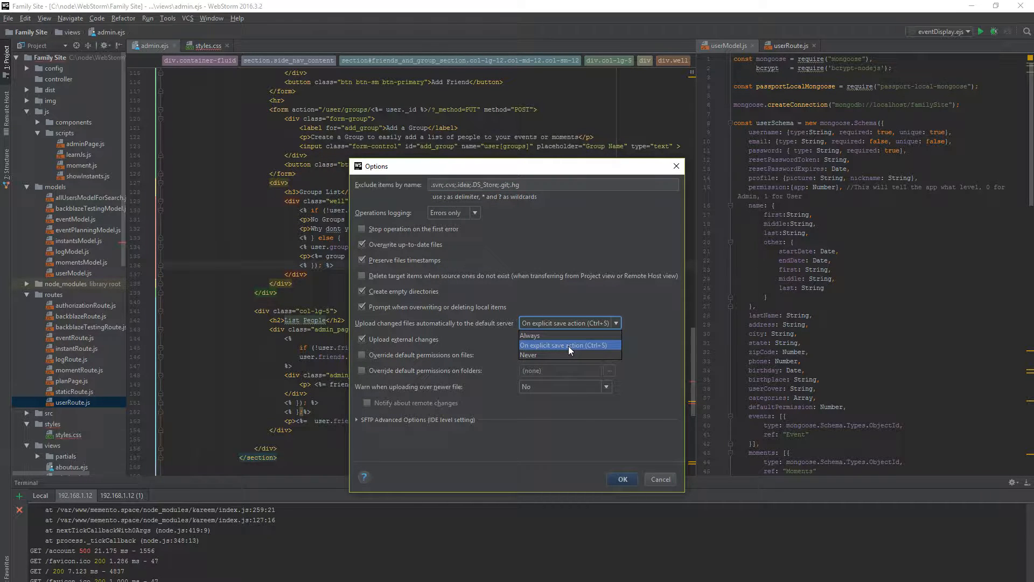
left_click(568, 345)
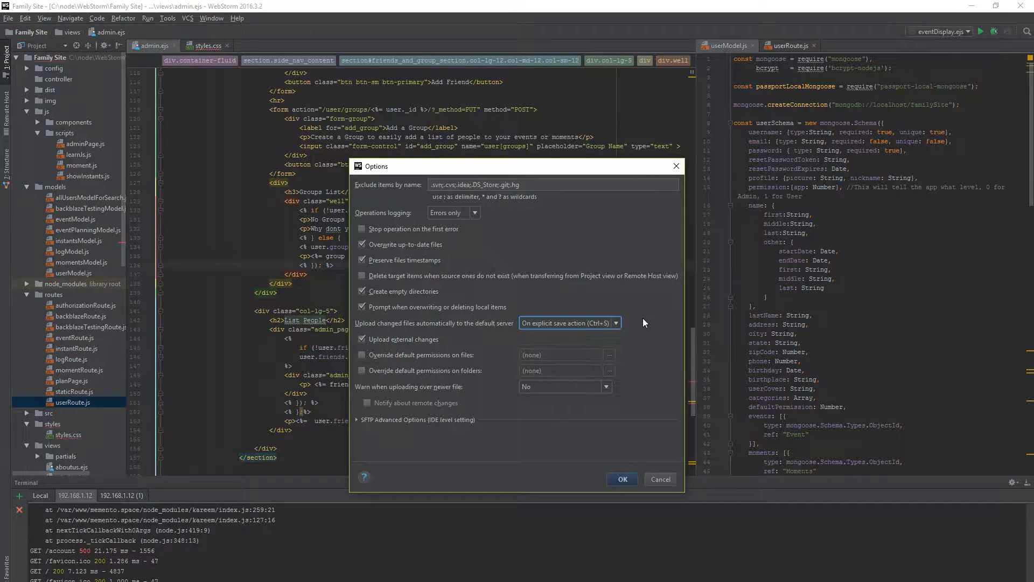
left_click(615, 323)
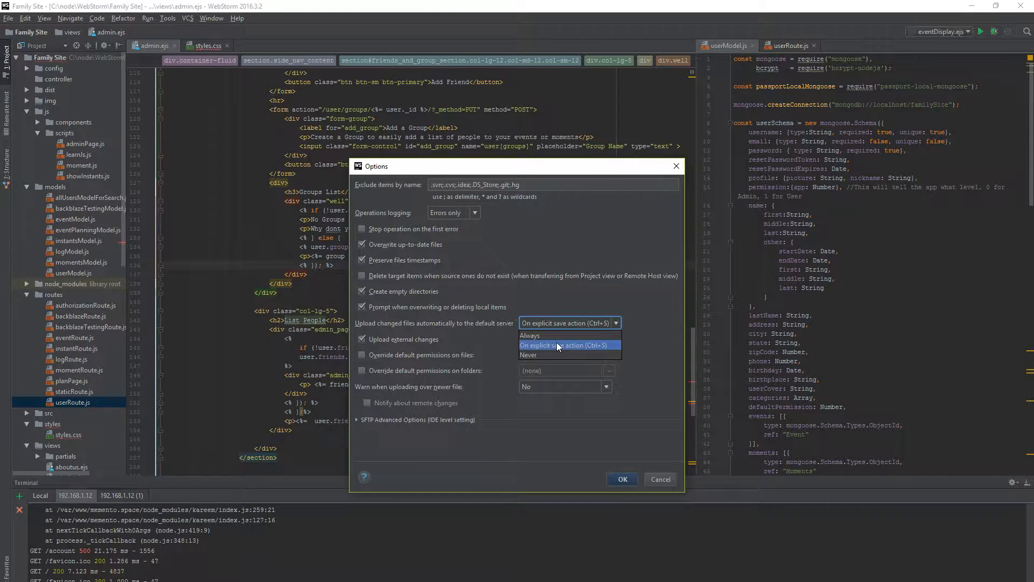
left_click(557, 345)
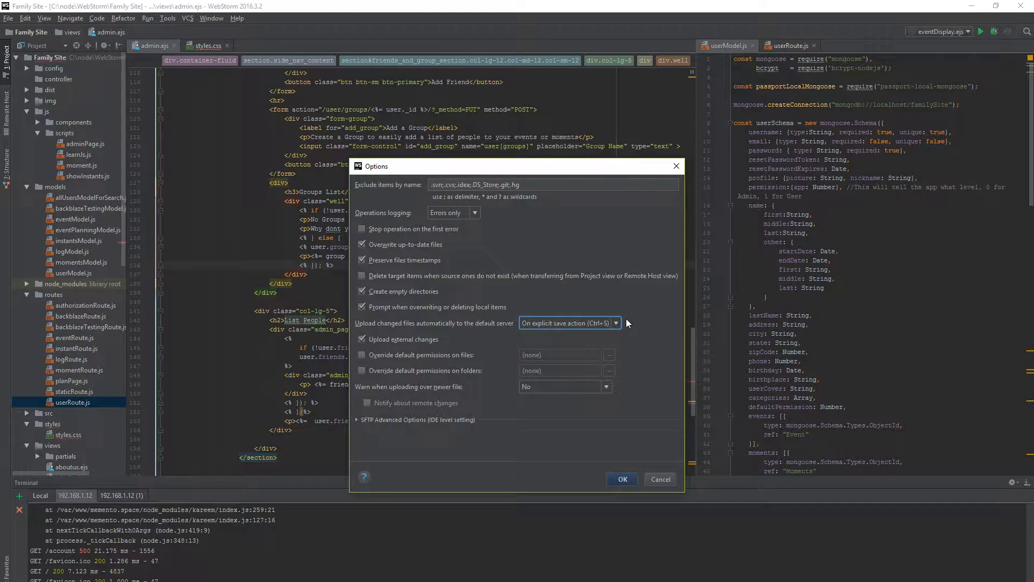
mouse_move(616, 328)
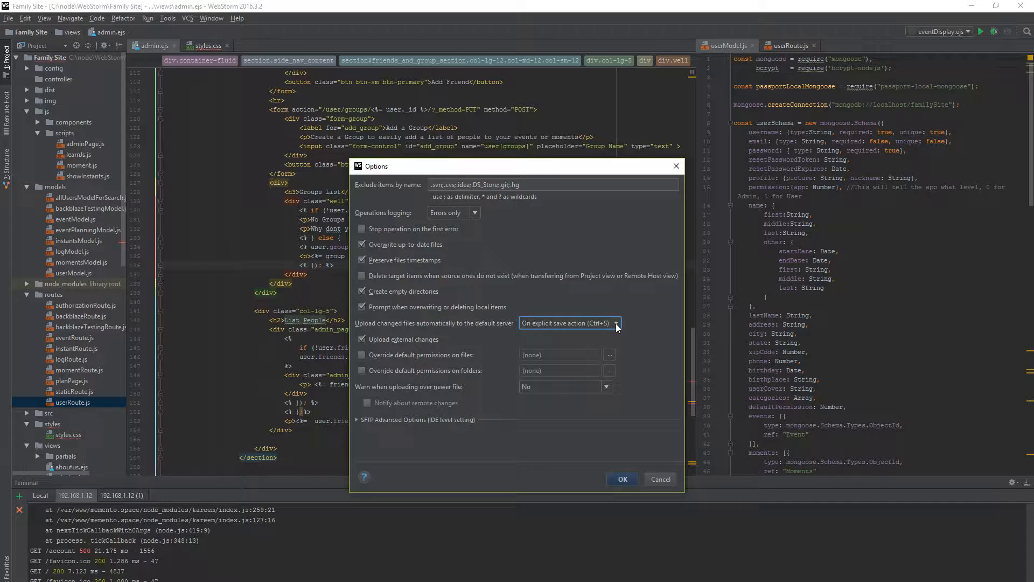
left_click(616, 323)
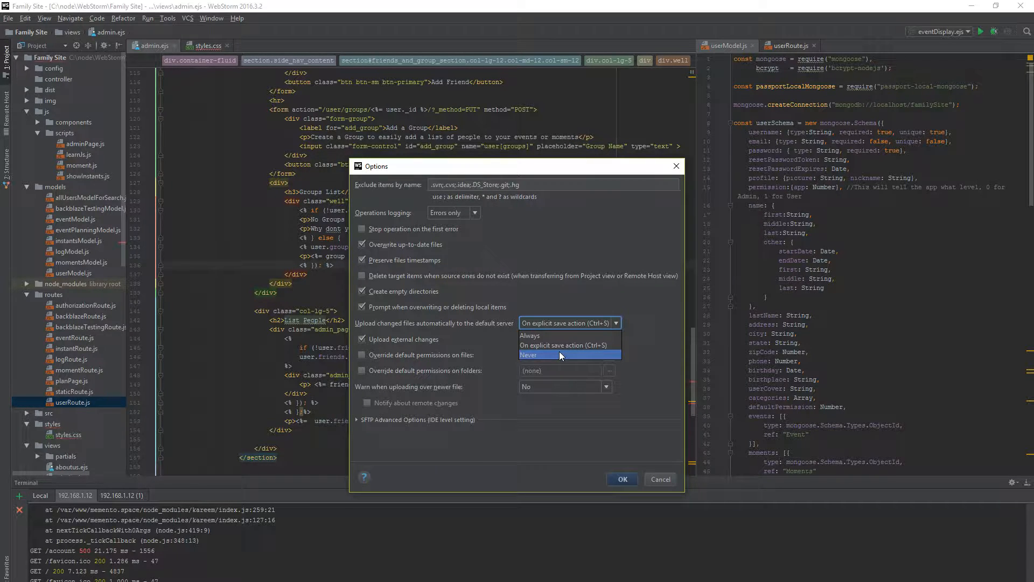
mouse_move(566, 345)
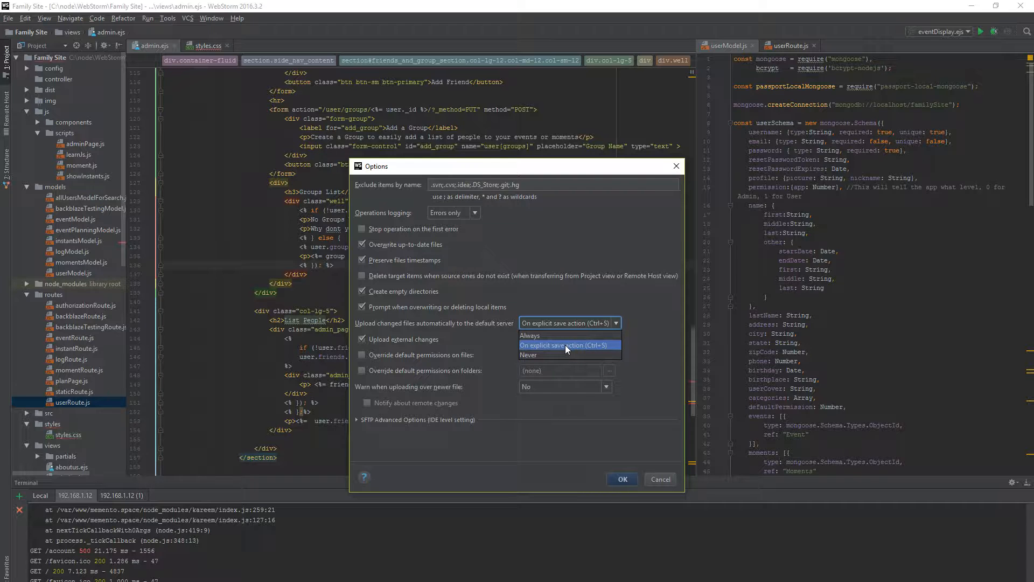
mouse_move(565, 355)
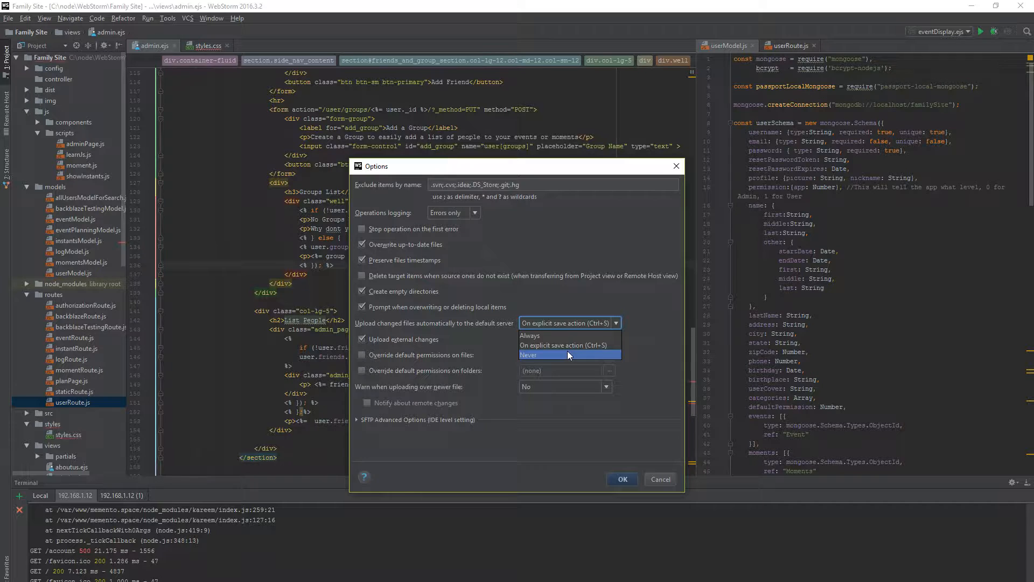
left_click(564, 345)
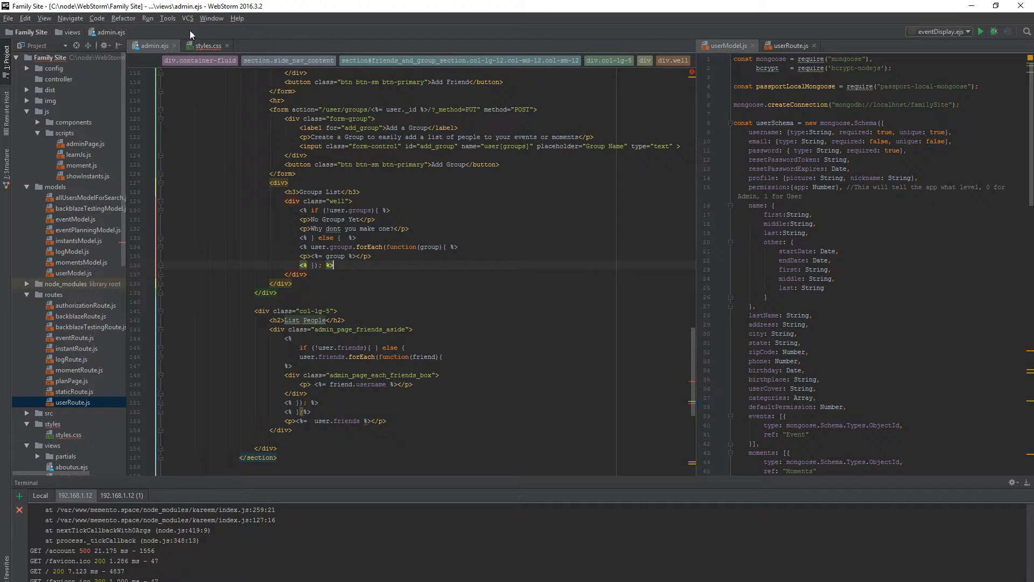
Bring up the deployment commands to compare admin.ejs with its deployed version
left_click(168, 18)
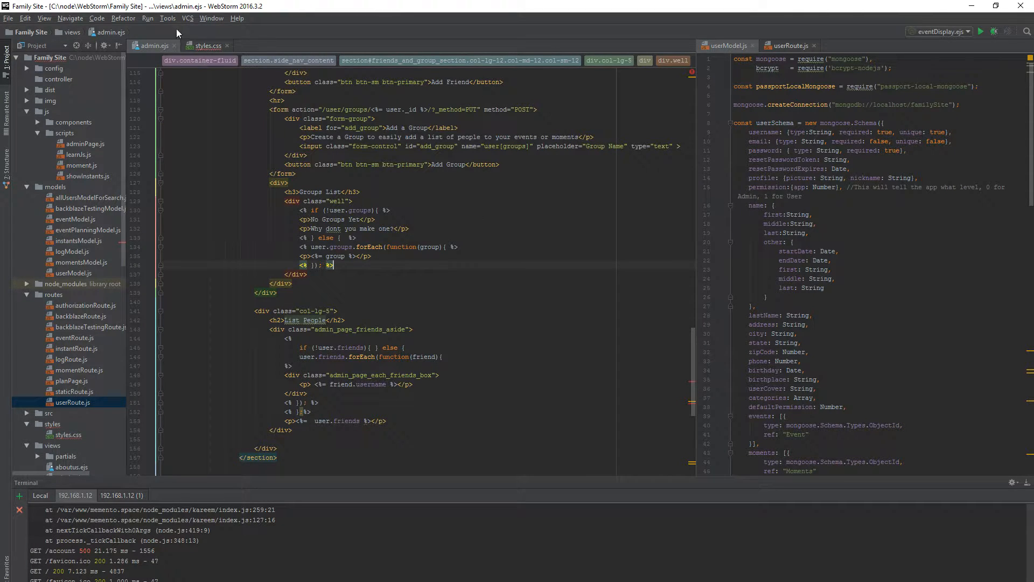
left_click(169, 19)
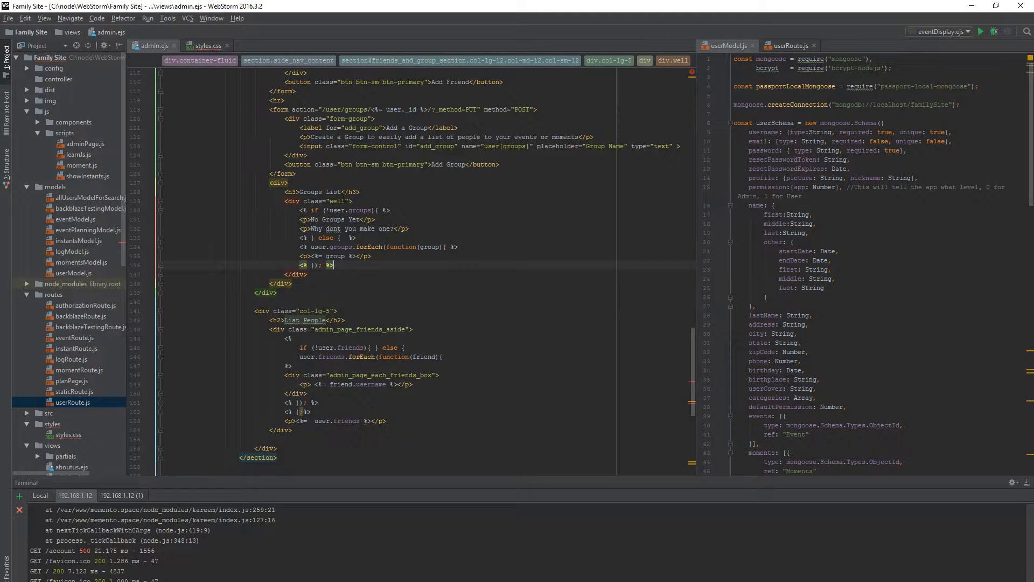
left_click(168, 18)
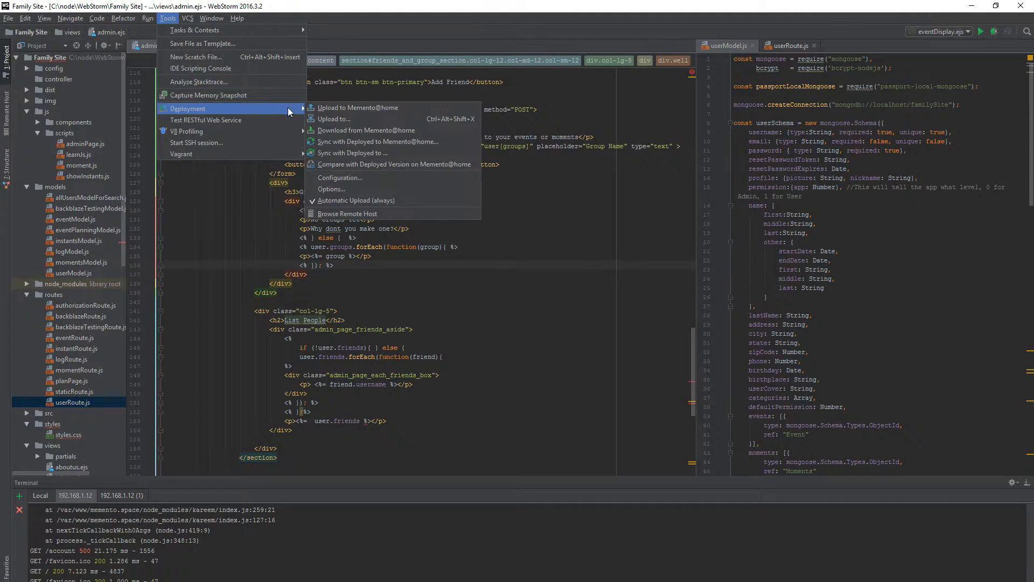
mouse_move(329, 190)
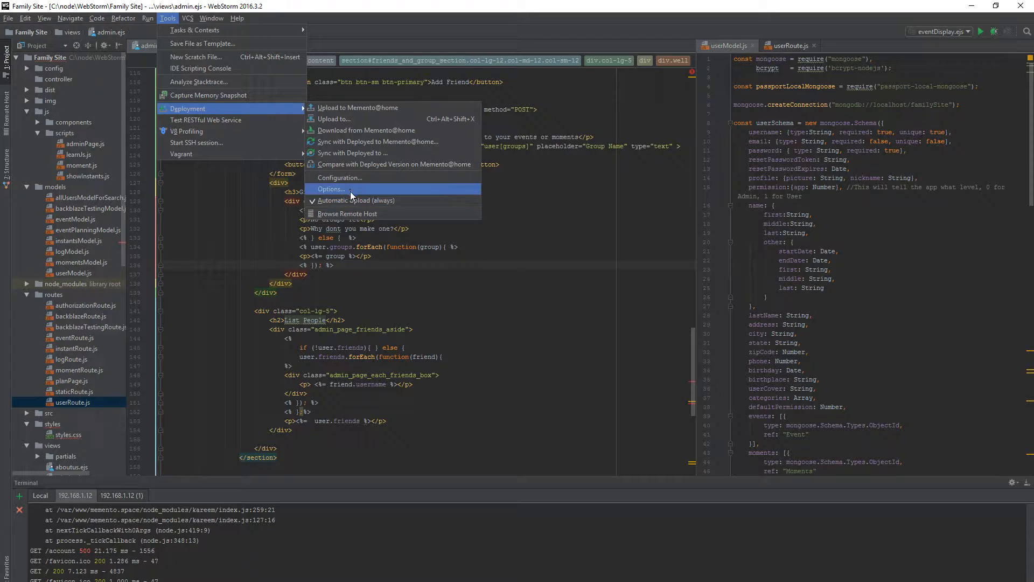
mouse_move(339, 177)
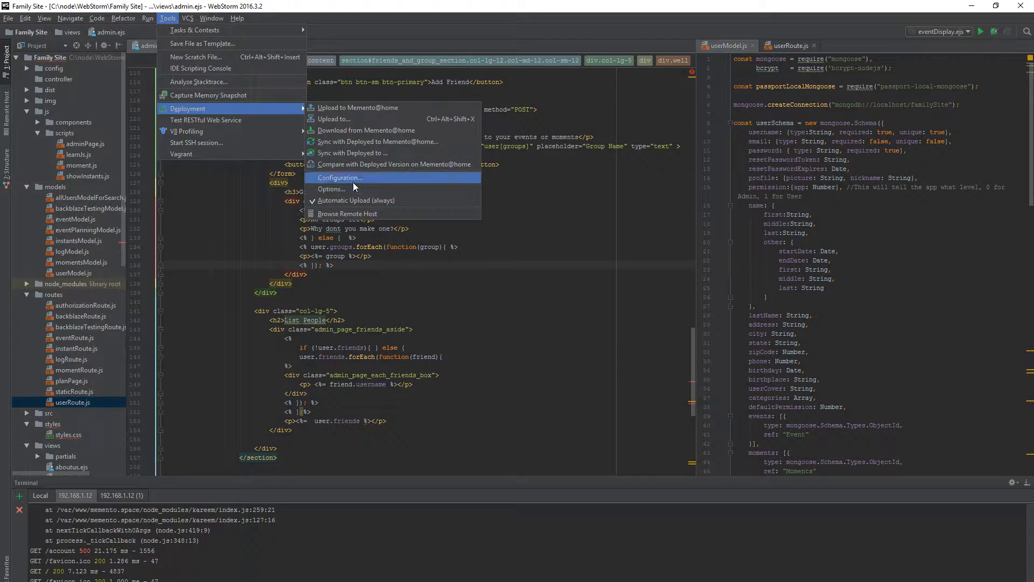
mouse_move(376, 141)
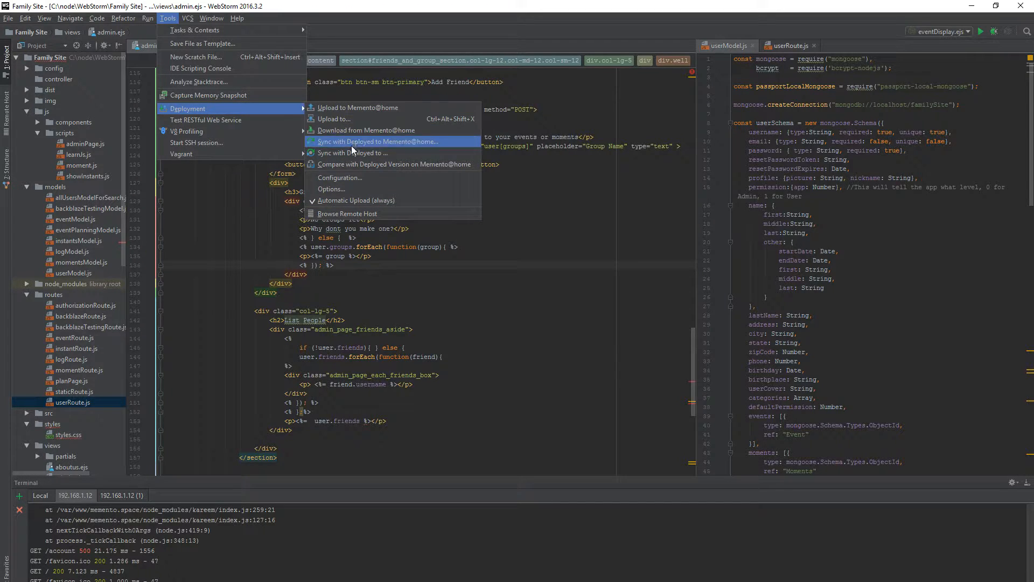
mouse_move(343, 119)
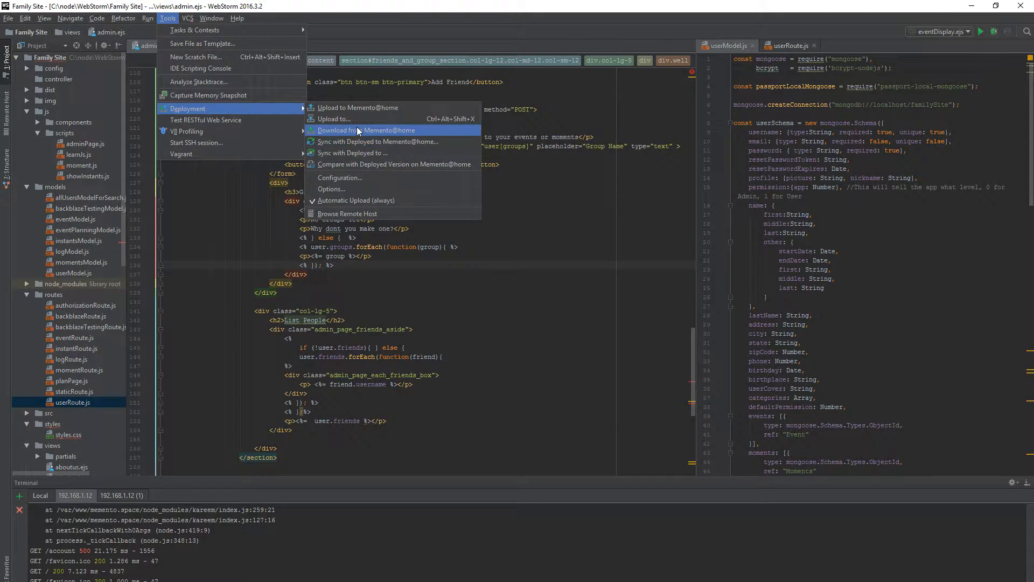
mouse_move(358, 108)
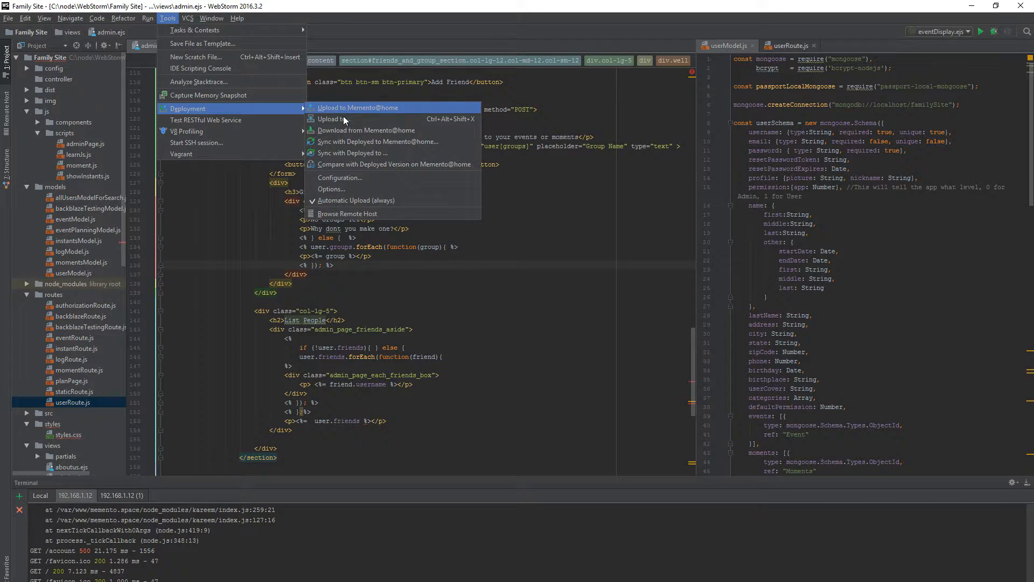
mouse_move(366, 131)
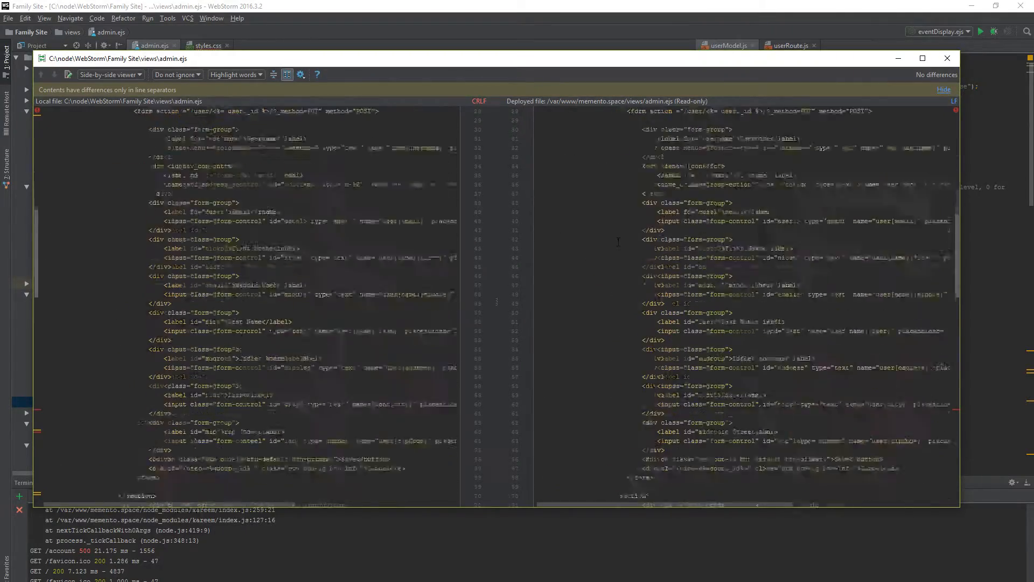
Close the diff and run Sync with Deployed on admin.ejs containing the junk test lines
scroll("down", 3)
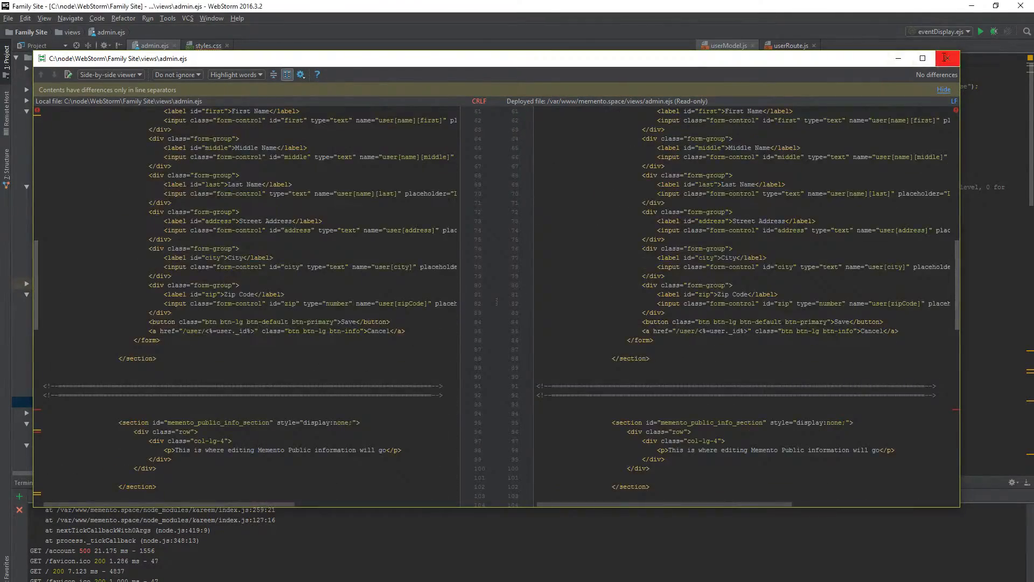
left_click(949, 58)
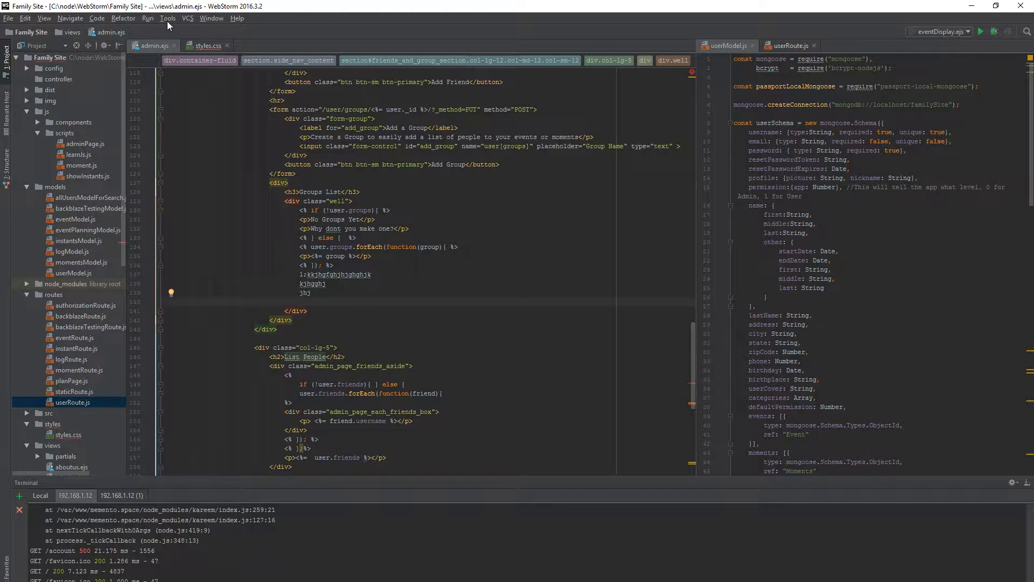
left_click(168, 19)
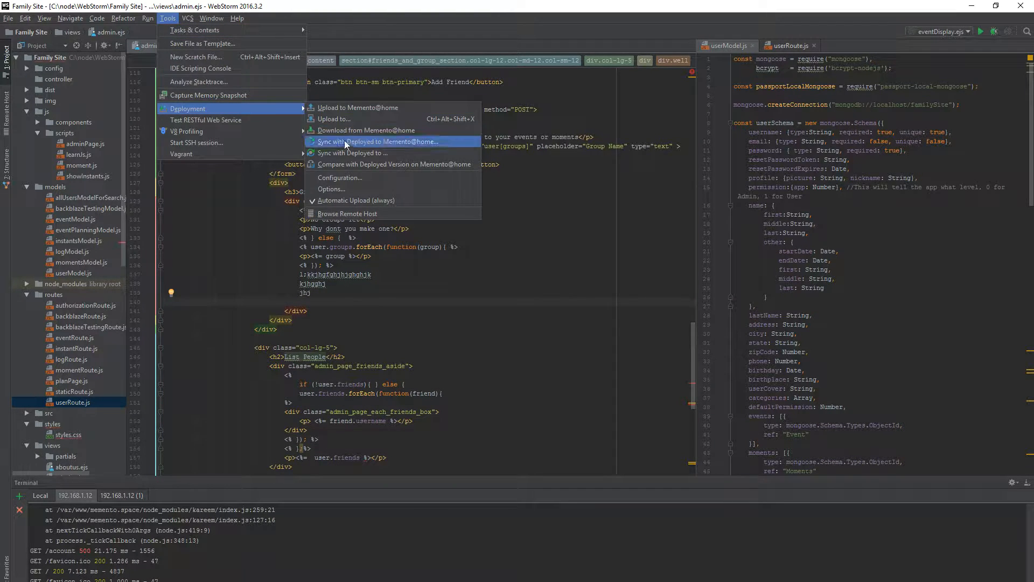
left_click(393, 163)
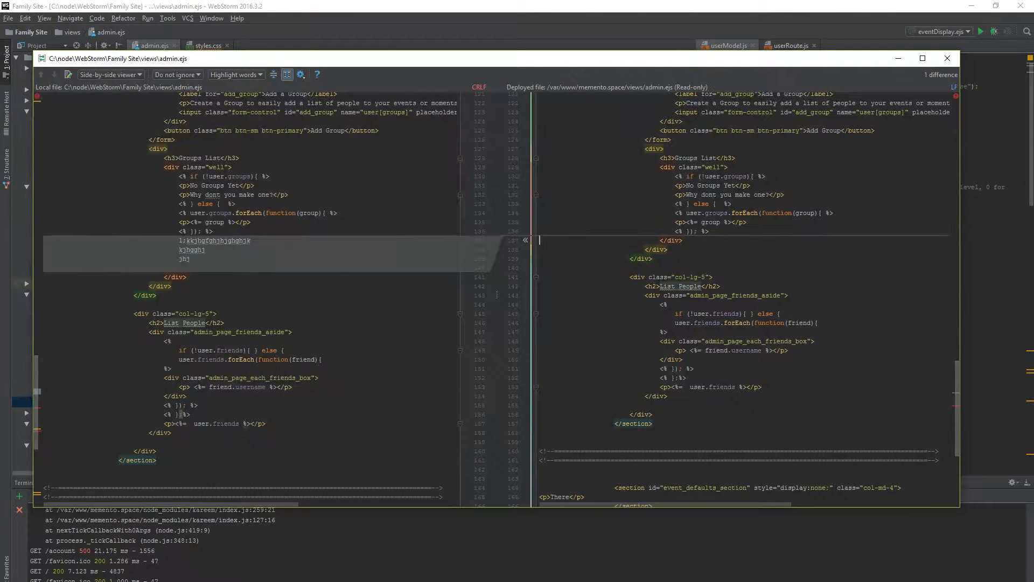
mouse_move(316, 255)
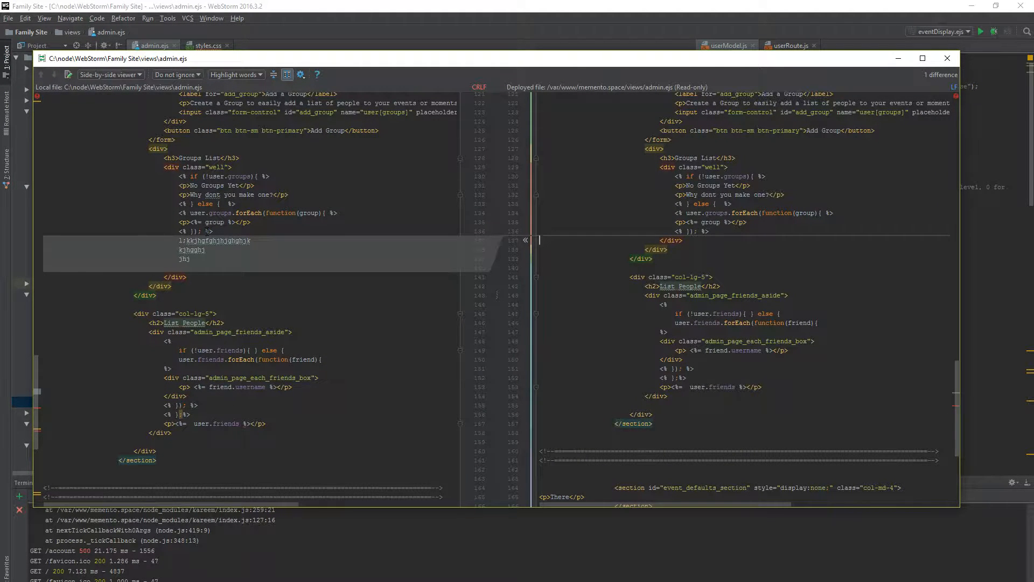
mouse_move(474, 260)
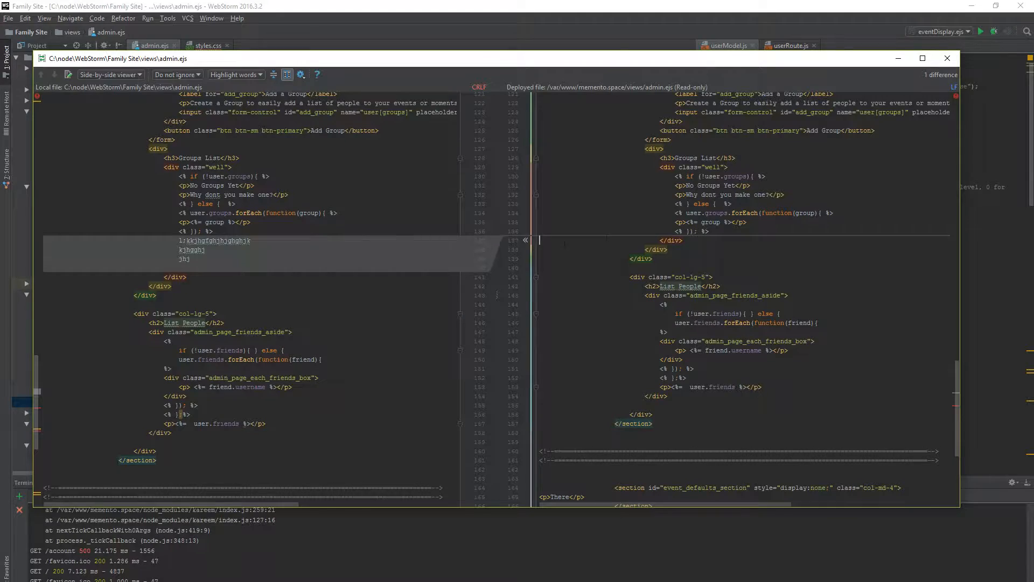
Scroll through the side-by-side comparison to inspect the single difference against the server copy
scroll("up", 3)
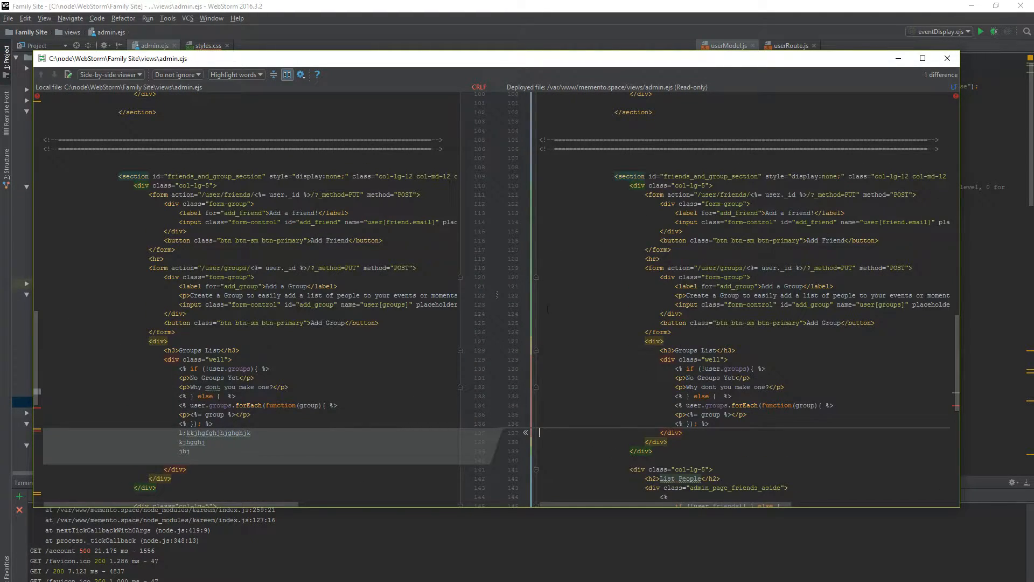
scroll("down", 3)
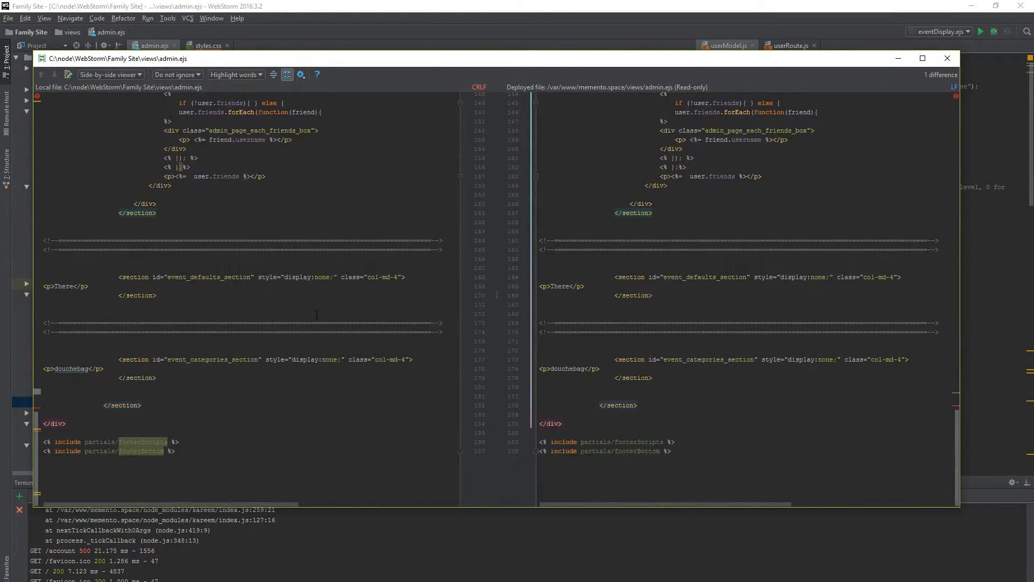
scroll("up", 3)
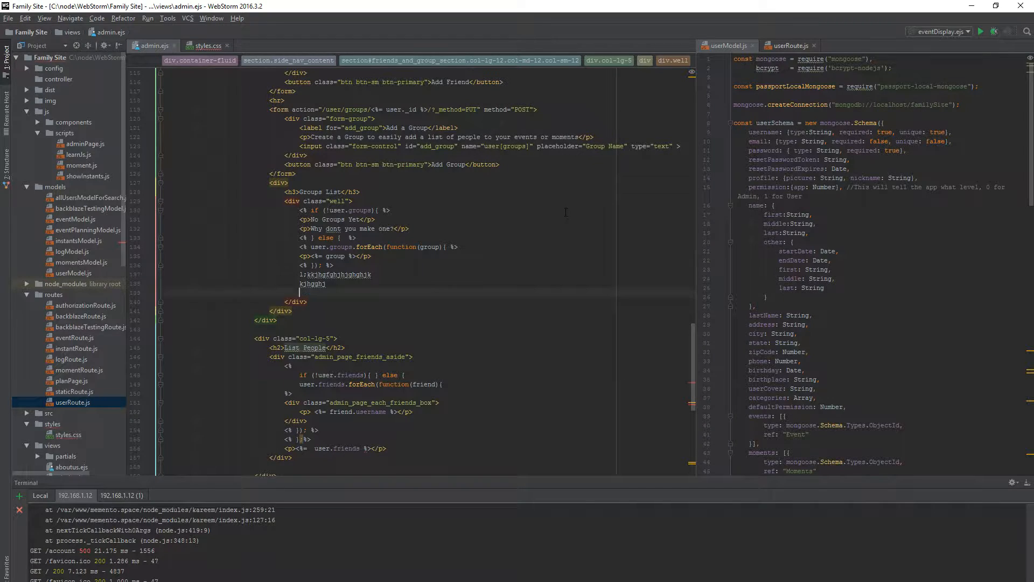
Delete the added junk test lines from admin.ejs
key("Delete")
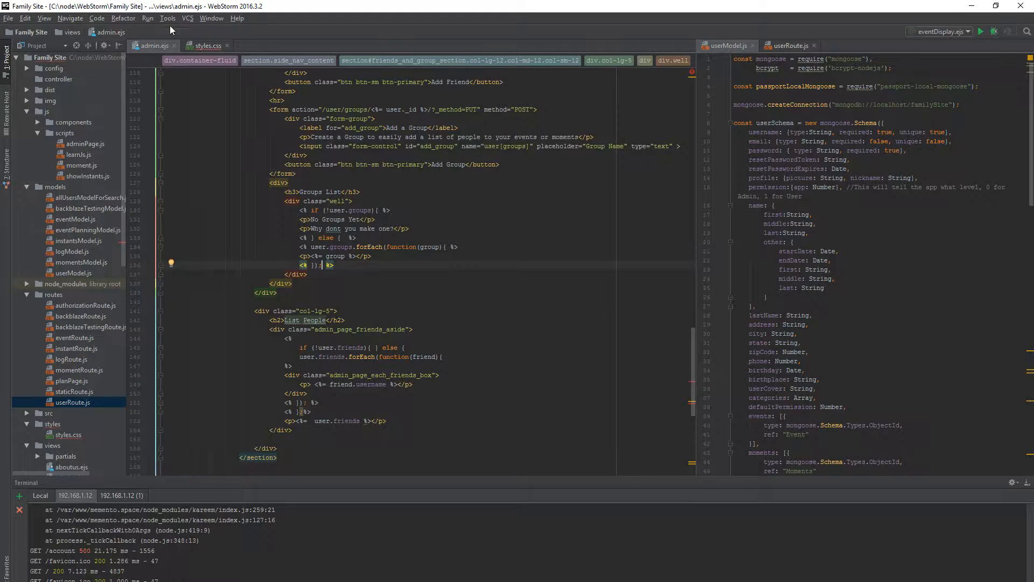
Select the project root and show its deployment actions for upload, sync and configuration
left_click(168, 18)
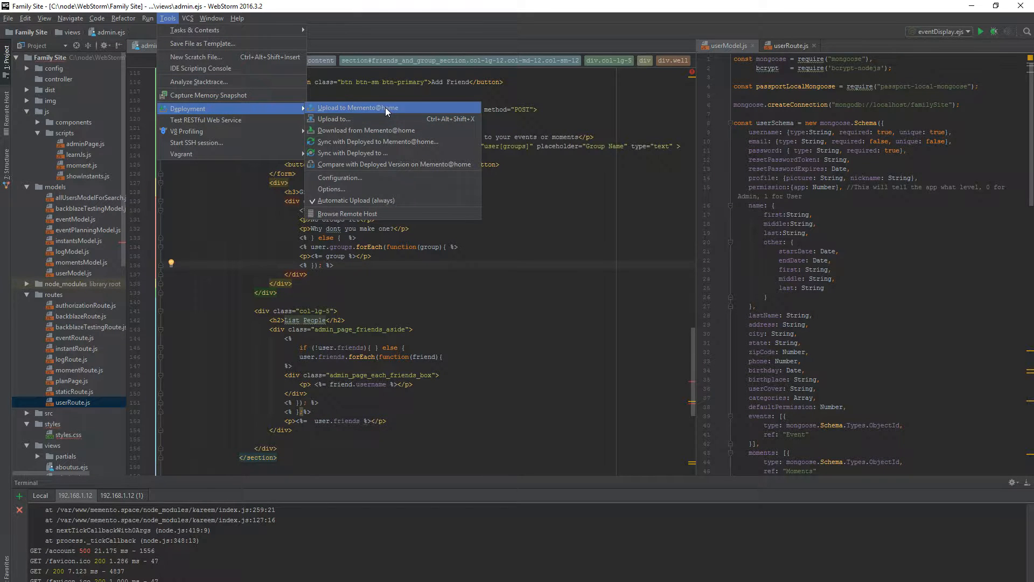
mouse_move(362, 35)
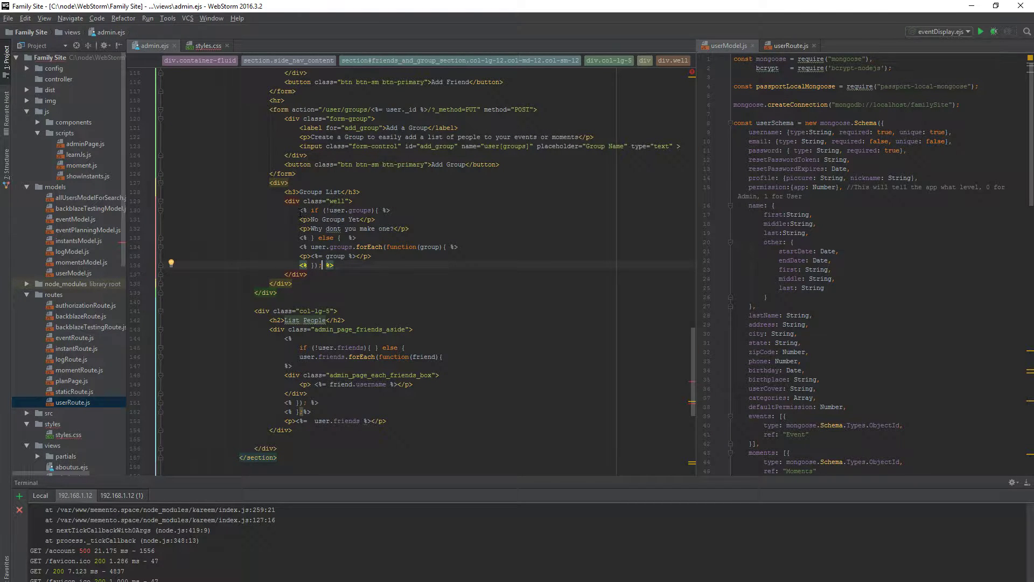
mouse_move(382, 5)
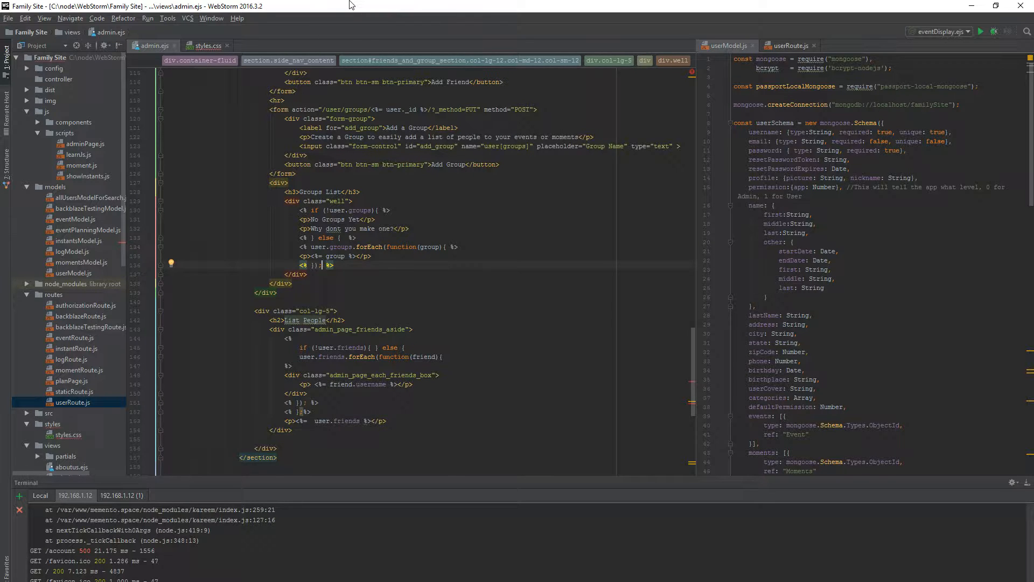
mouse_move(54, 248)
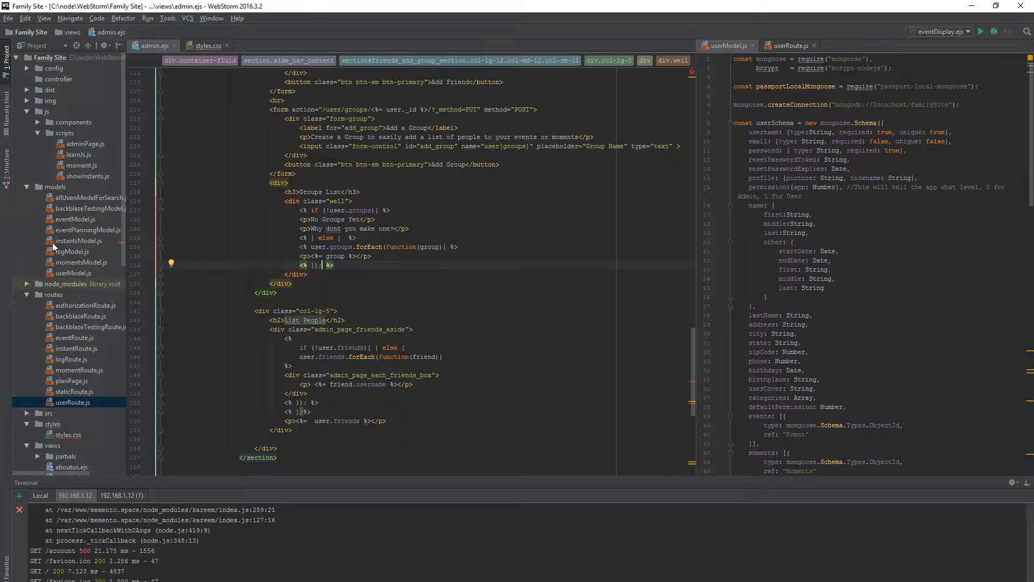
mouse_move(74, 258)
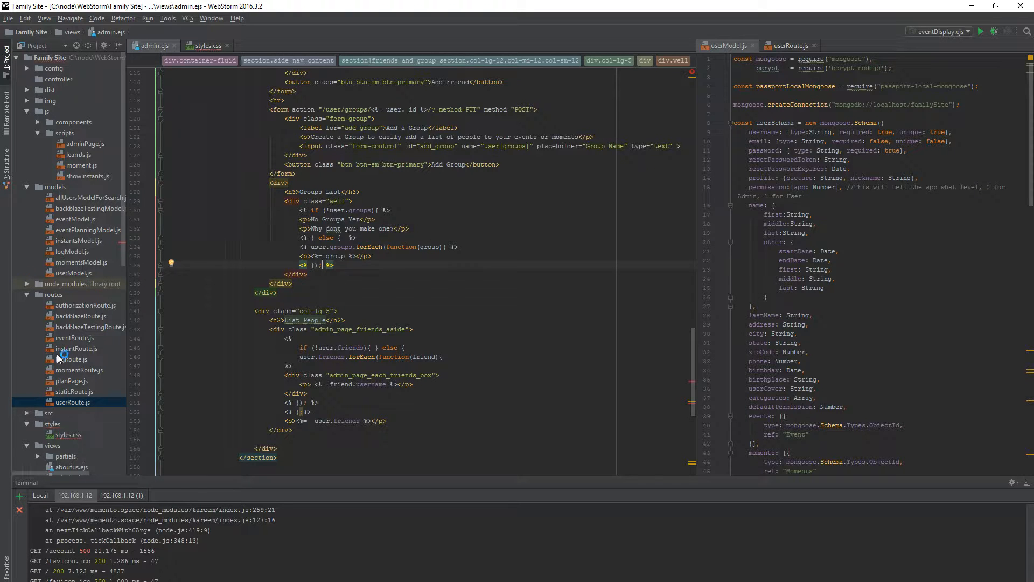
left_click(71, 359)
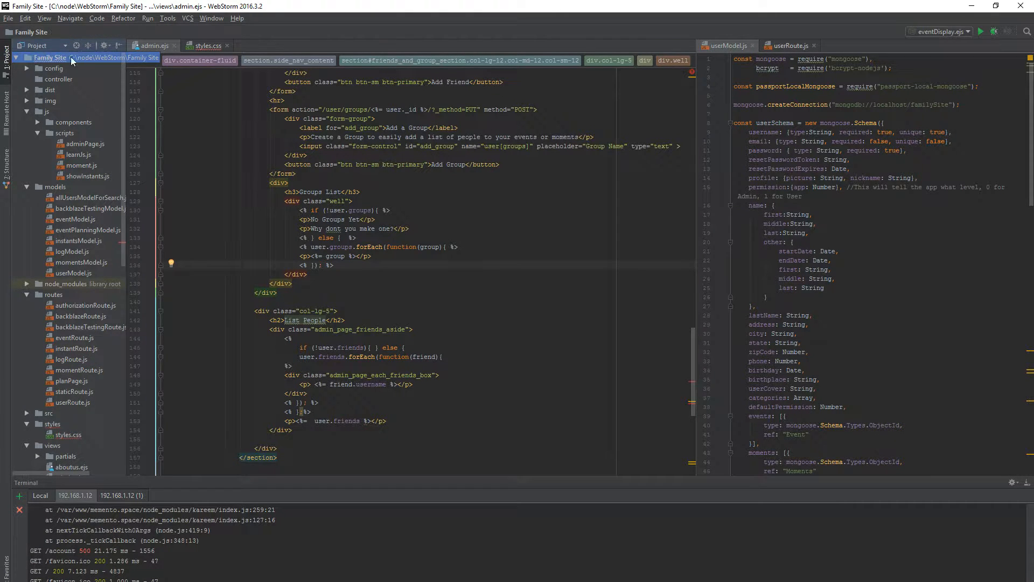
mouse_move(167, 21)
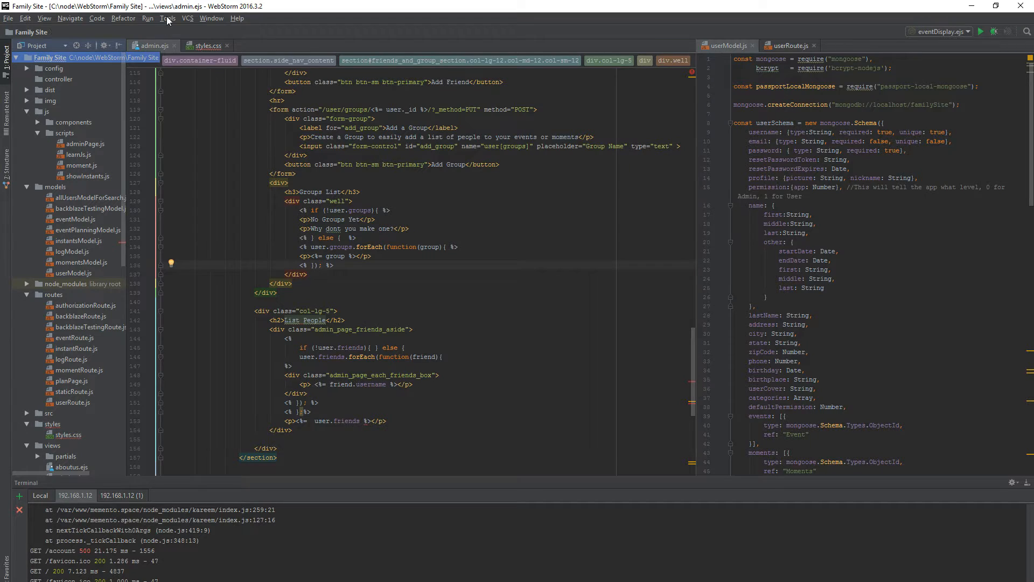
left_click(167, 19)
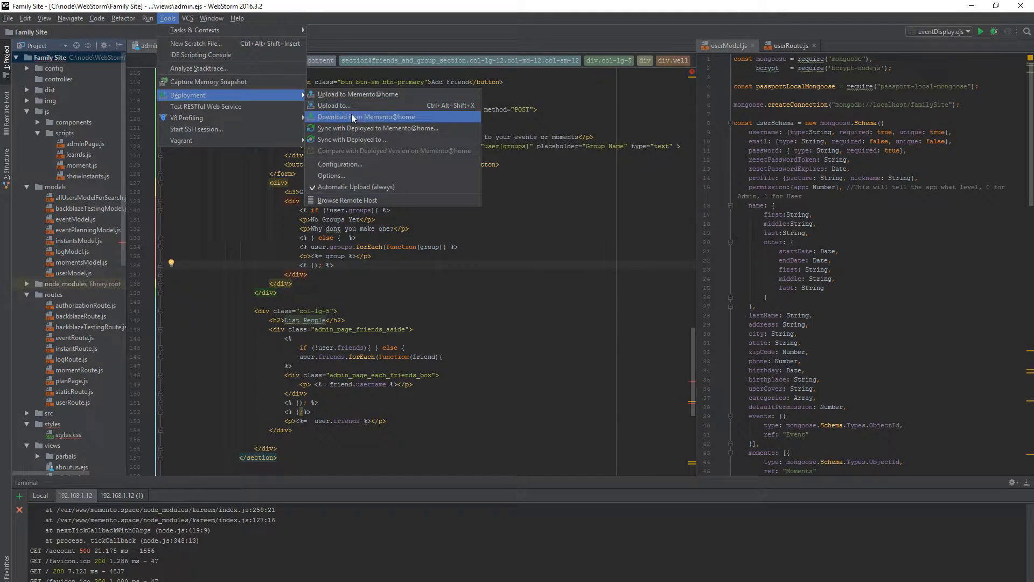
mouse_move(395, 124)
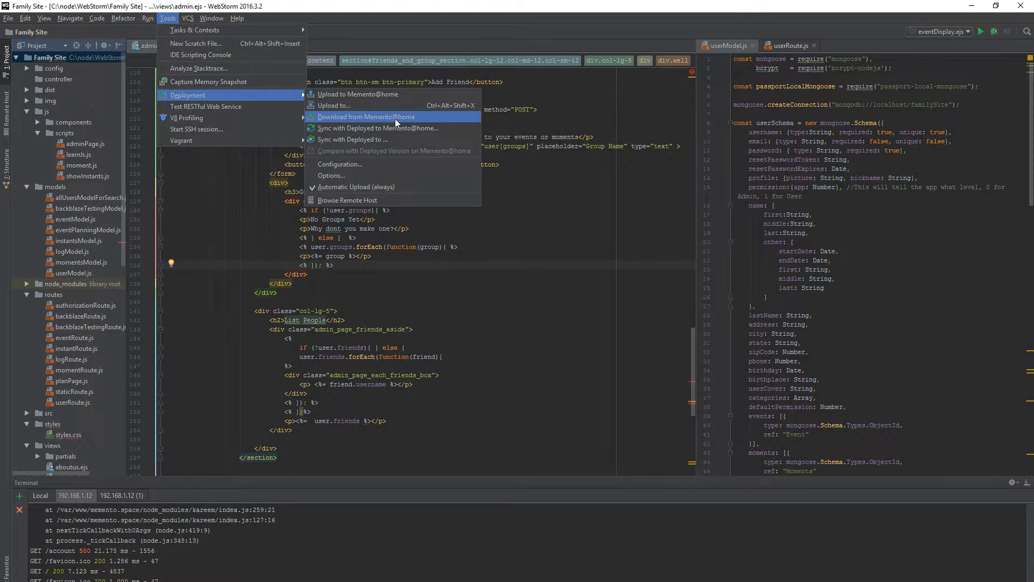
mouse_move(379, 95)
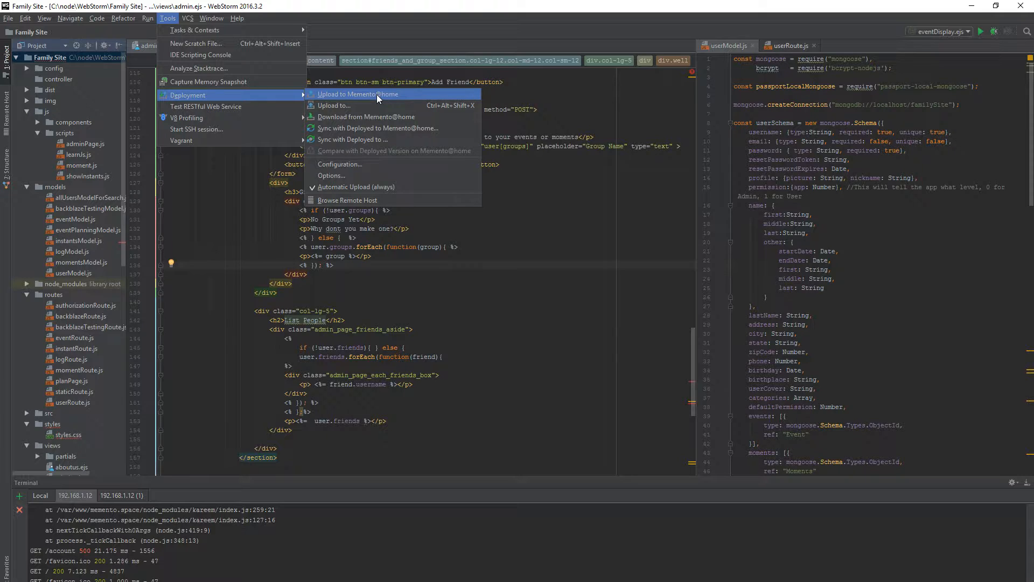
mouse_move(357, 95)
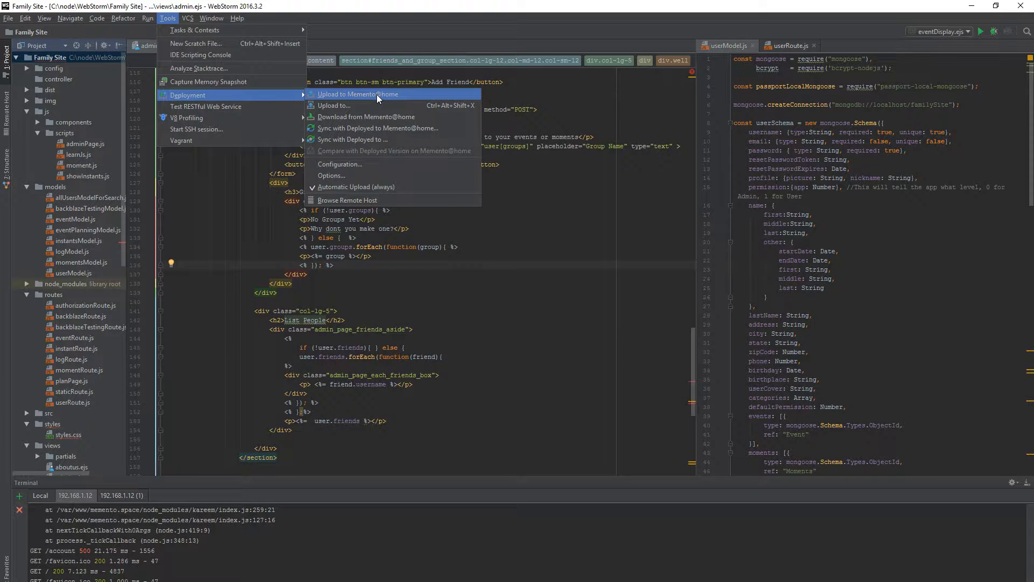
mouse_move(374, 38)
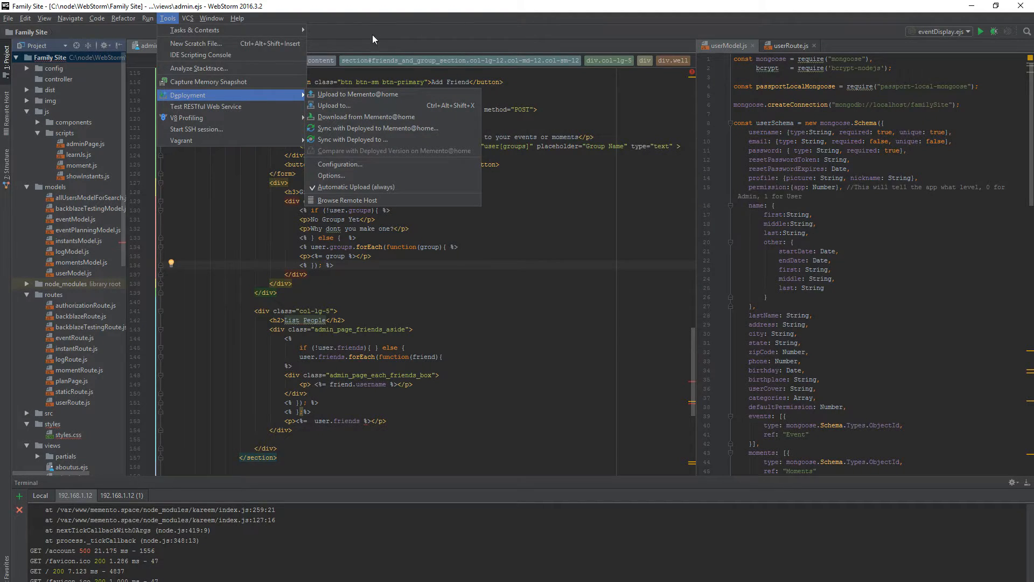
mouse_move(363, 127)
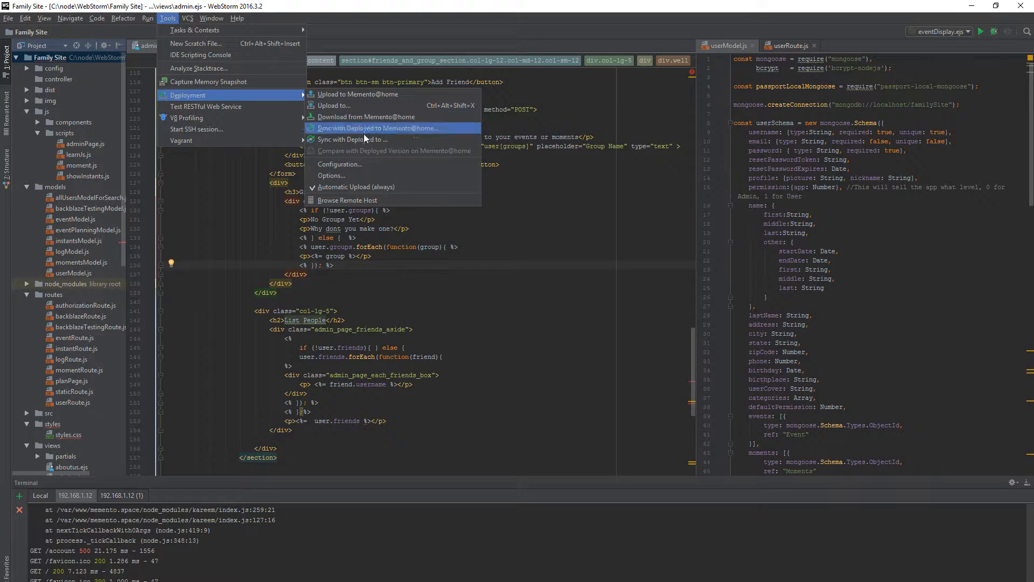
Review the Memento@home server's excluded node_modules path, then cancel out to the editor
left_click(340, 164)
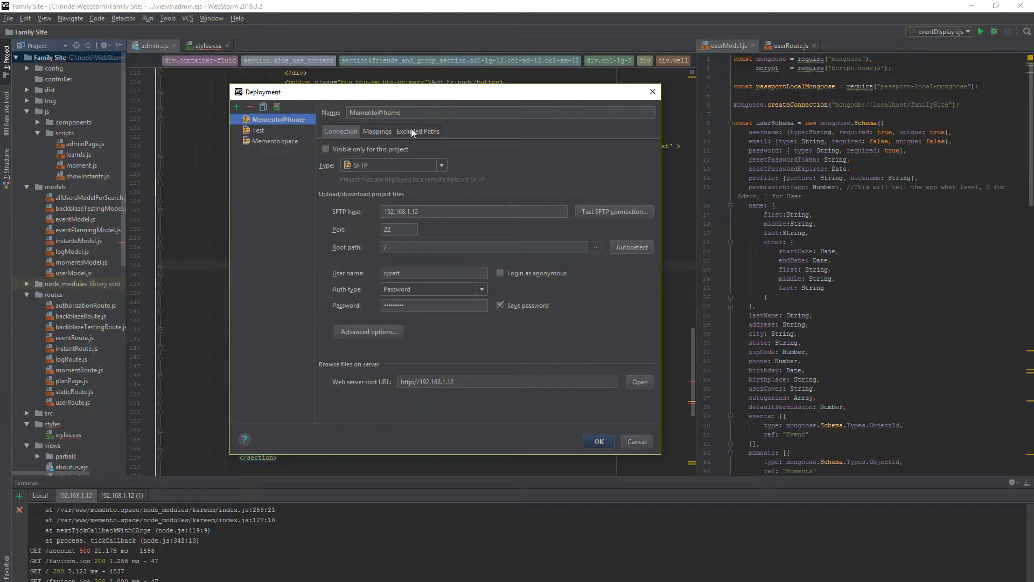
left_click(418, 130)
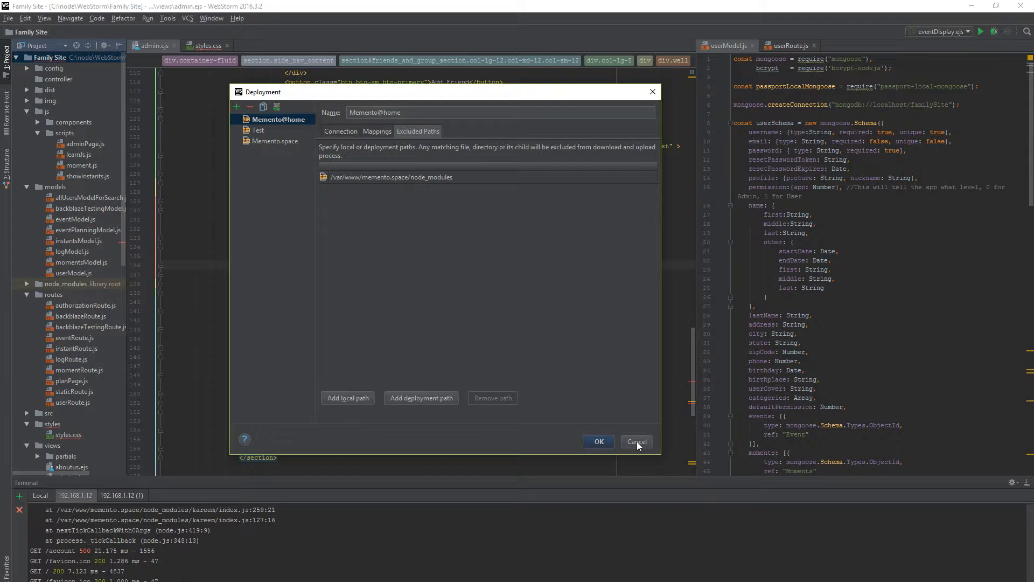
left_click(636, 442)
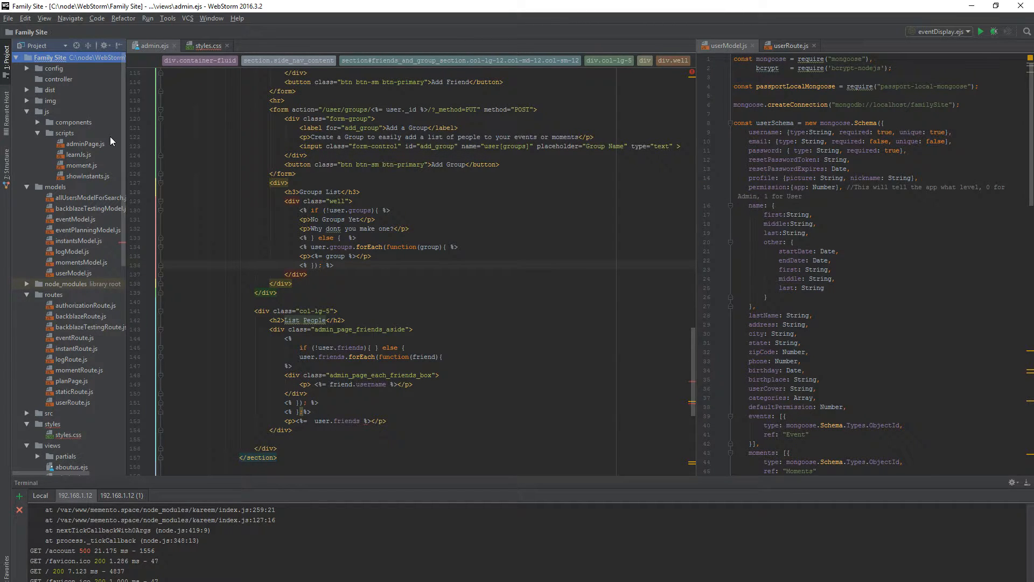
left_click(167, 19)
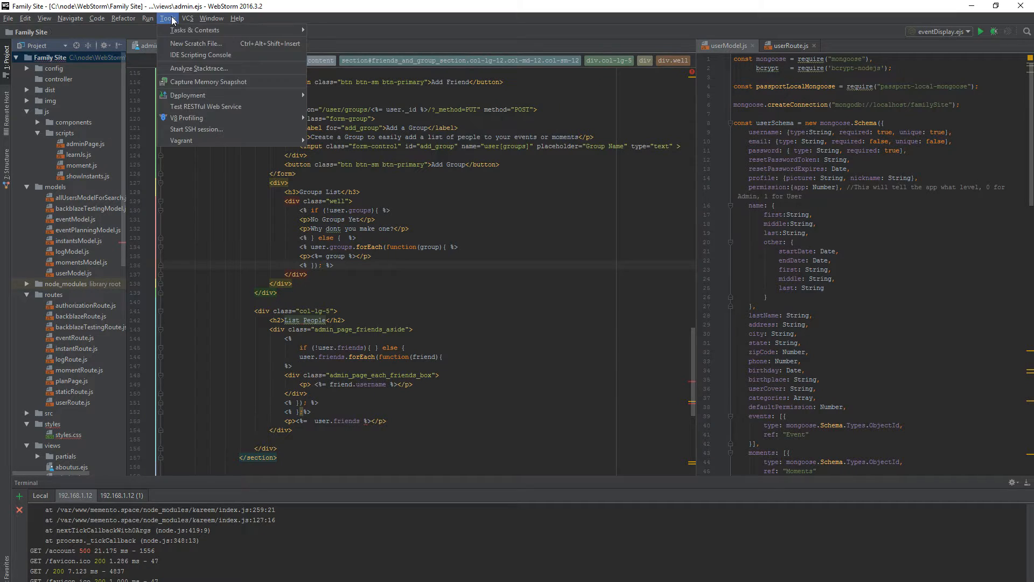
left_click(188, 95)
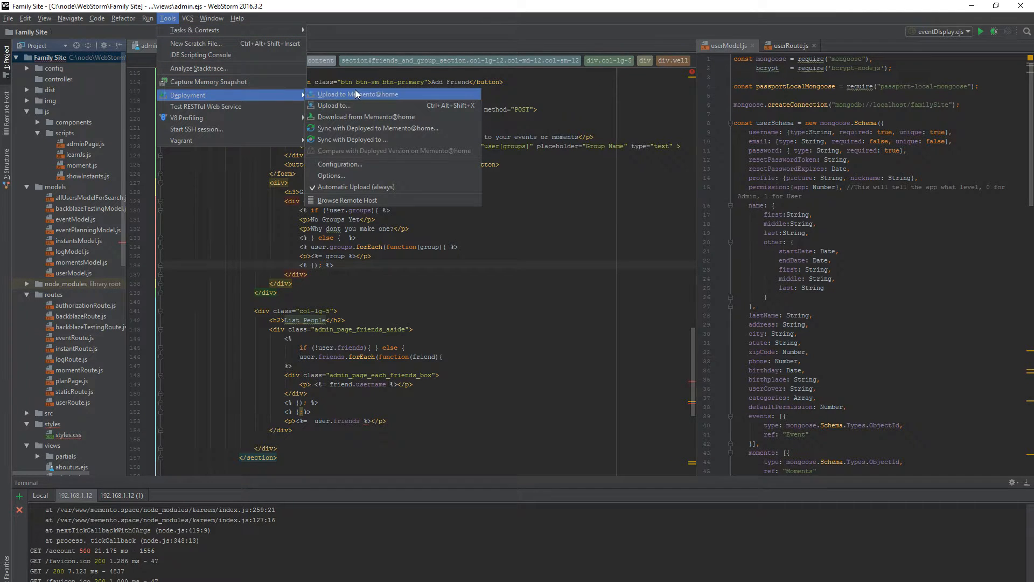
mouse_move(389, 97)
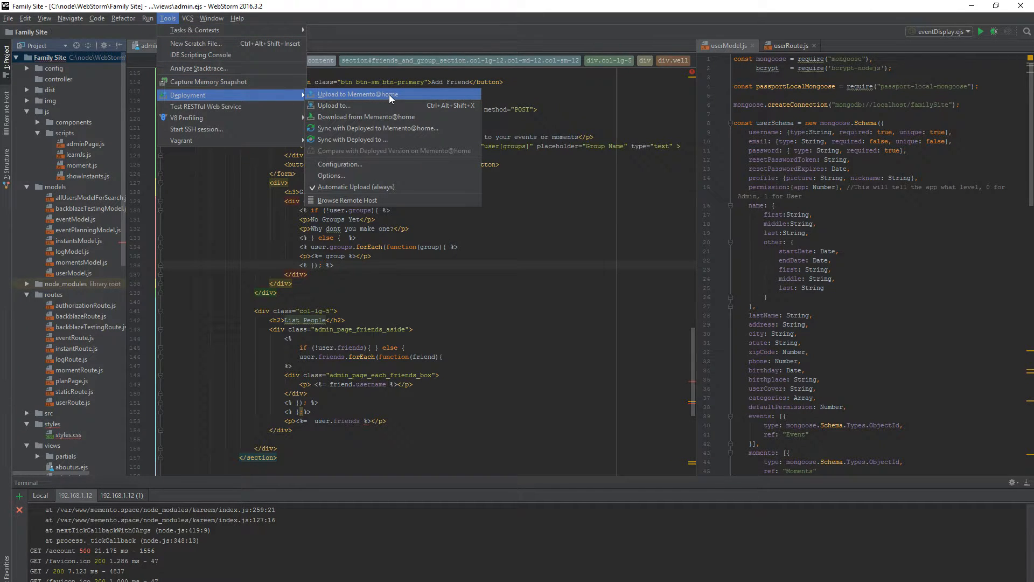
mouse_move(386, 151)
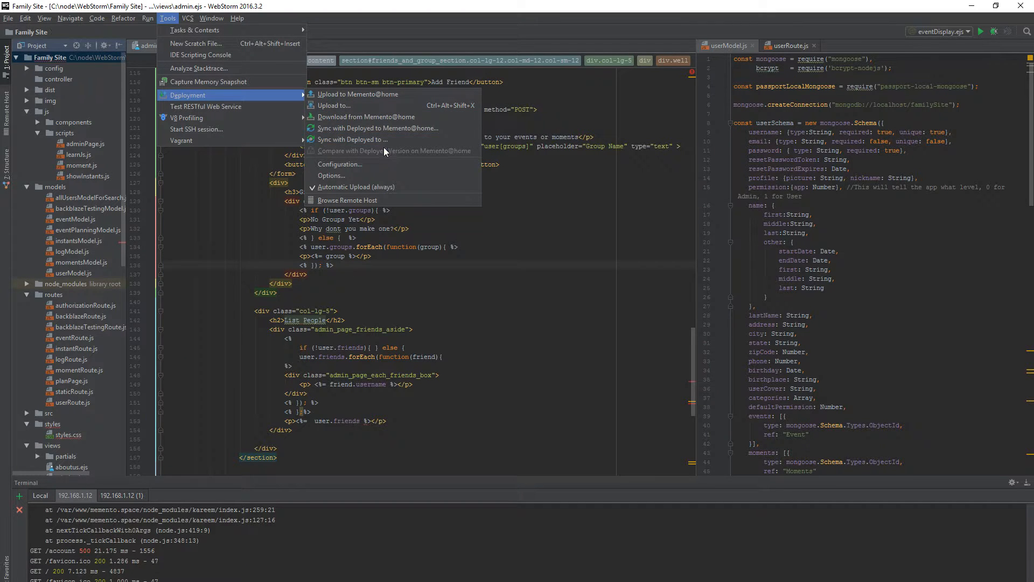
mouse_move(357, 95)
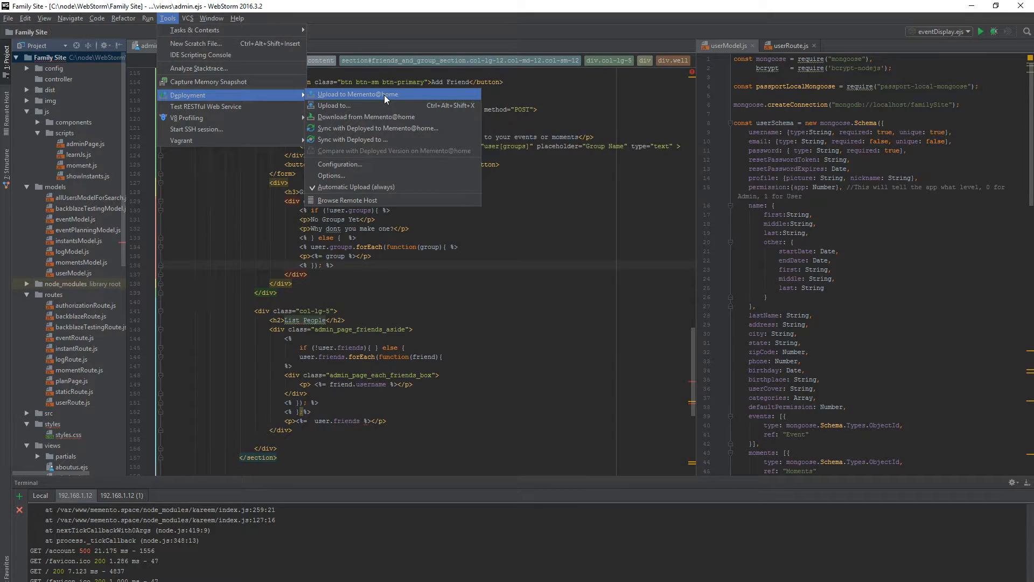
mouse_move(353, 139)
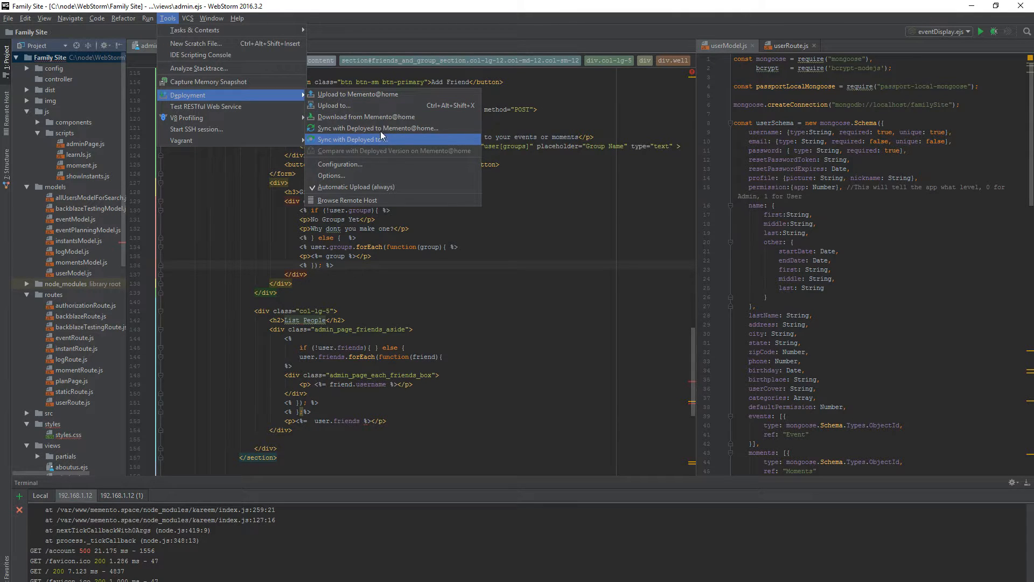
mouse_move(356, 94)
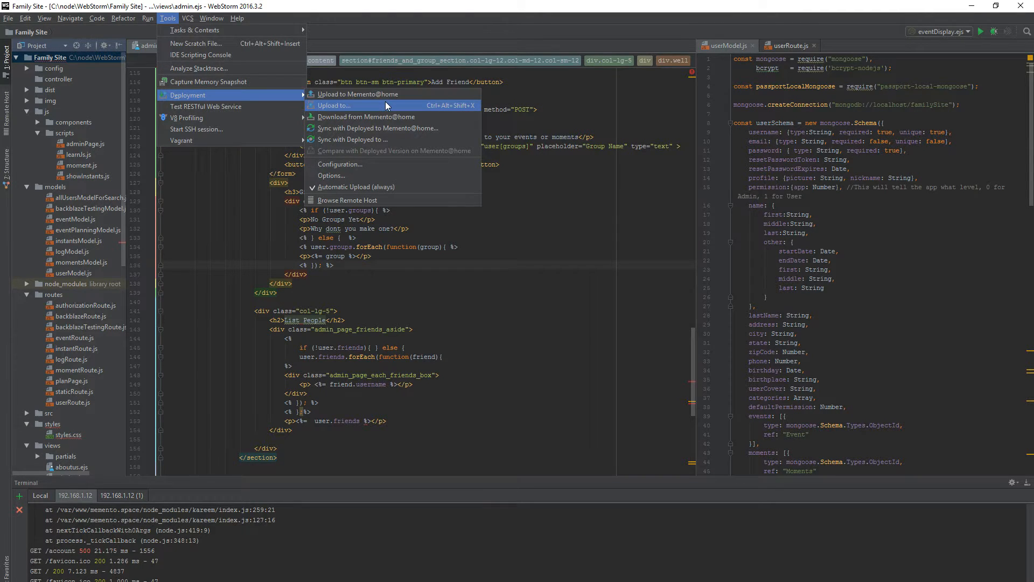
mouse_move(382, 128)
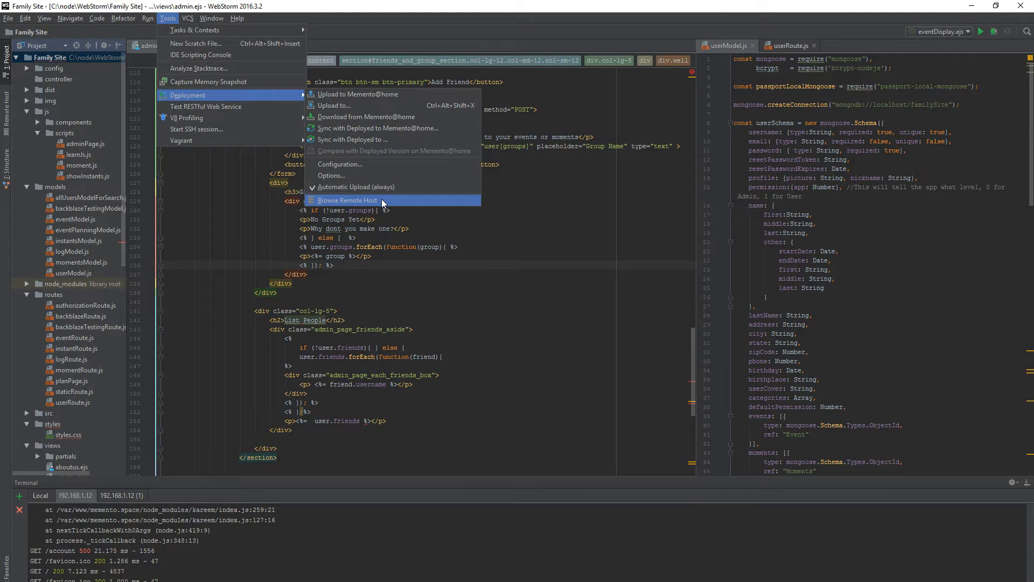
mouse_move(357, 94)
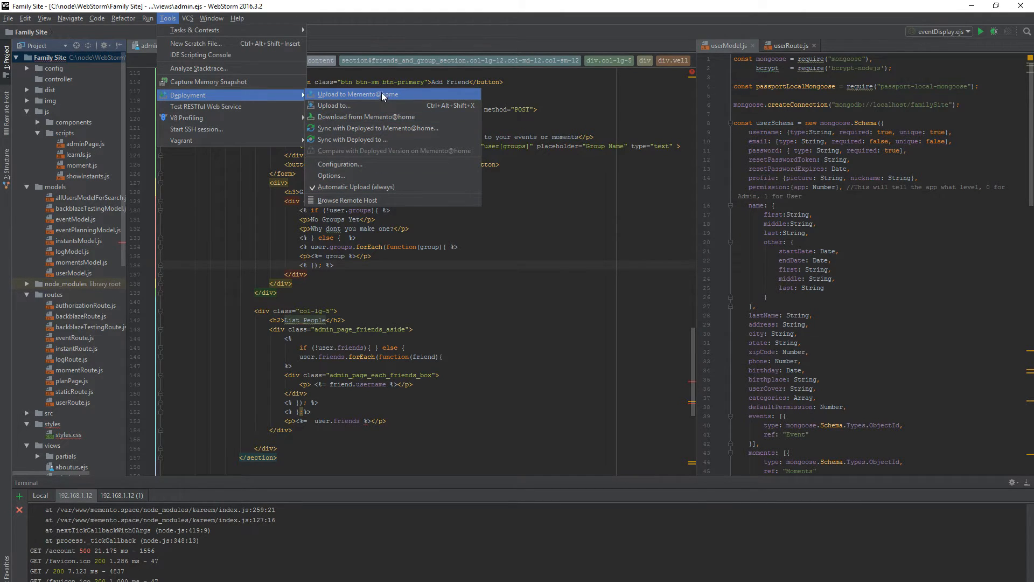
mouse_move(381, 106)
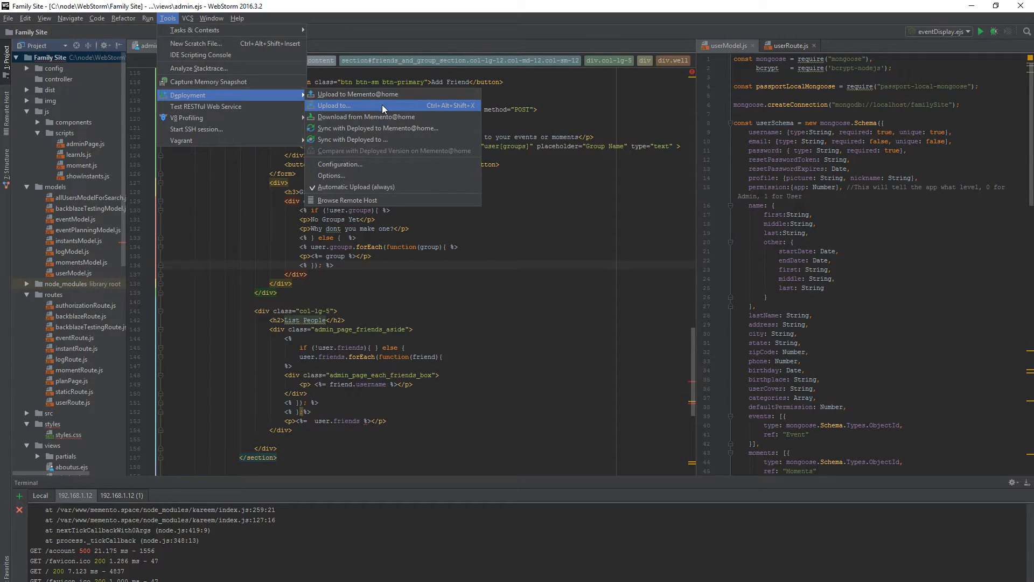
mouse_move(358, 93)
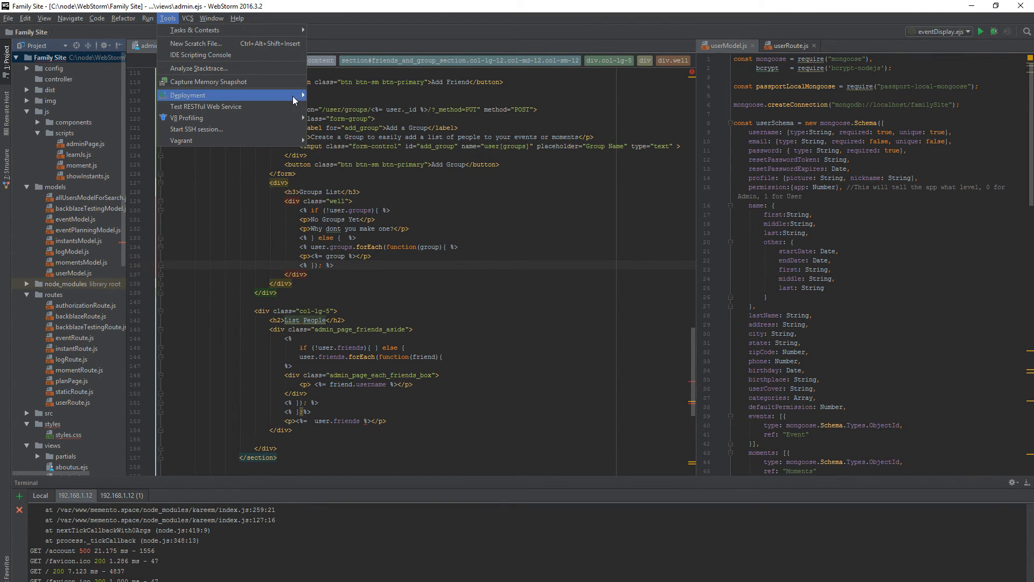
left_click(96, 18)
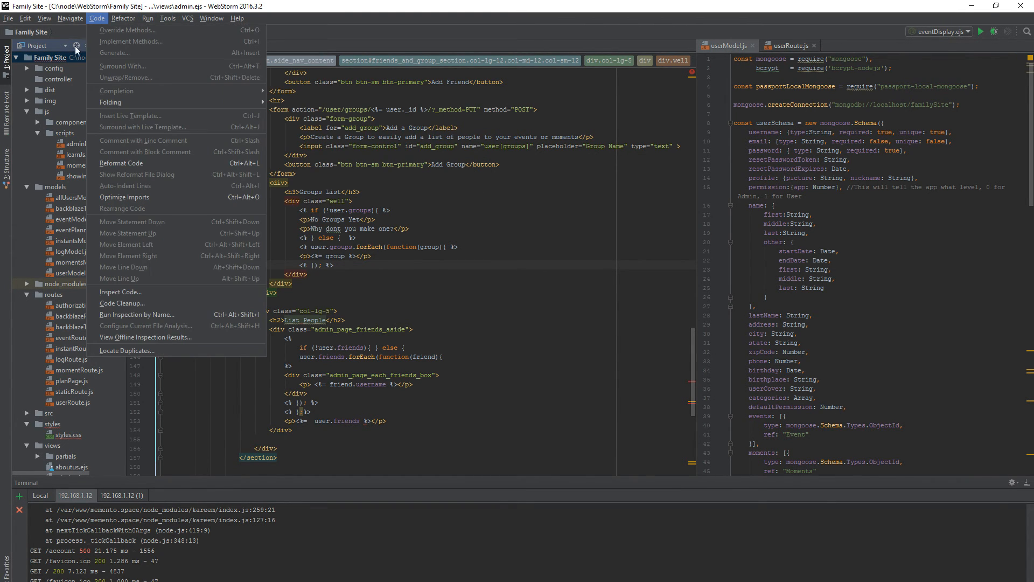